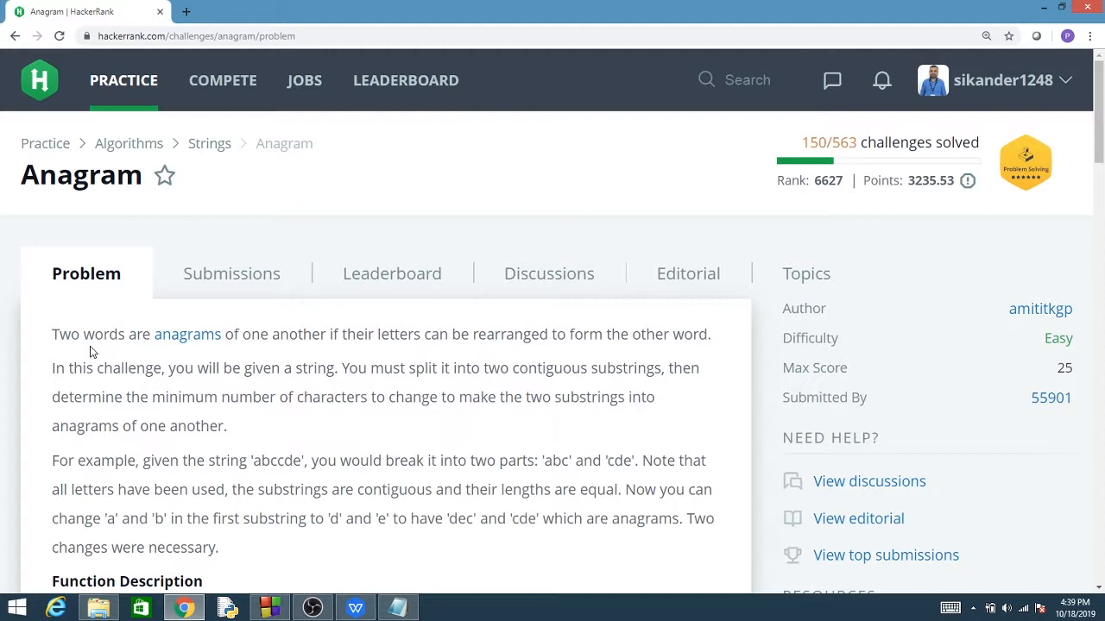
mouse_move(53, 336)
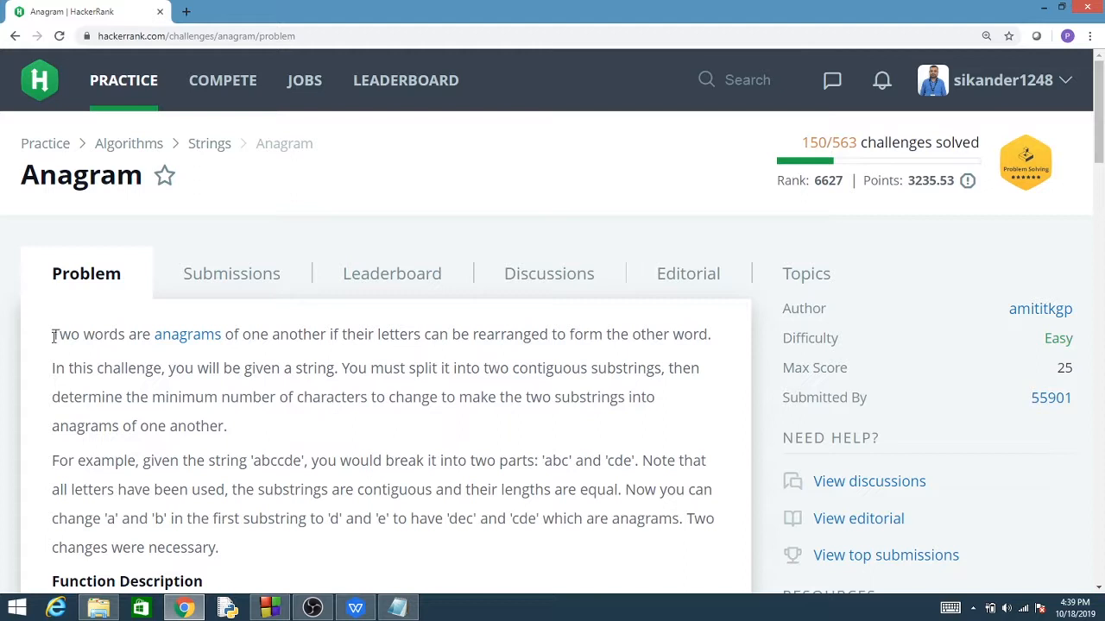
- Highlight the anagram definition sentence and the challenge description while reading
left_click_drag(52, 335, 185, 335)
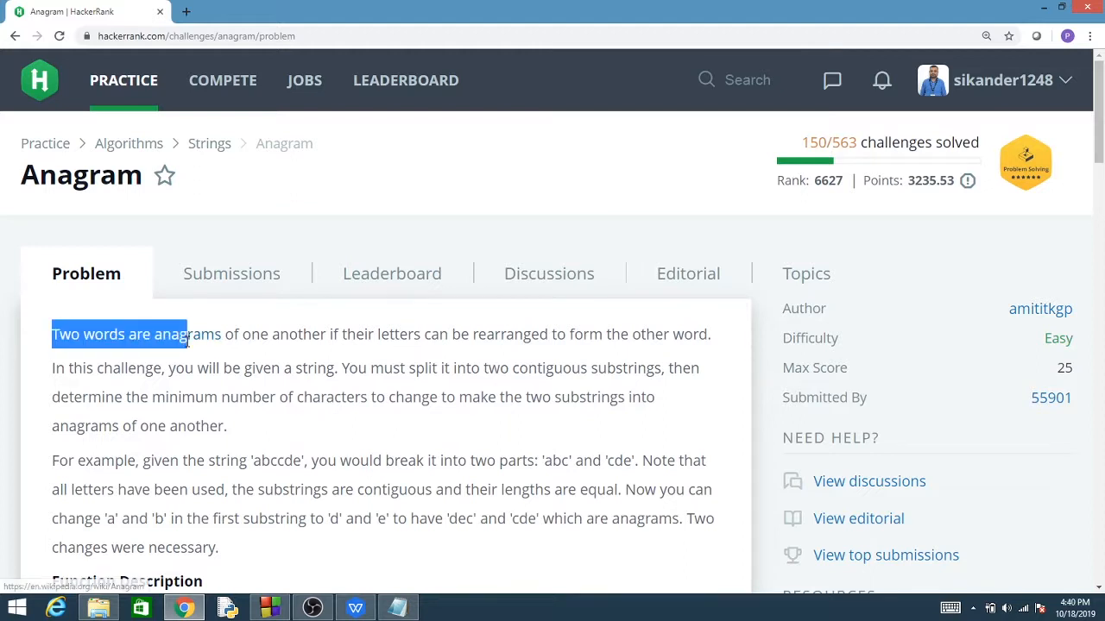
left_click_drag(169, 334, 479, 337)
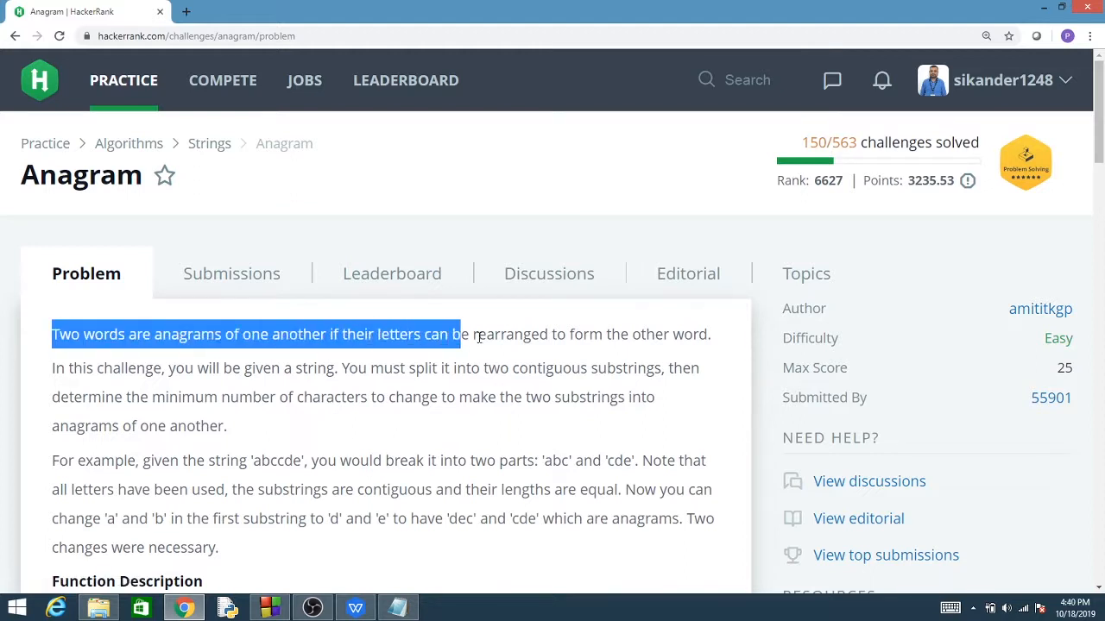
left_click_drag(458, 334, 690, 334)
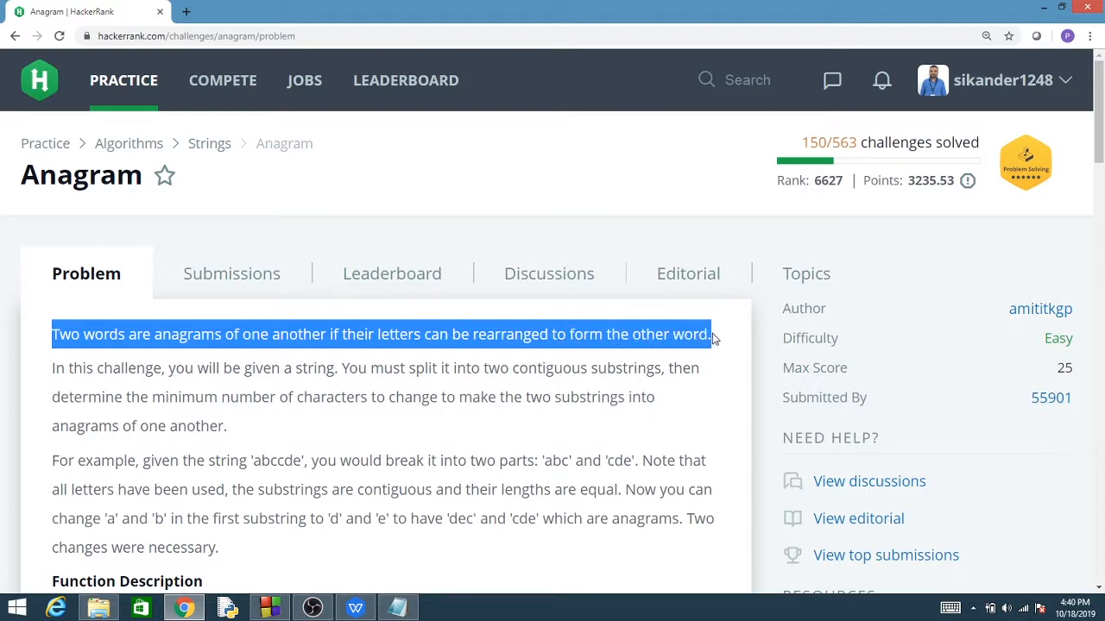
left_click(715, 335)
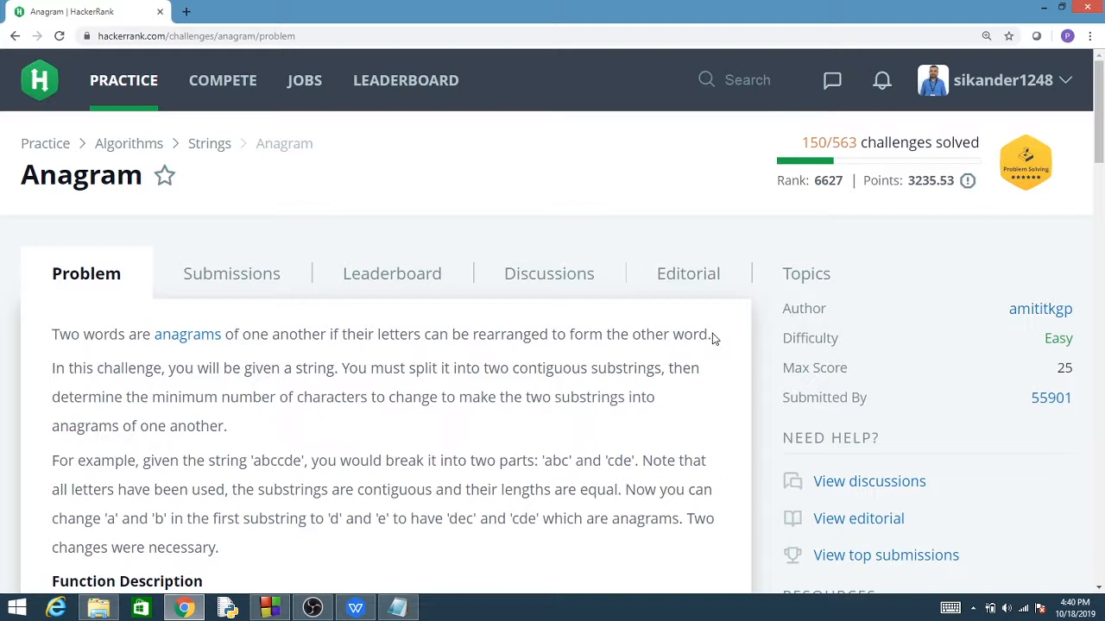
mouse_move(519, 366)
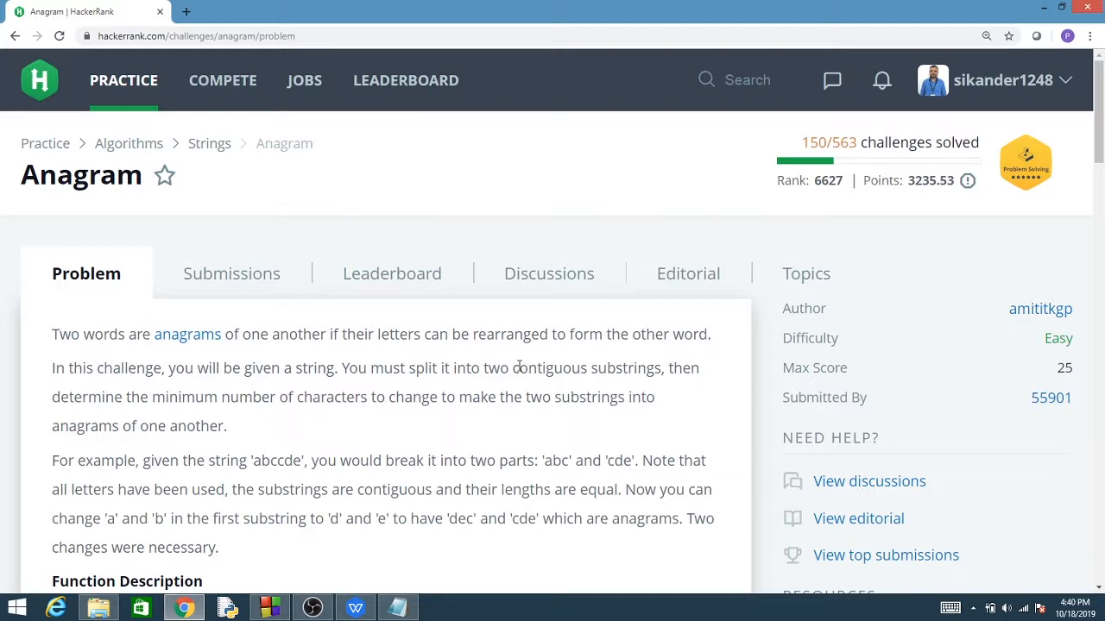
mouse_move(86, 366)
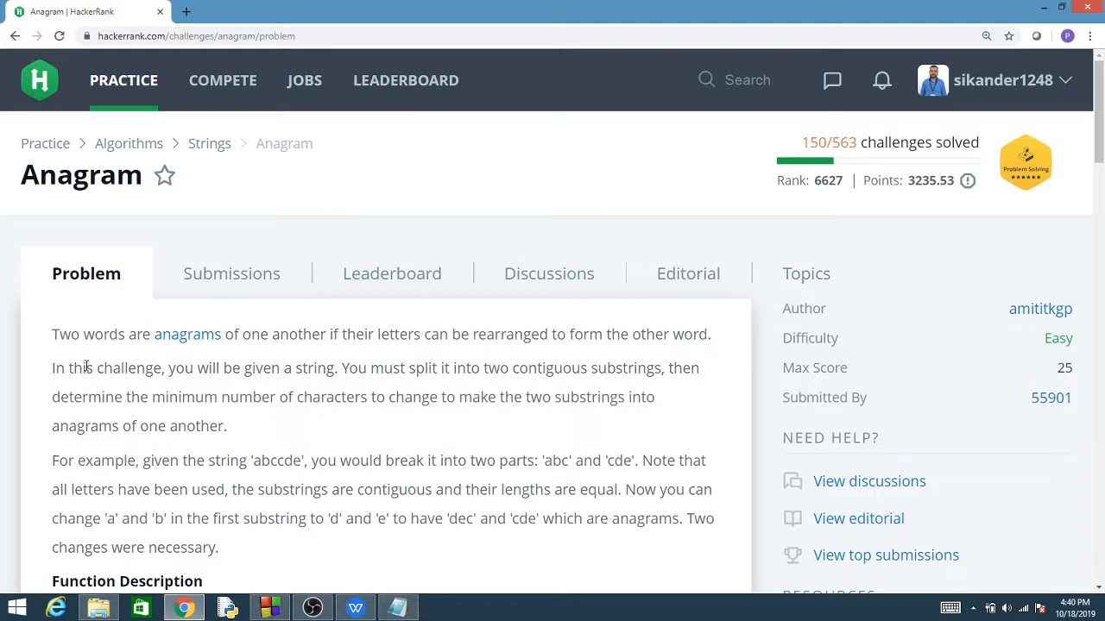
left_click_drag(88, 367, 353, 368)
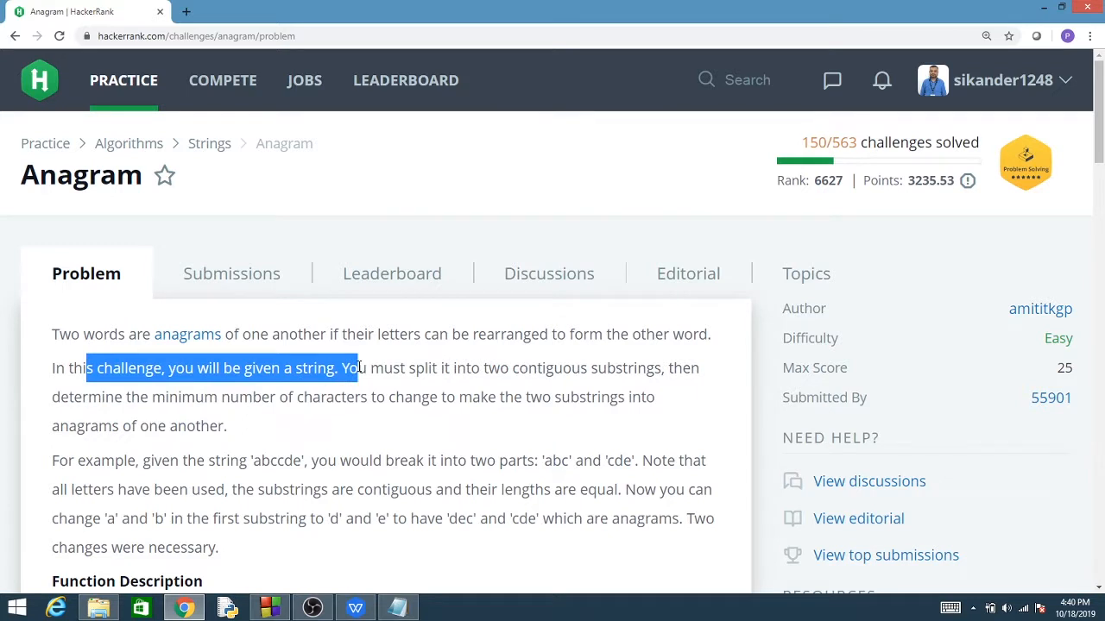
left_click_drag(352, 368, 592, 368)
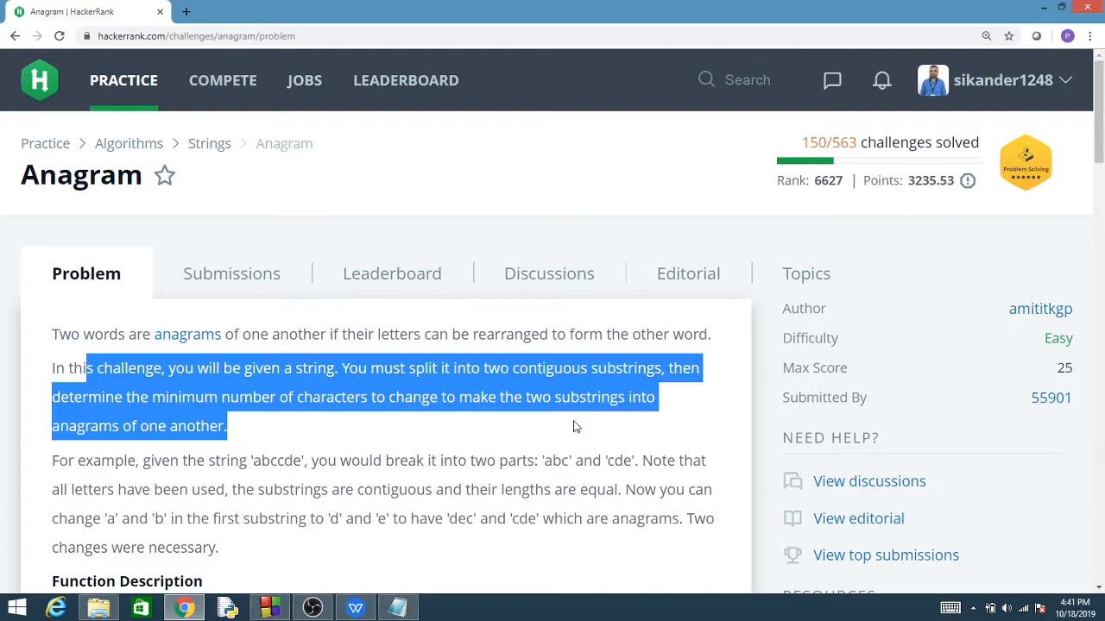
mouse_move(261, 466)
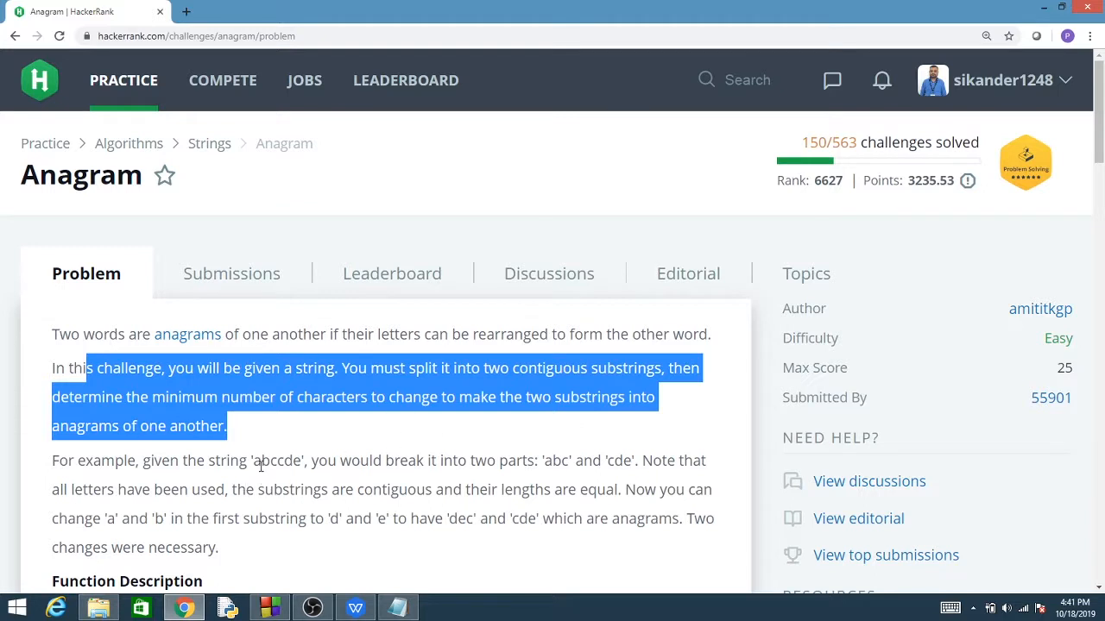
- Mark the example string's two halves, abc and cde
double_click(265, 460)
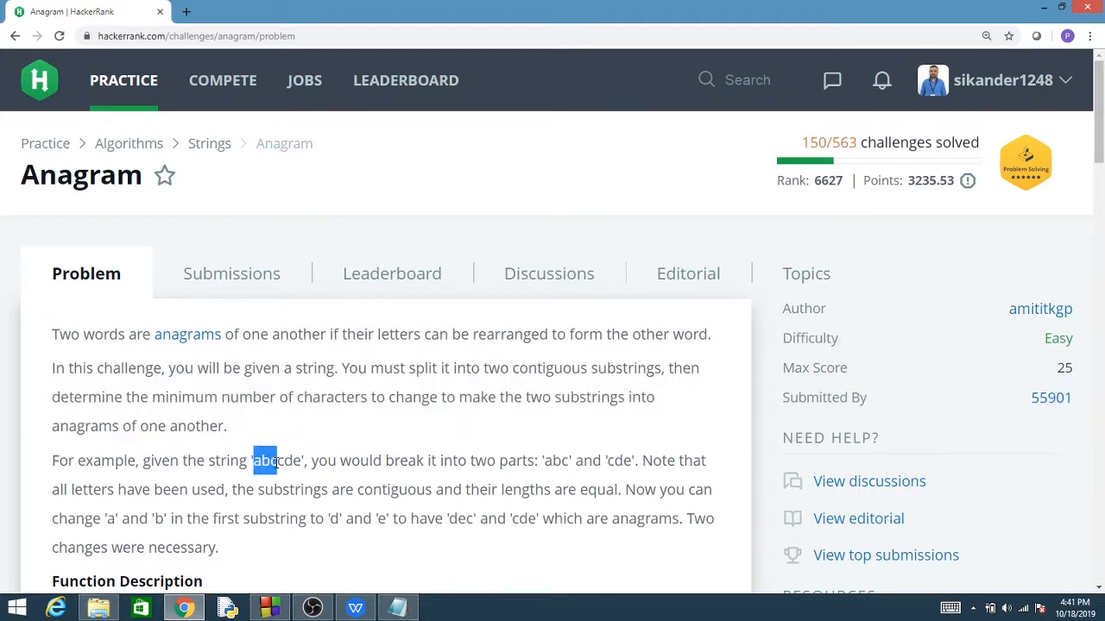
left_click_drag(253, 460, 300, 460)
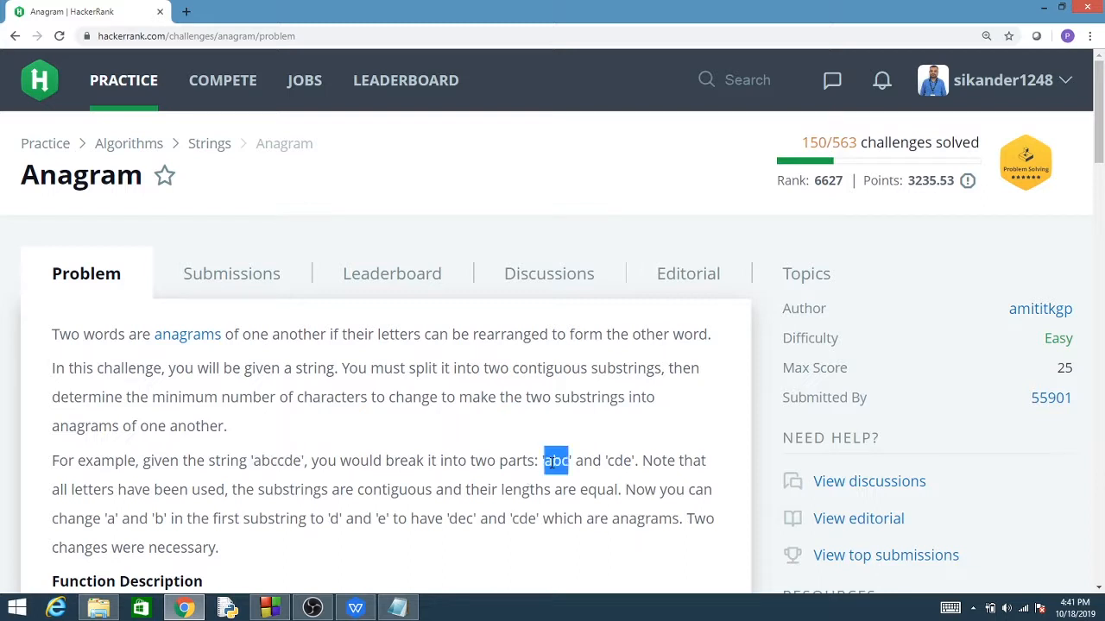
double_click(616, 460)
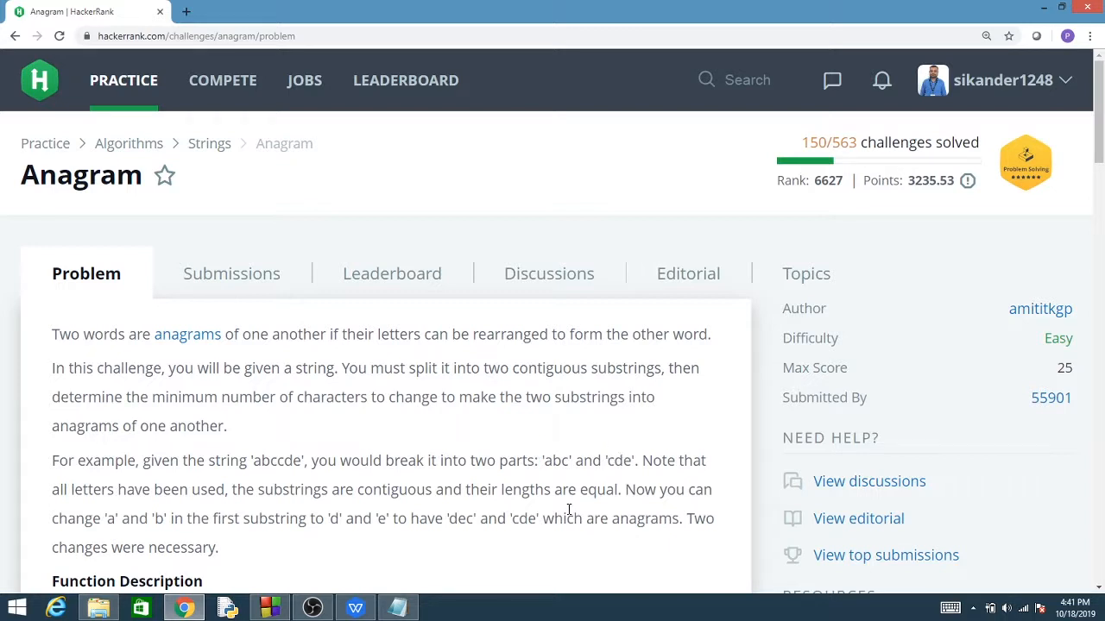
scroll("down", 3)
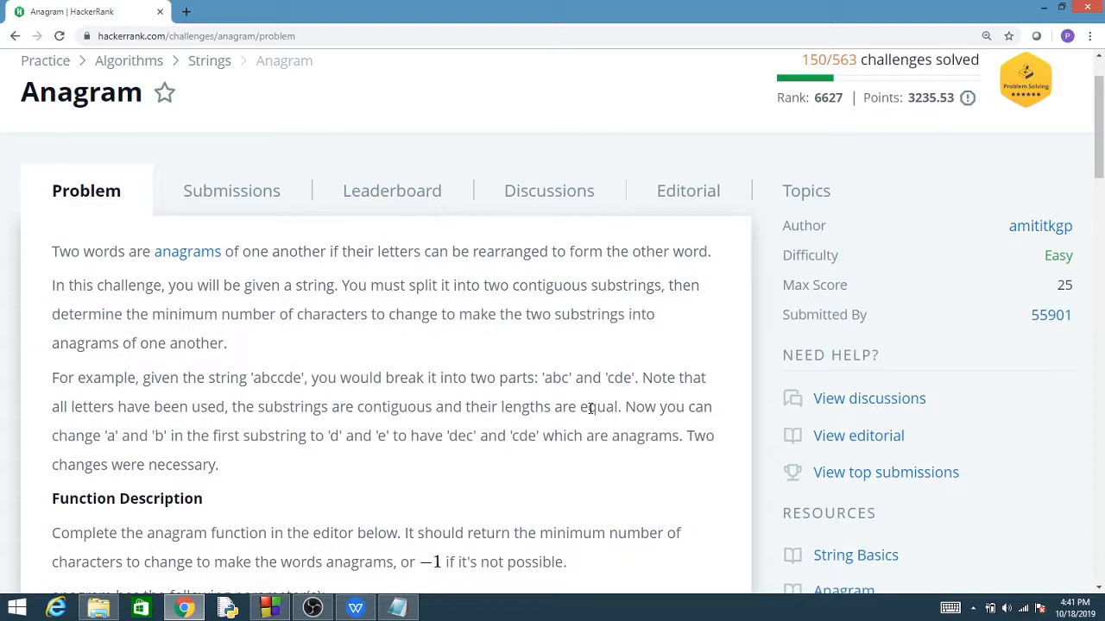
mouse_move(566, 378)
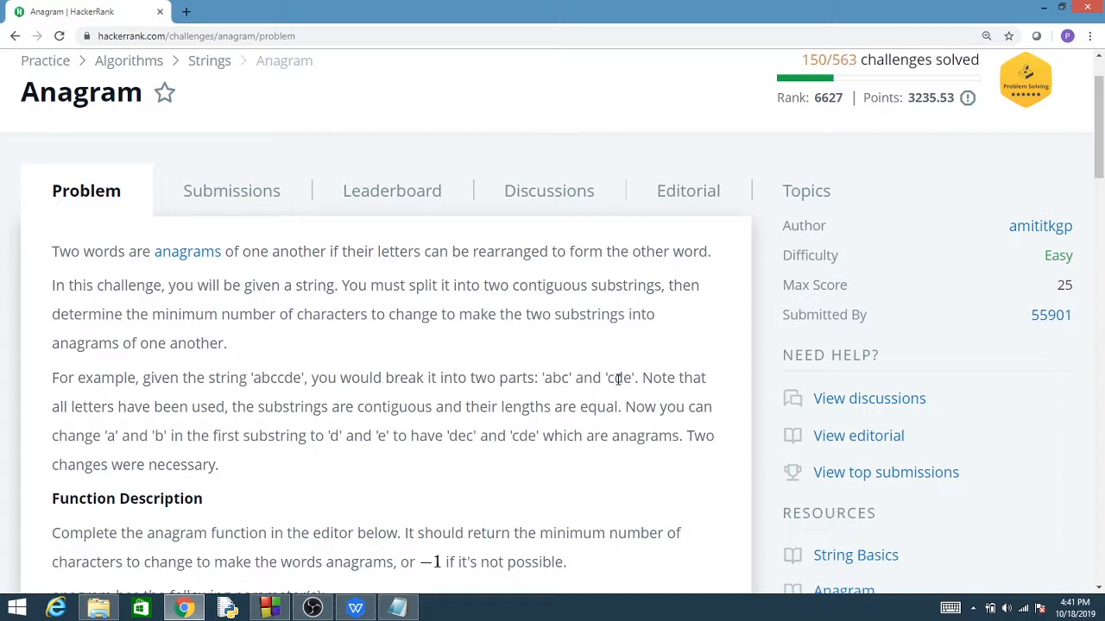
double_click(611, 378)
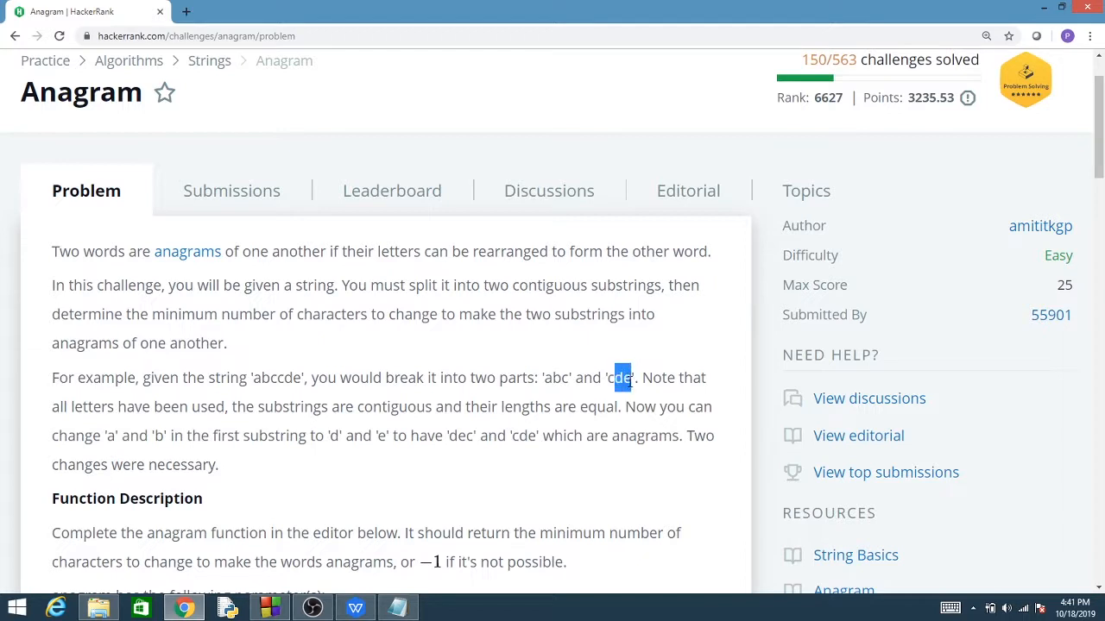
mouse_move(561, 375)
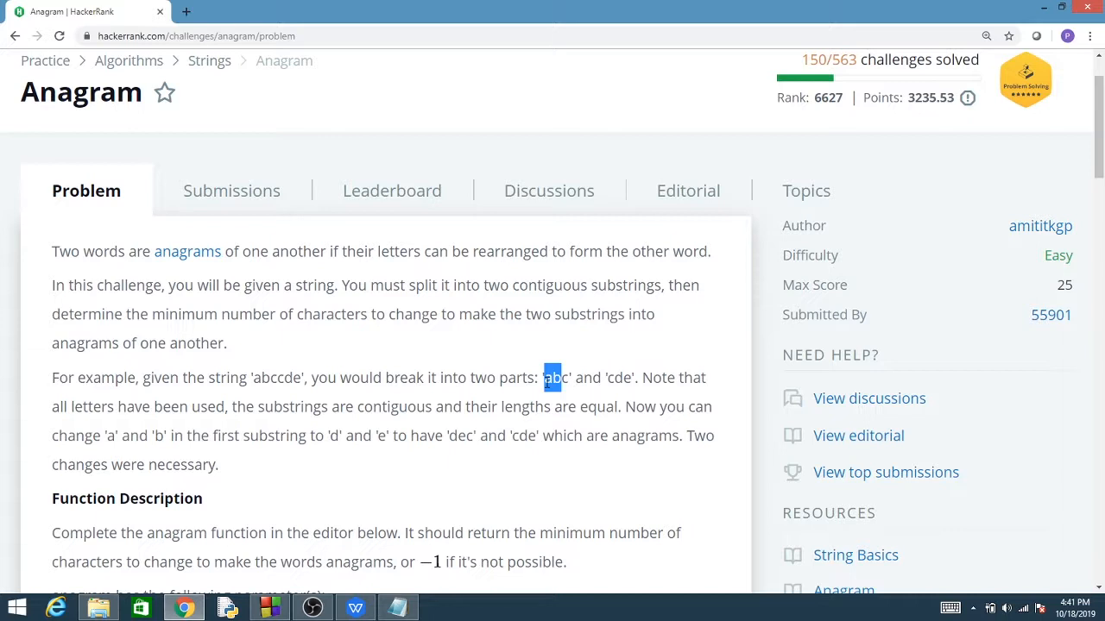
- Scroll past Input Format and Constraints down to Sample Input and Sample Output
scroll("down", 3)
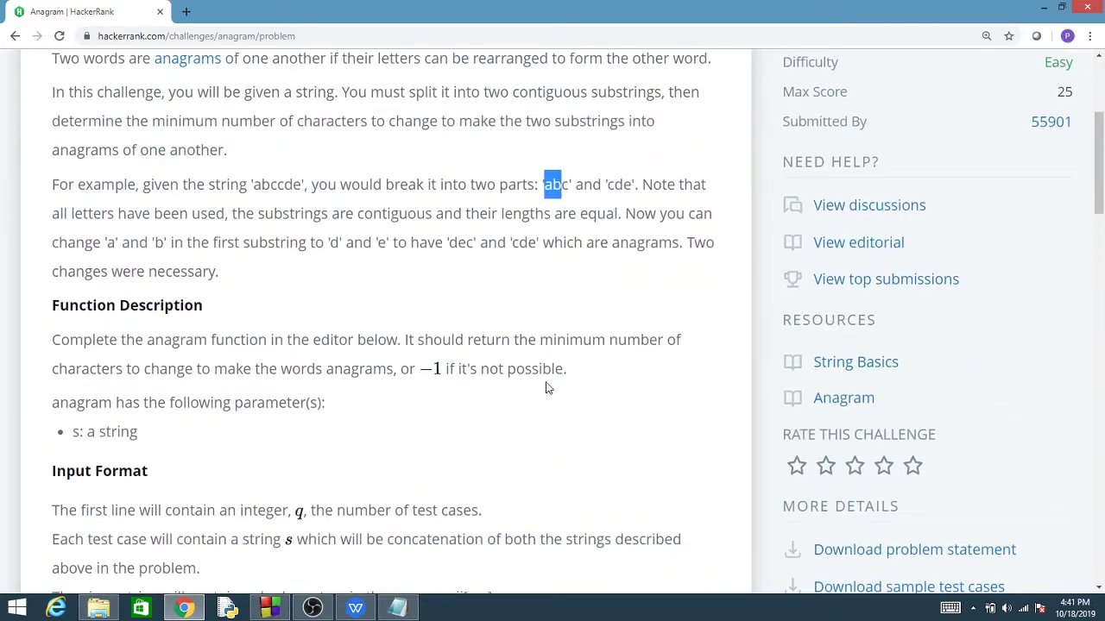
scroll("down", 3)
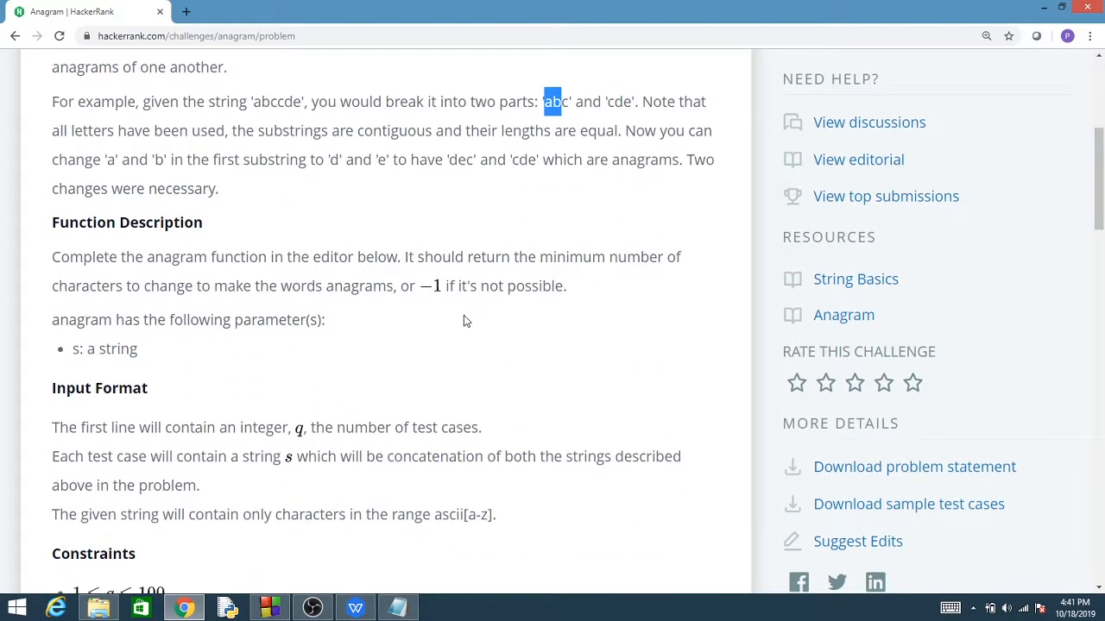
mouse_move(333, 310)
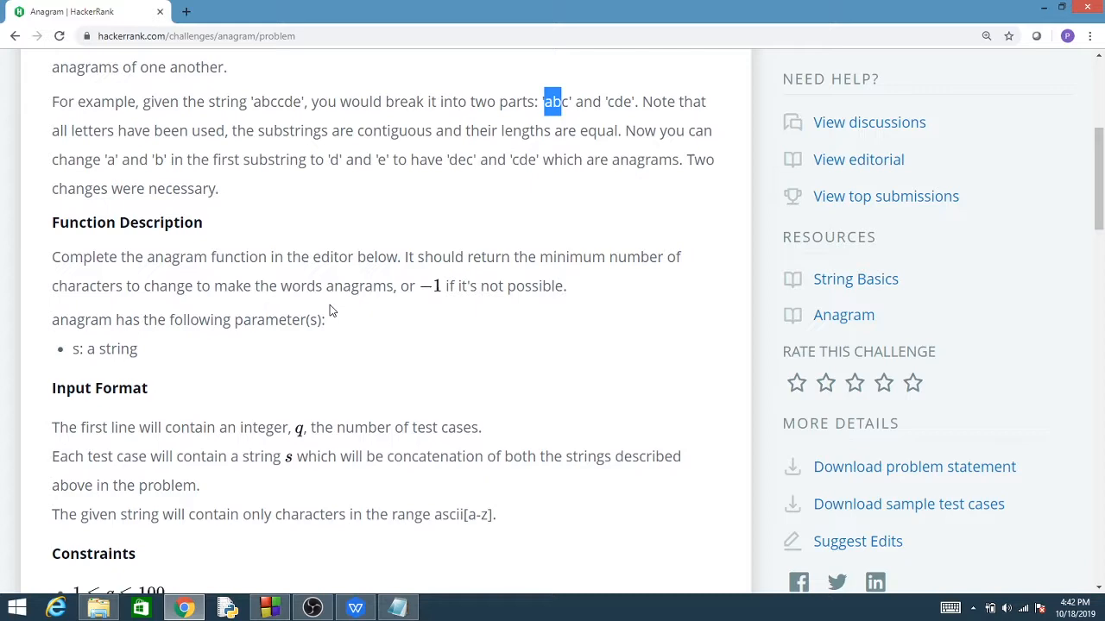
scroll("down", 3)
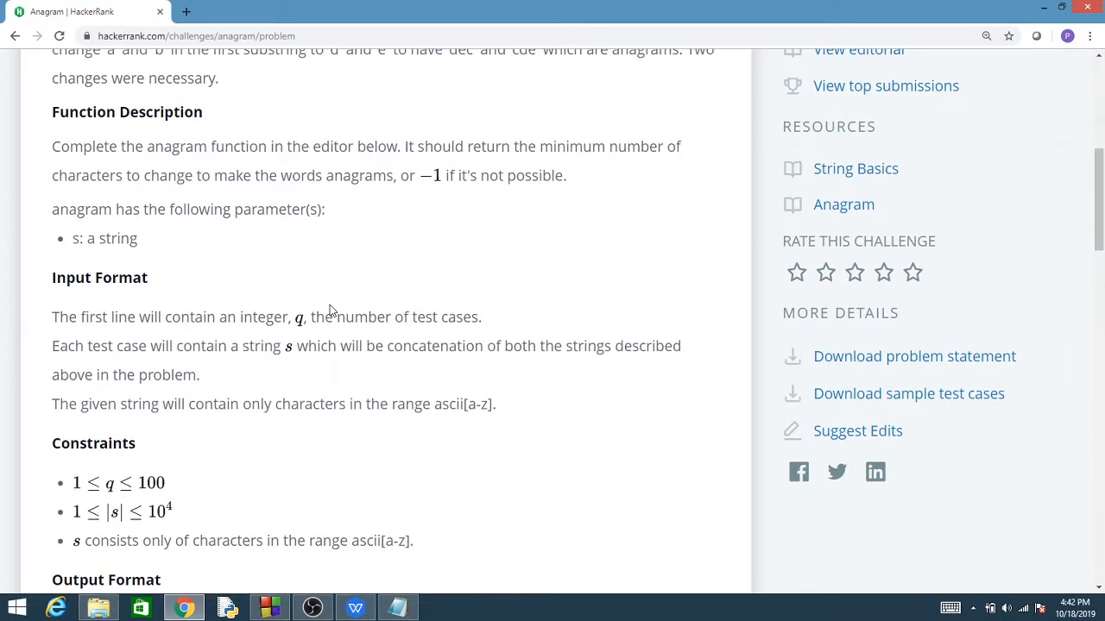
scroll("down", 3)
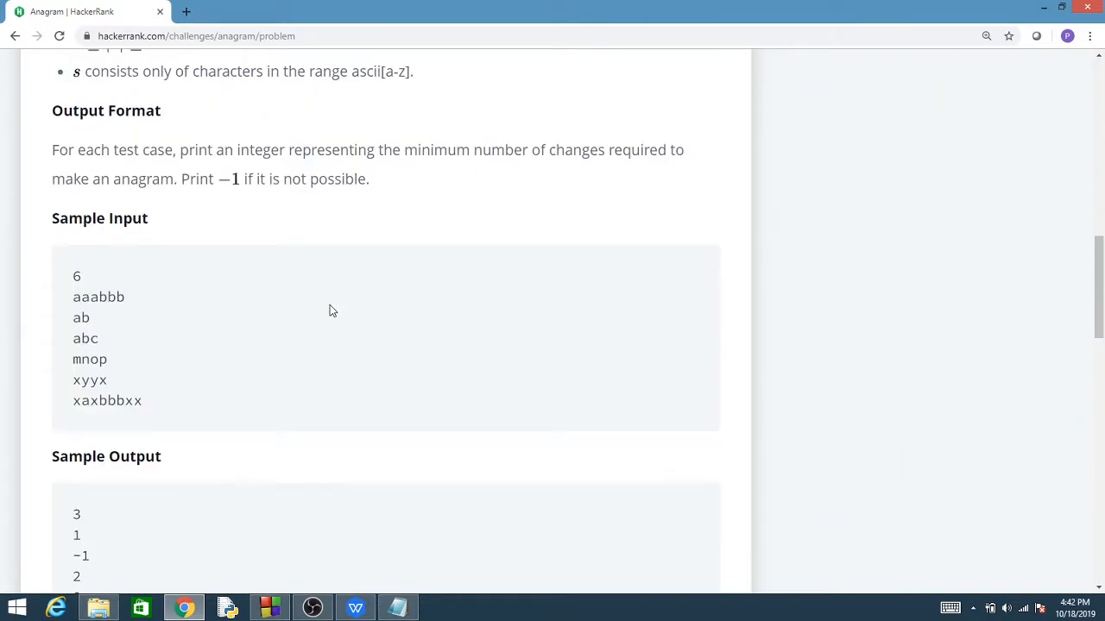
scroll("down", 3)
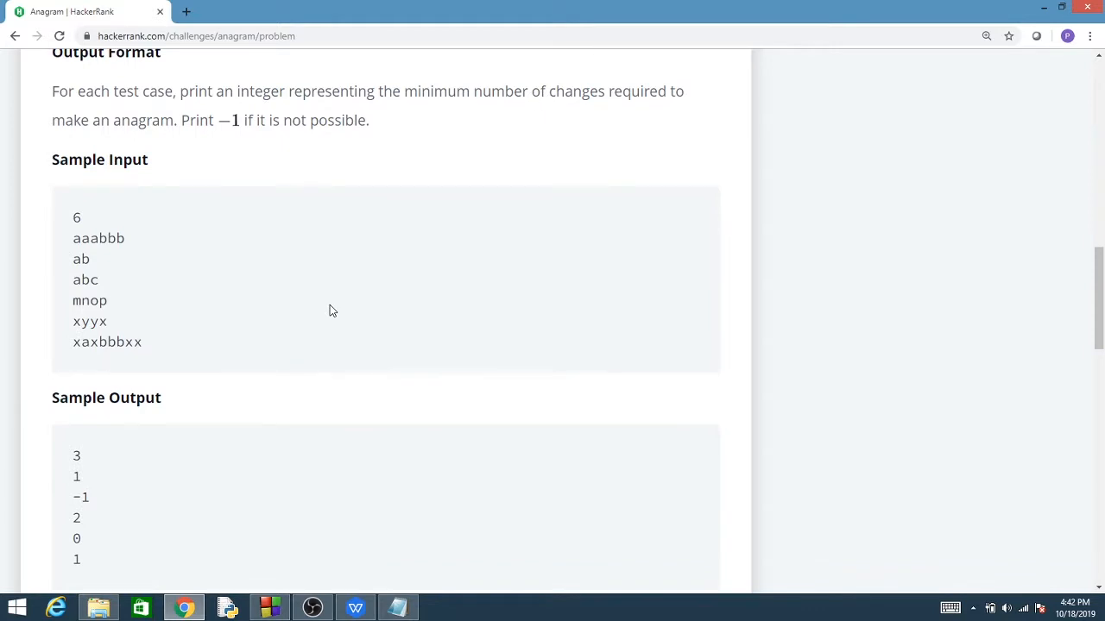
scroll("down", 3)
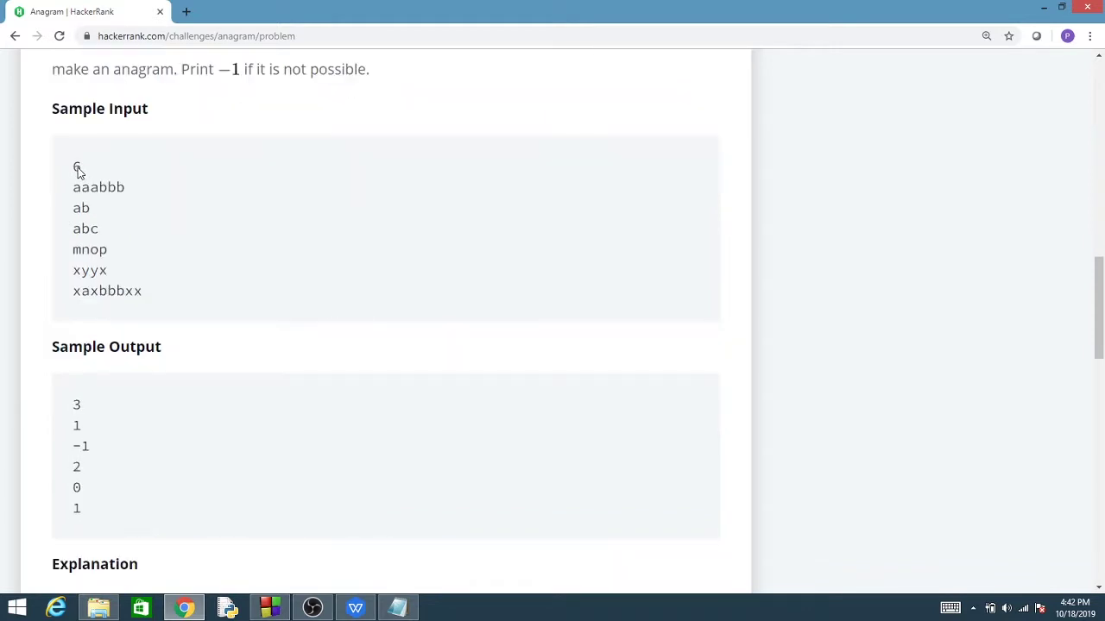
mouse_move(78, 192)
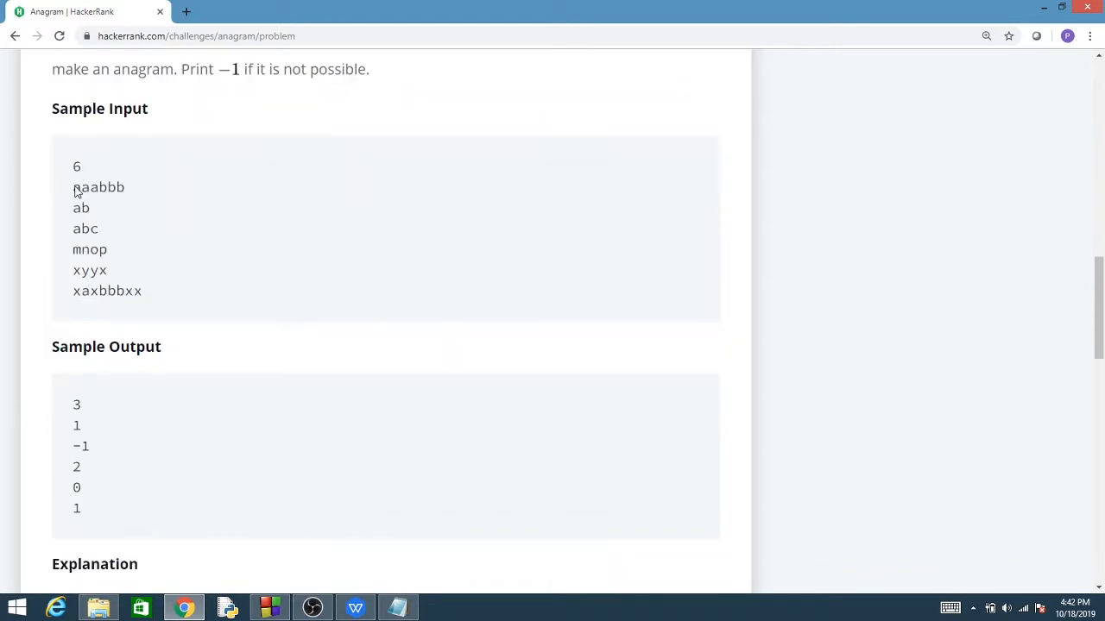
left_click_drag(73, 188, 89, 208)
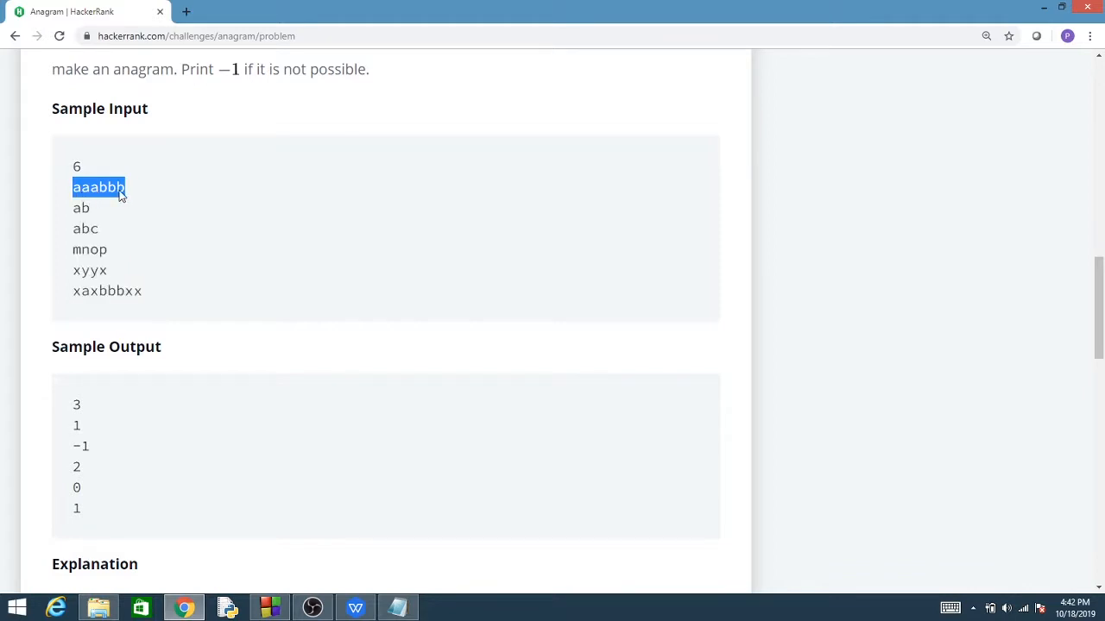
mouse_move(91, 205)
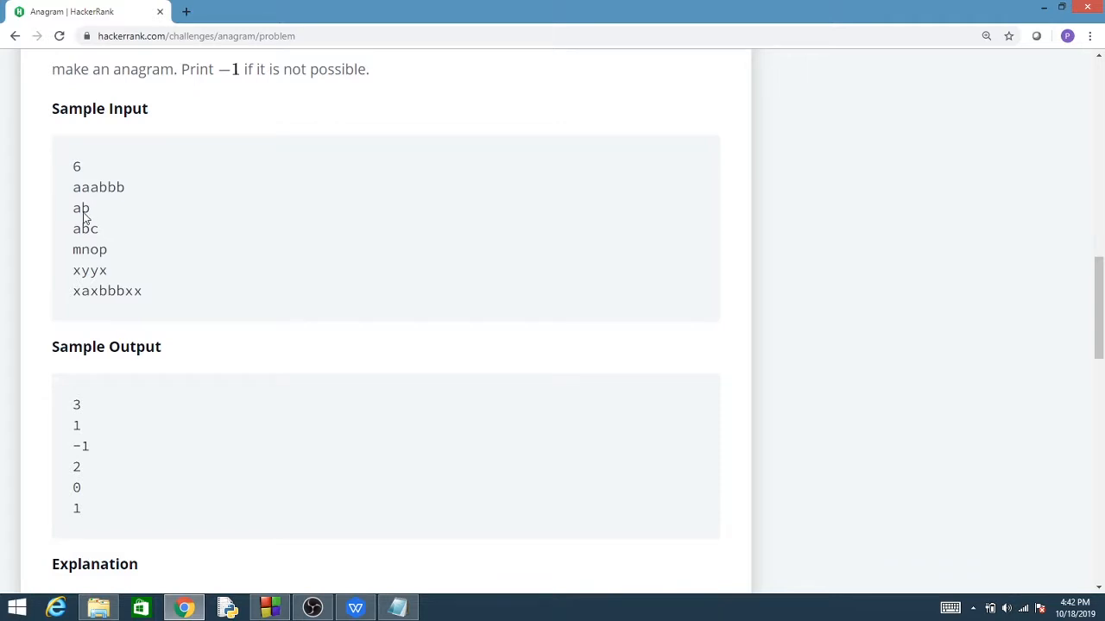
mouse_move(82, 244)
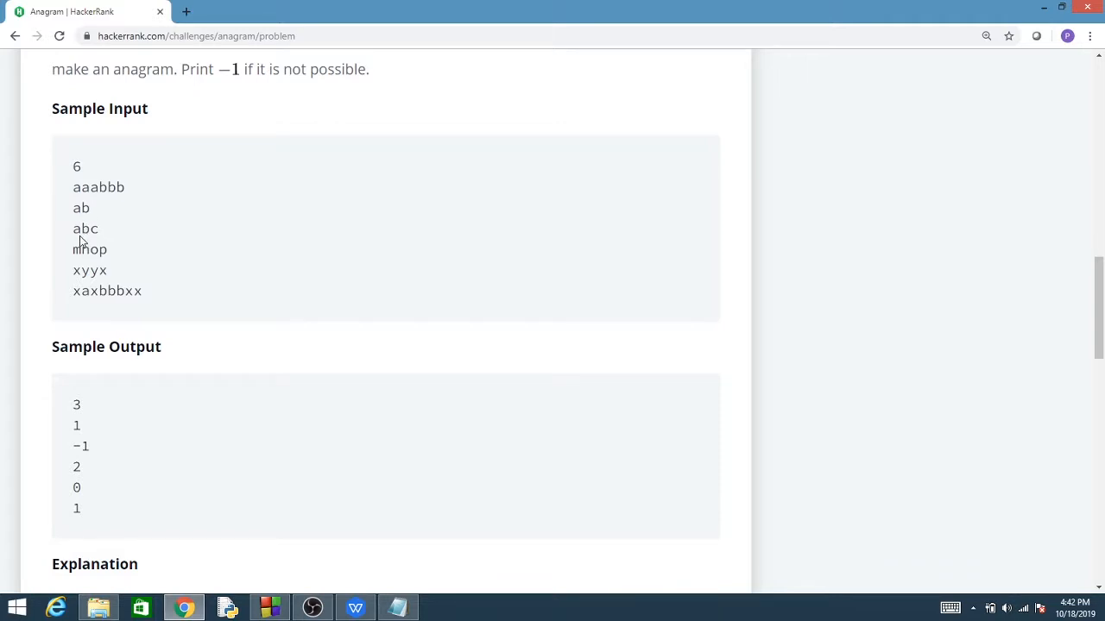
mouse_move(103, 245)
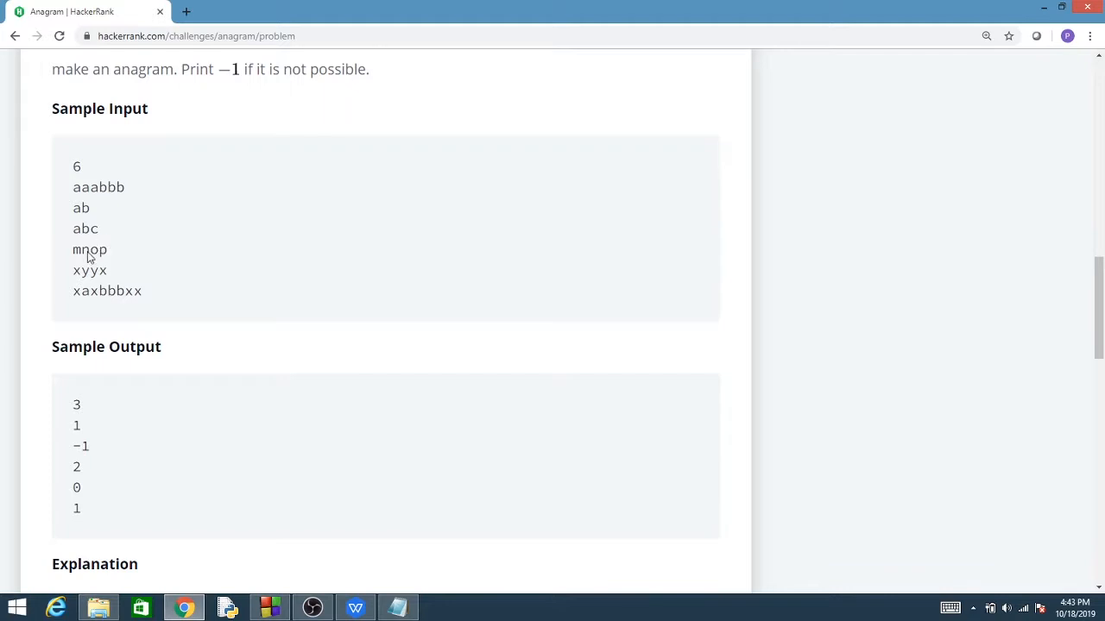
mouse_move(75, 293)
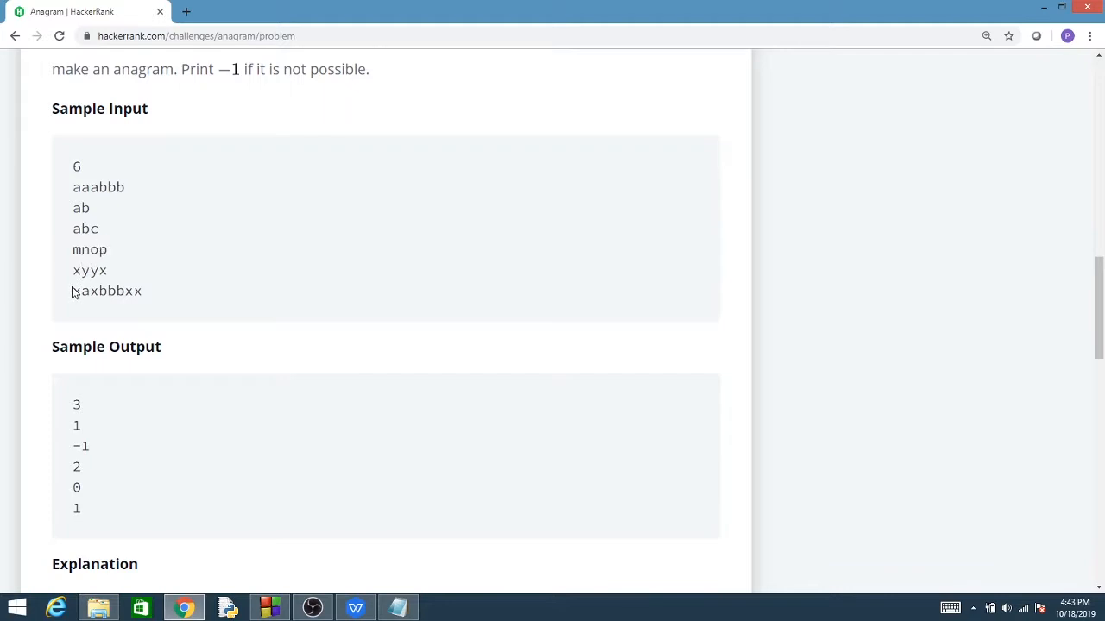
mouse_move(82, 283)
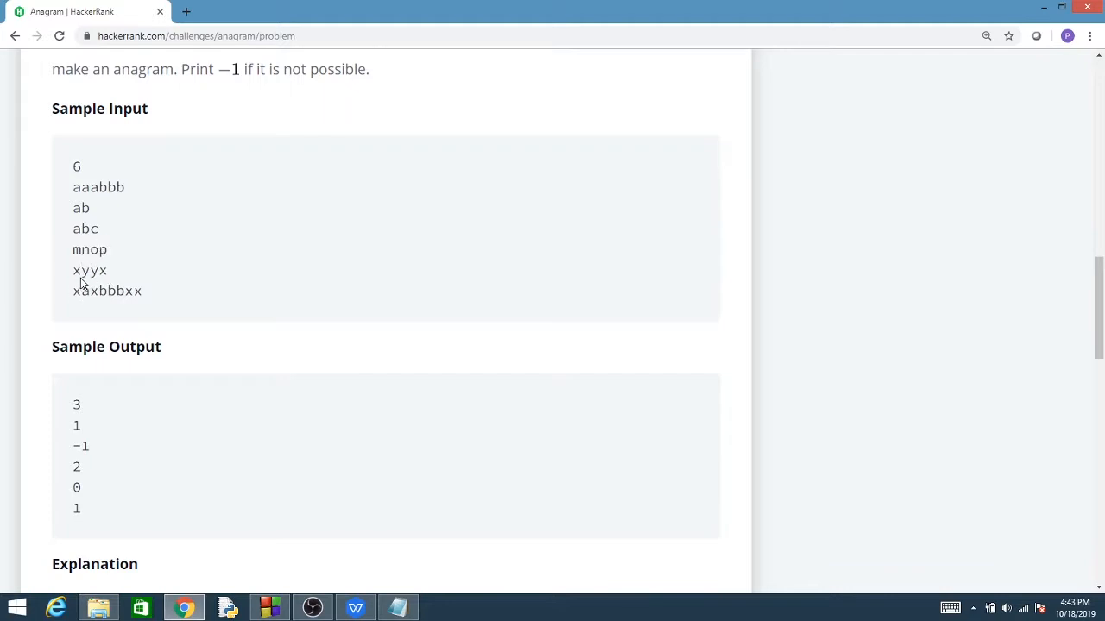
mouse_move(105, 272)
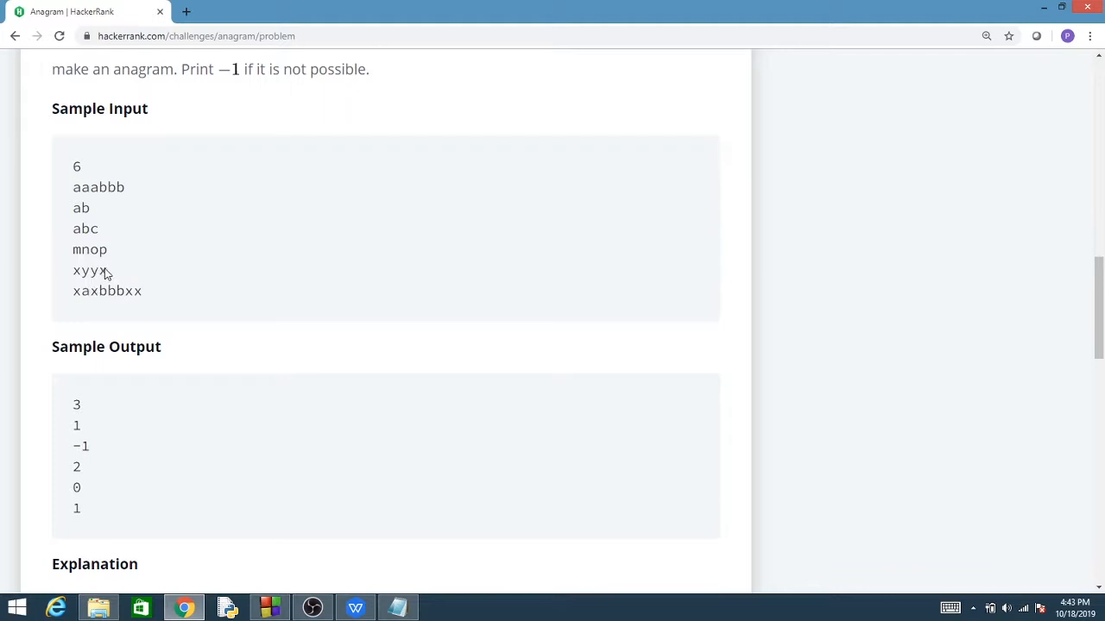
mouse_move(77, 461)
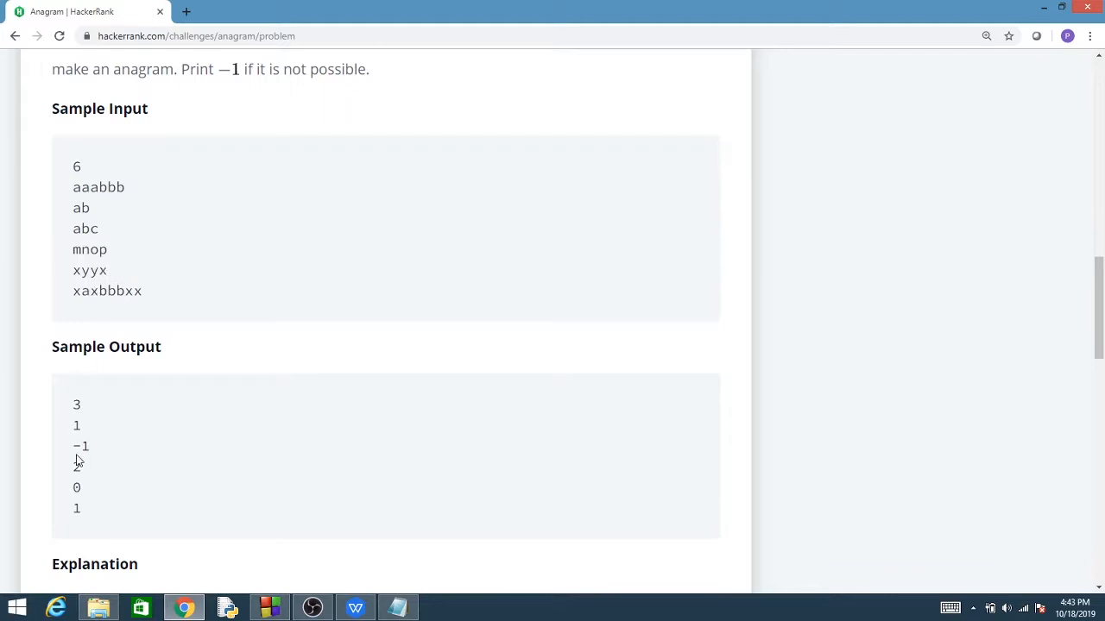
mouse_move(80, 322)
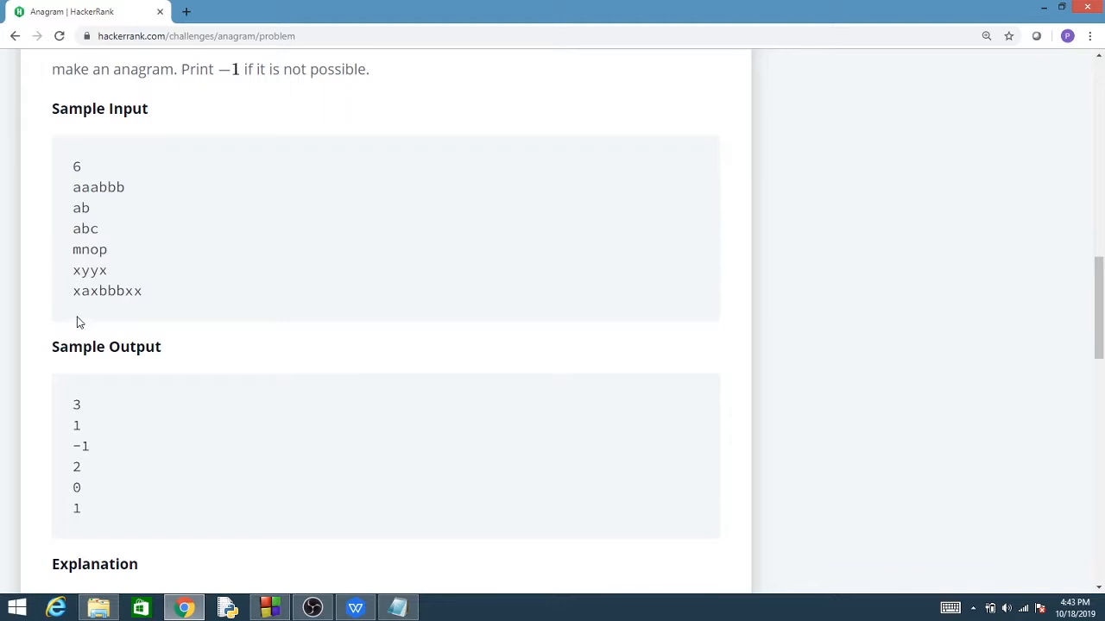
mouse_move(138, 304)
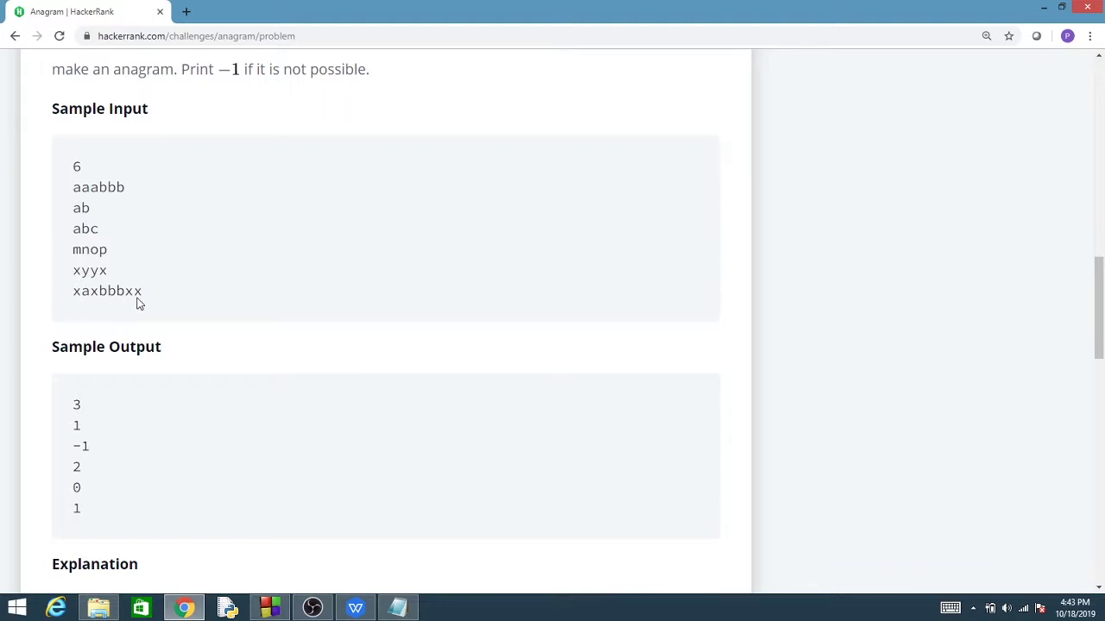
mouse_move(117, 297)
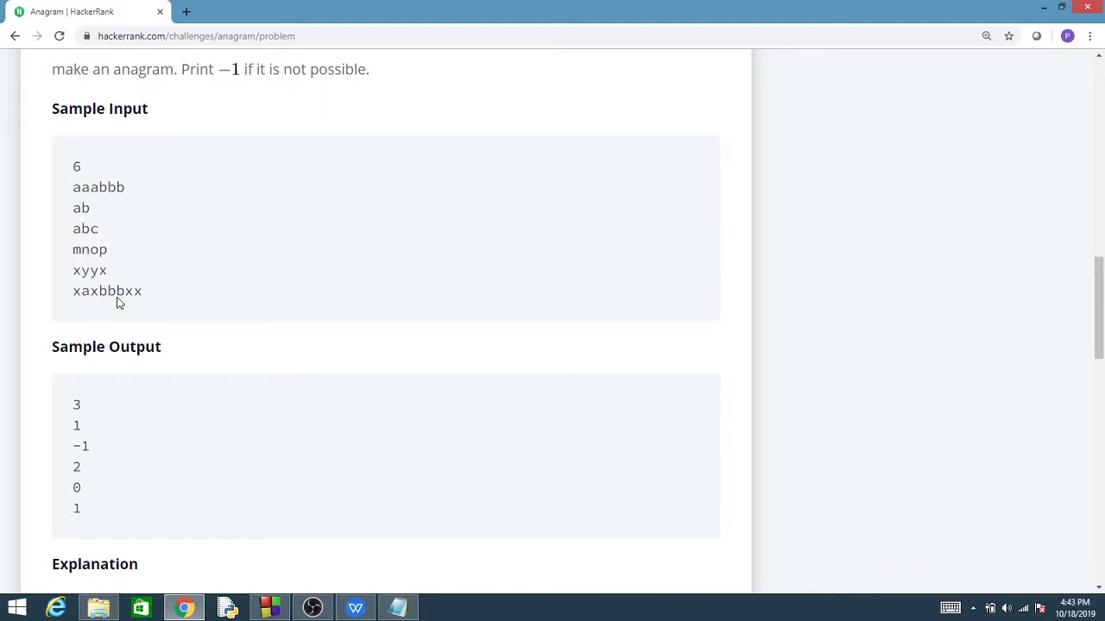
mouse_move(119, 294)
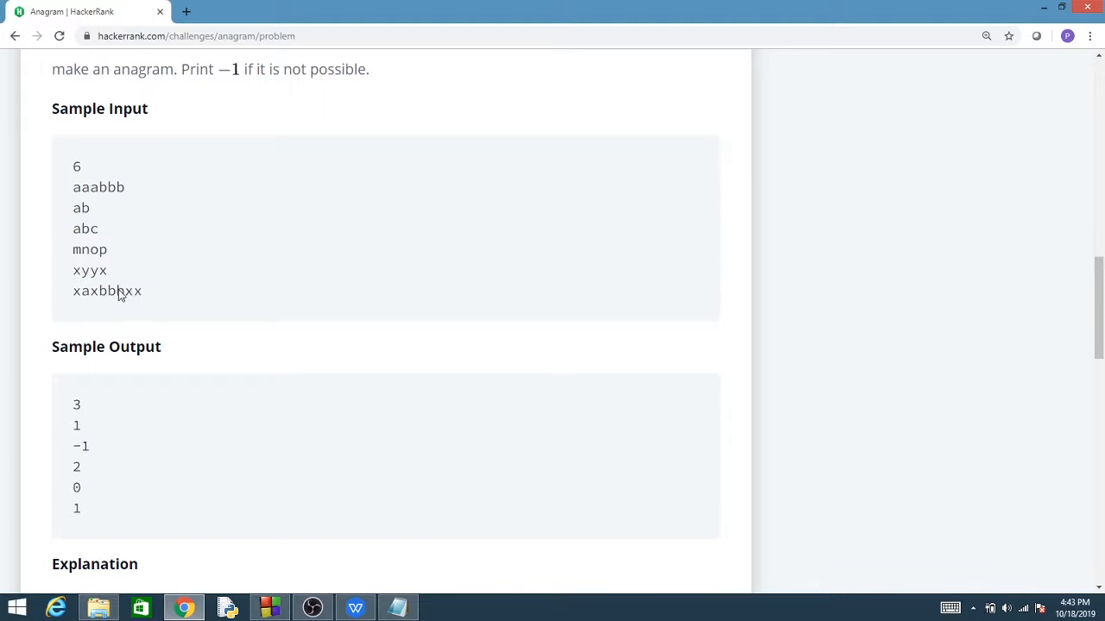
mouse_move(86, 299)
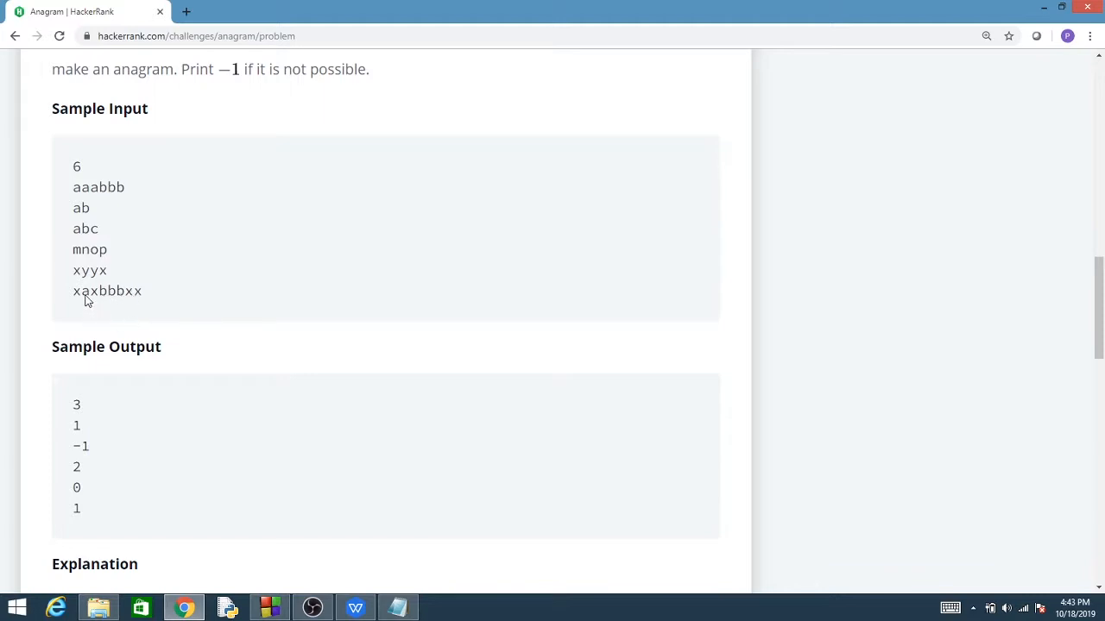
mouse_move(97, 311)
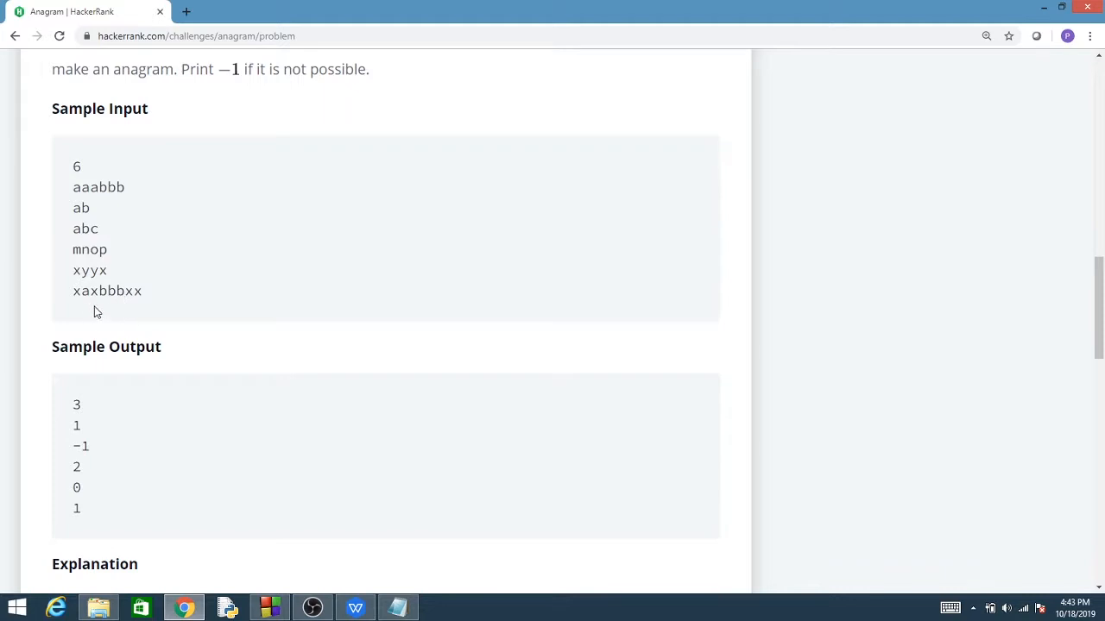
mouse_move(117, 337)
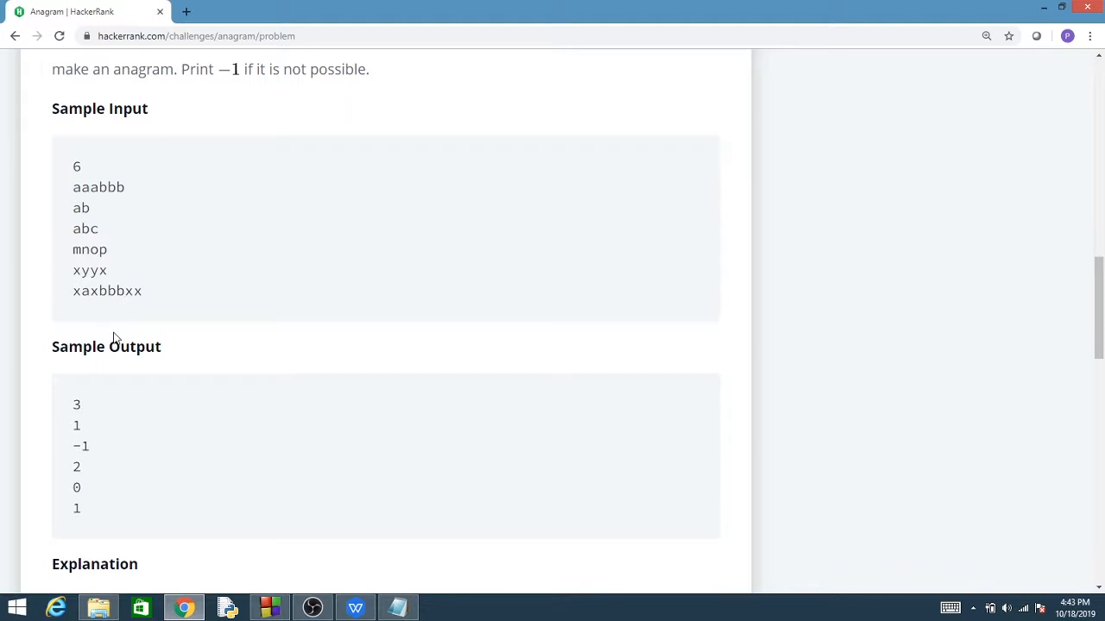
mouse_move(210, 502)
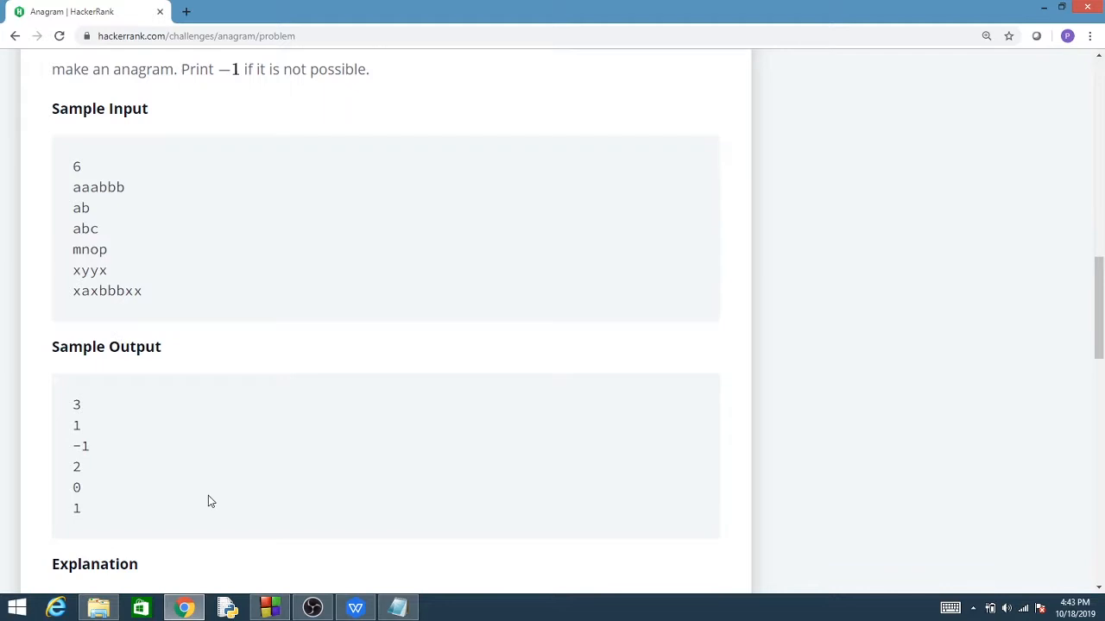
mouse_move(144, 405)
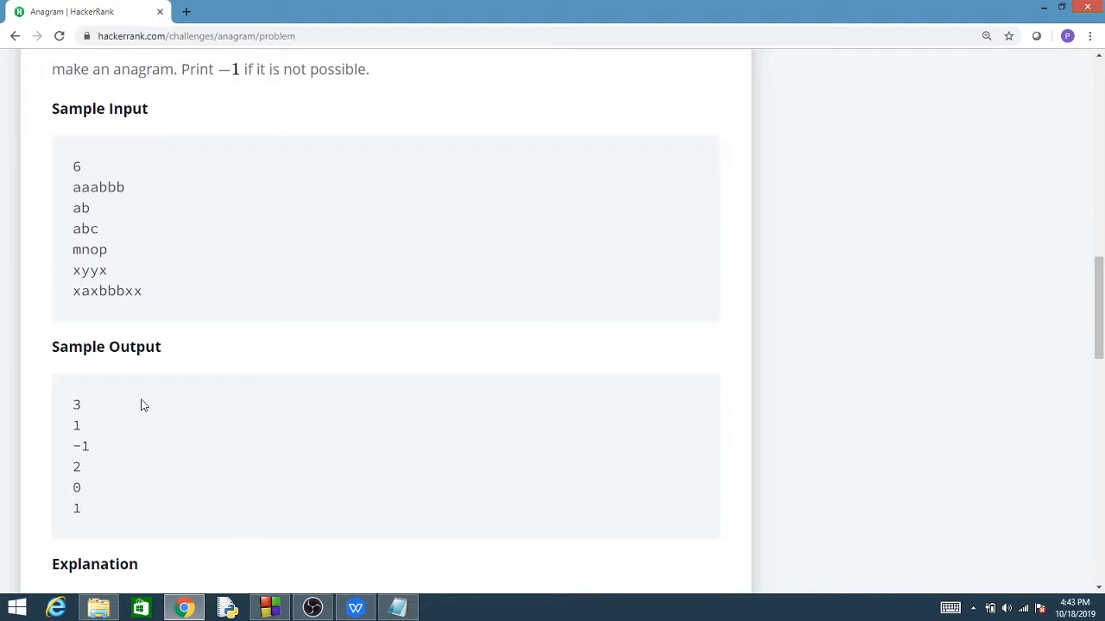
mouse_move(76, 300)
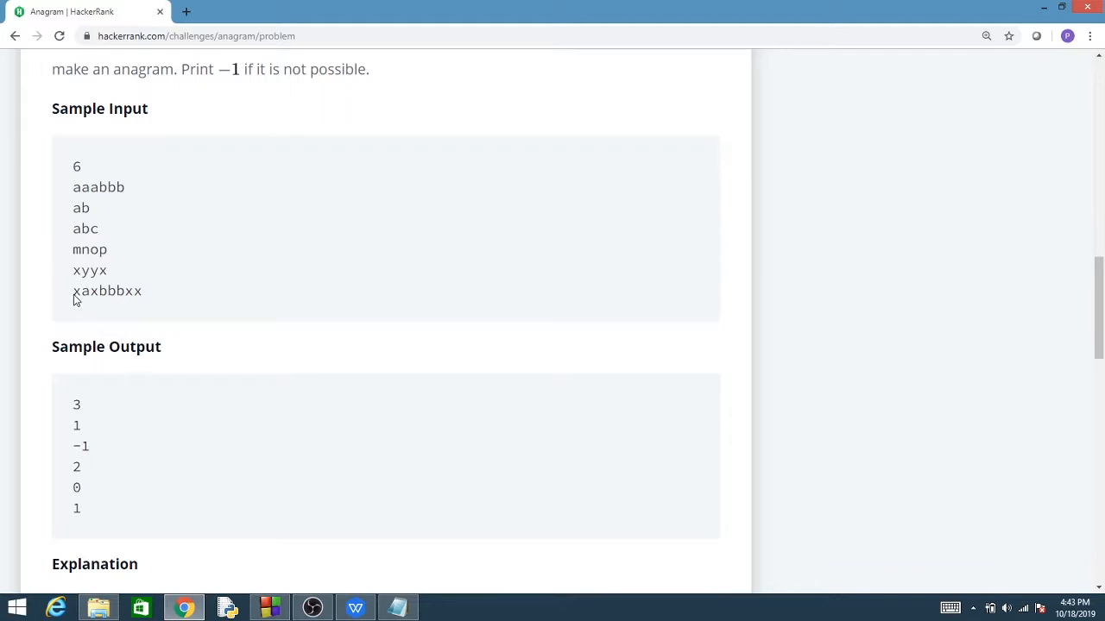
- Select the last sample string, xaxbbbxx, in the Sample Input block
double_click(107, 291)
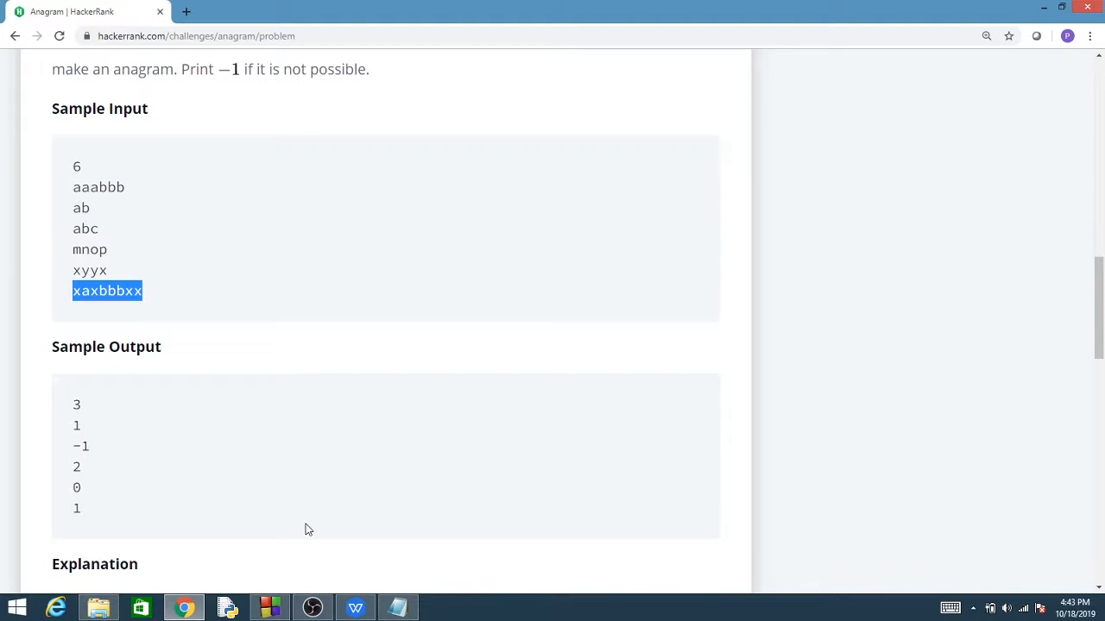
- Bring up Notepad beside the problem and type the halves of xaxbbbxx
left_click(398, 606)
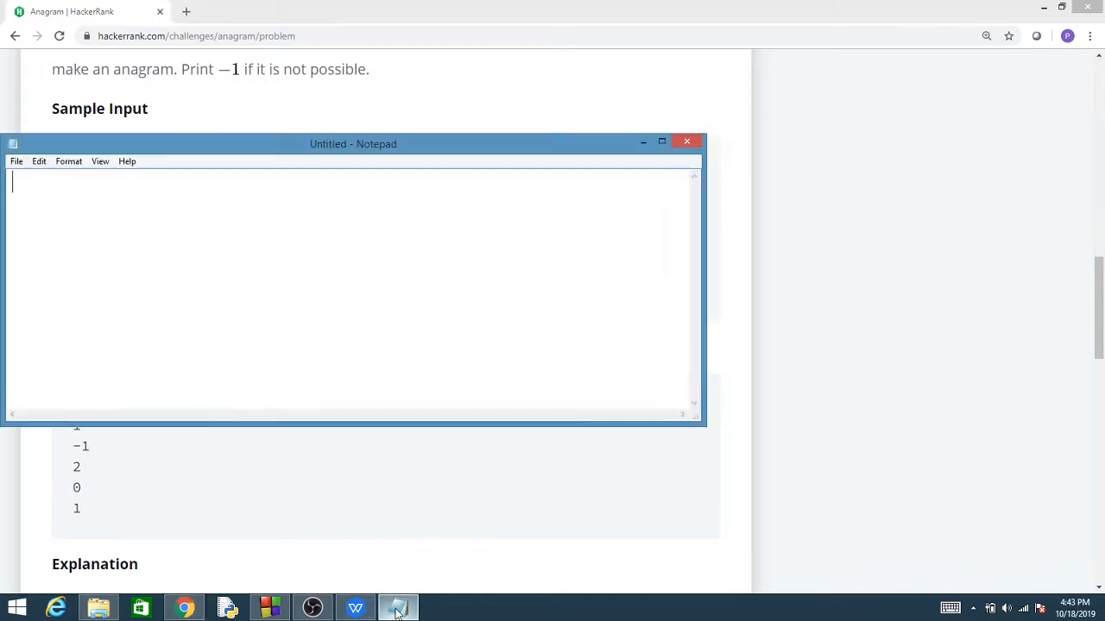
left_click_drag(353, 144, 548, 209)
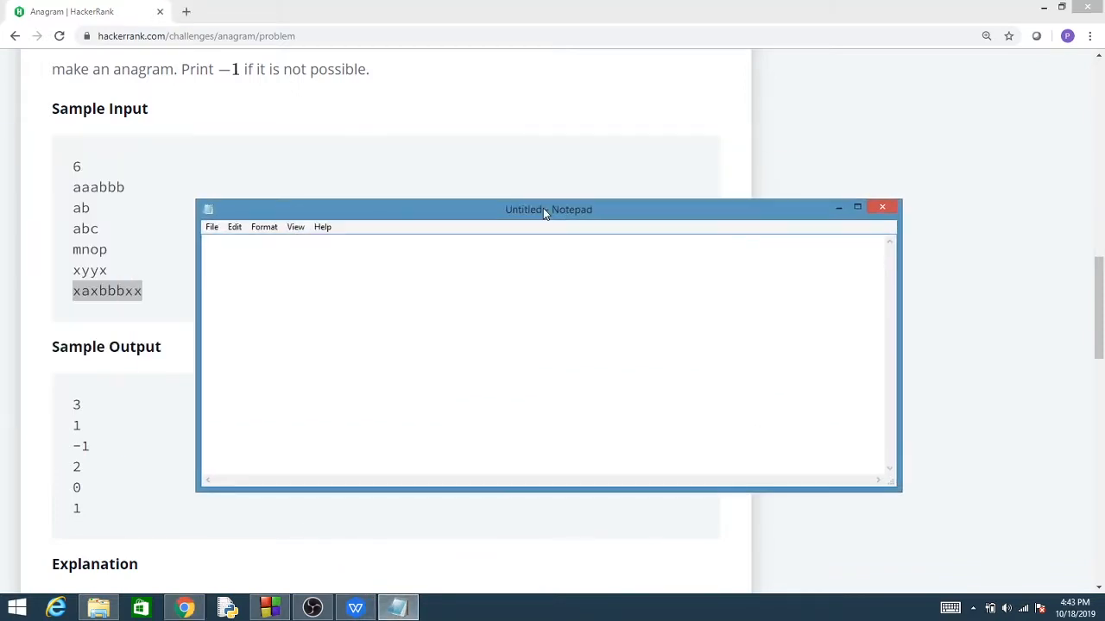
type("xa")
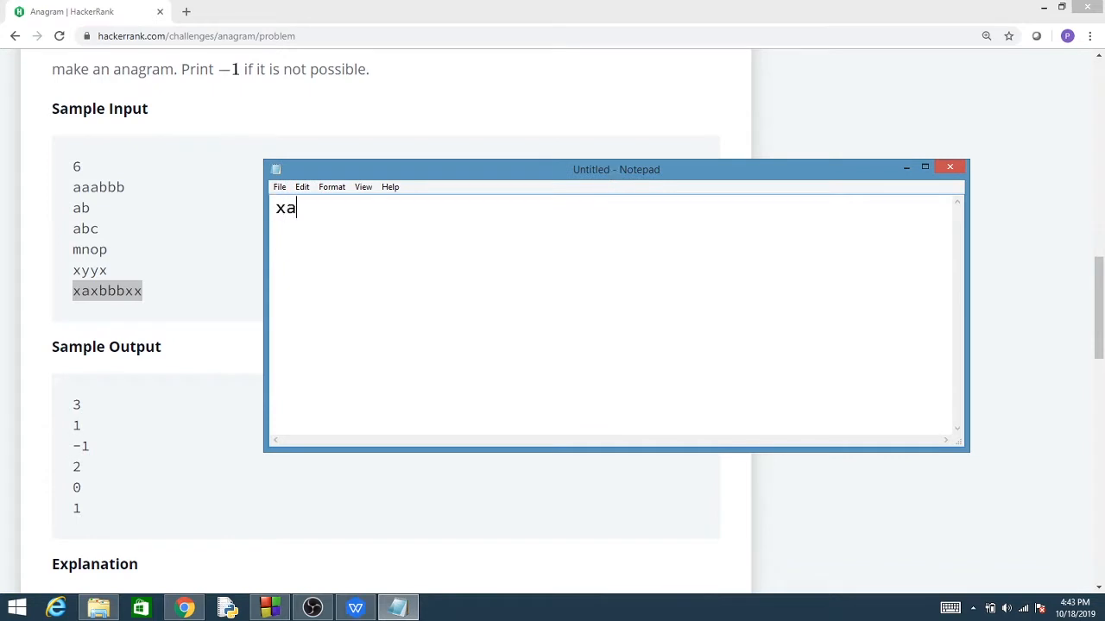
type("xb")
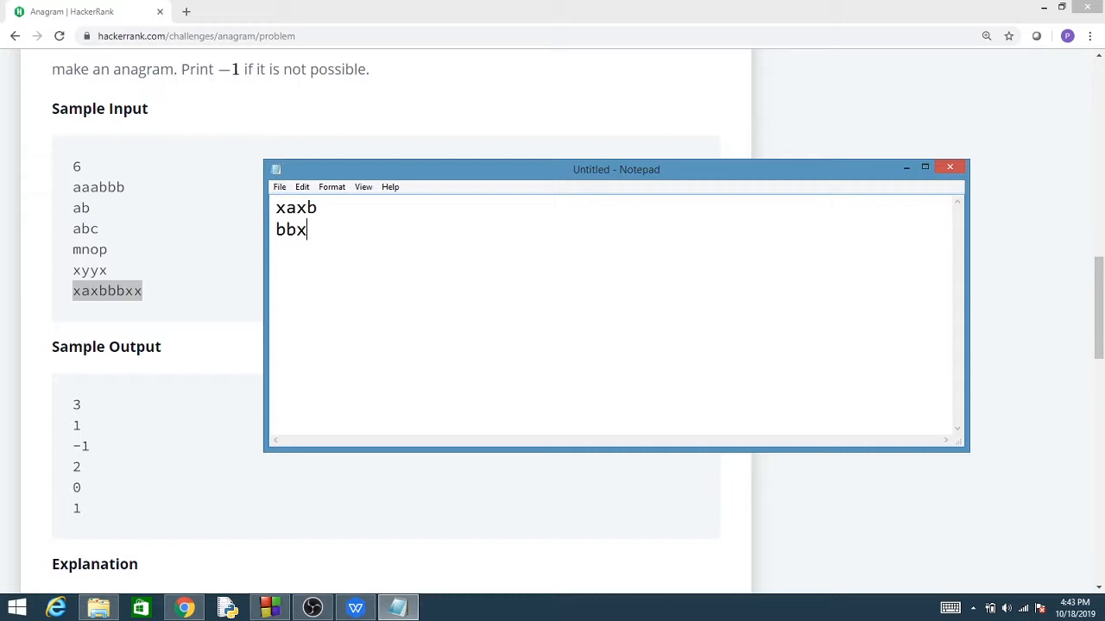
type("x")
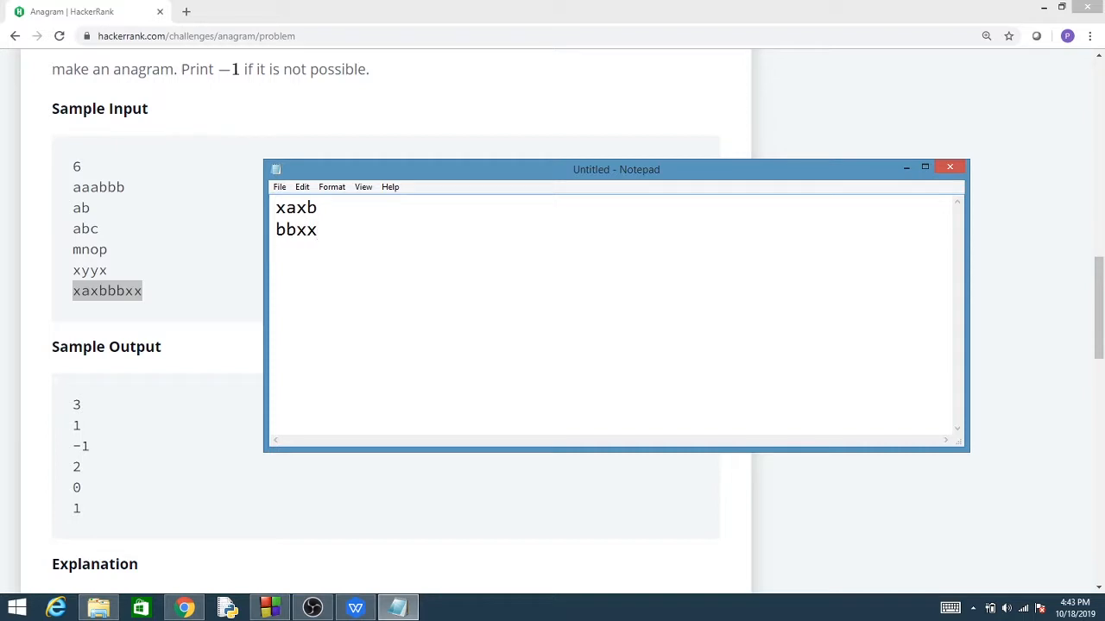
- Delete the letters shared by both halves, leaving leftover a and b
double_click(311, 208)
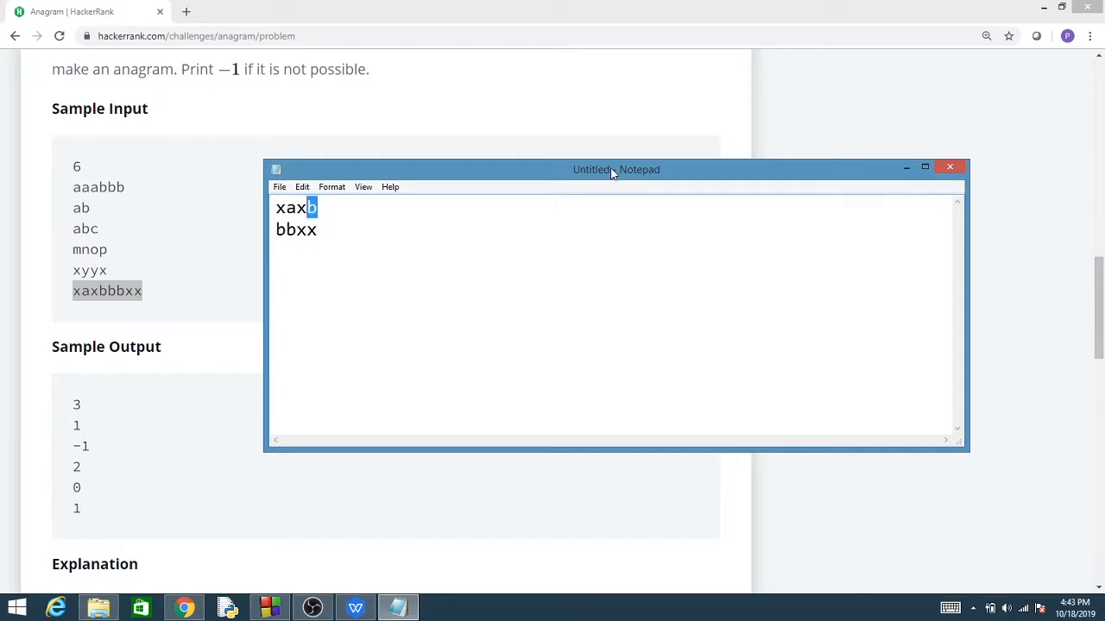
key("Backspace")
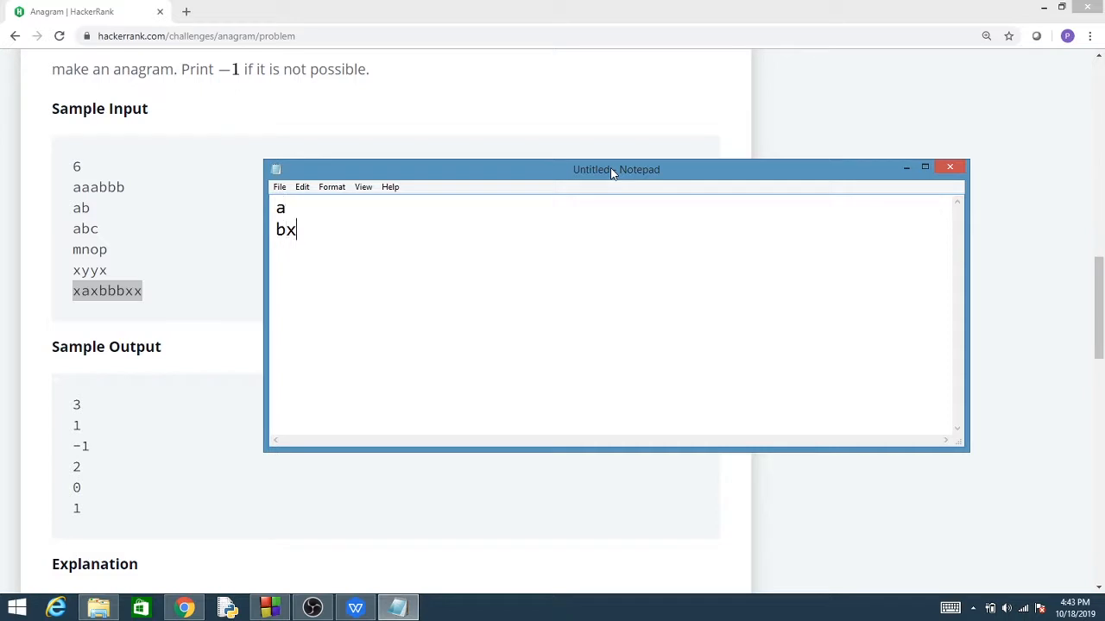
key("Backspace")
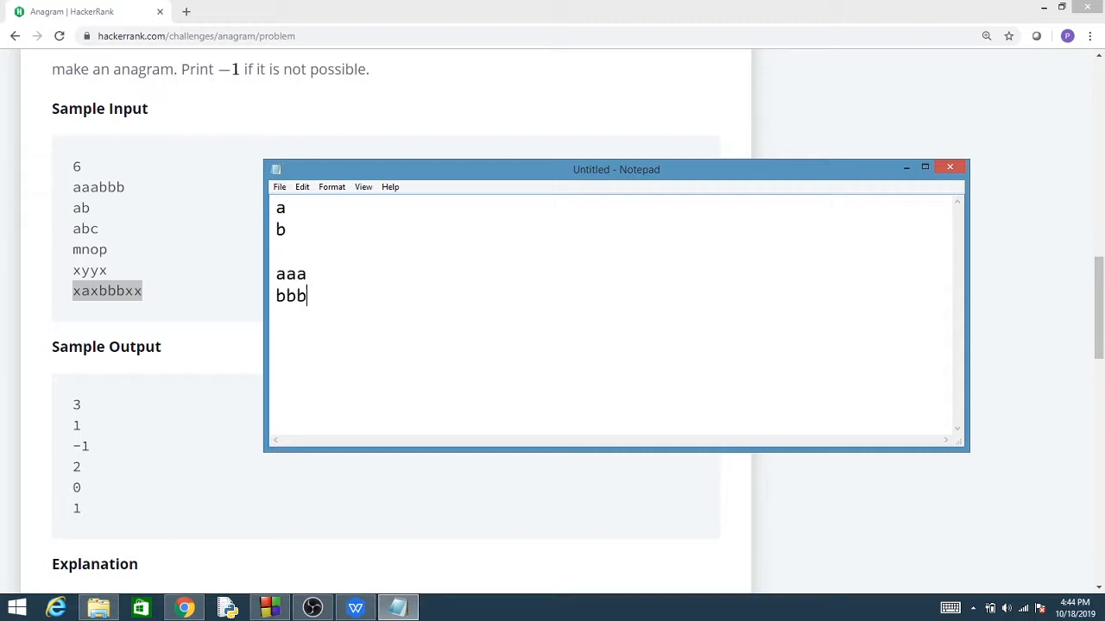
double_click(291, 273)
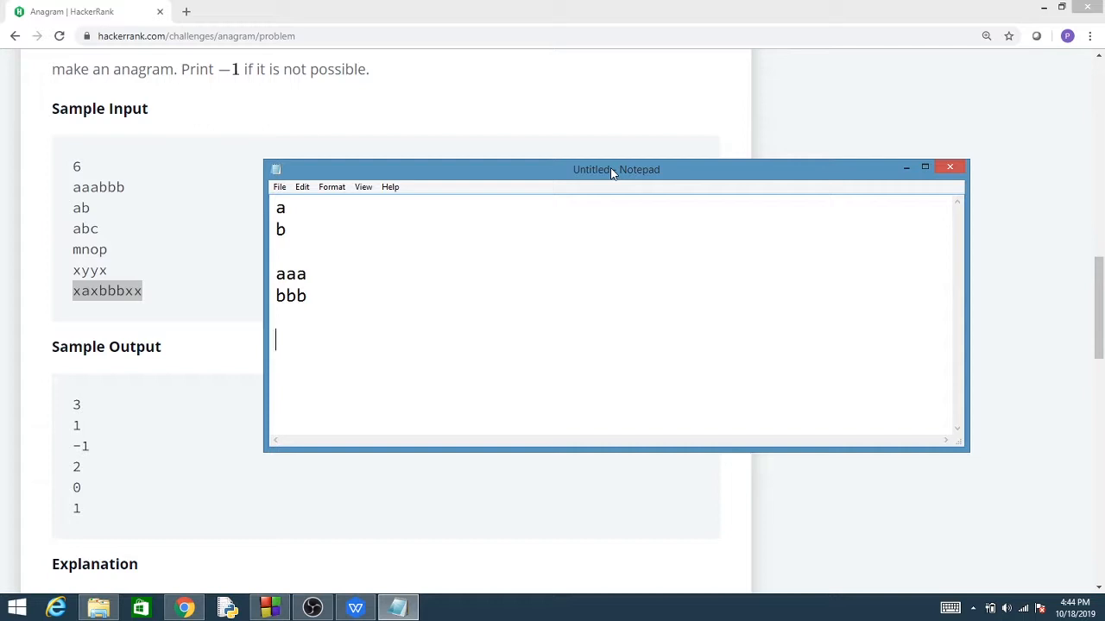
mouse_move(194, 355)
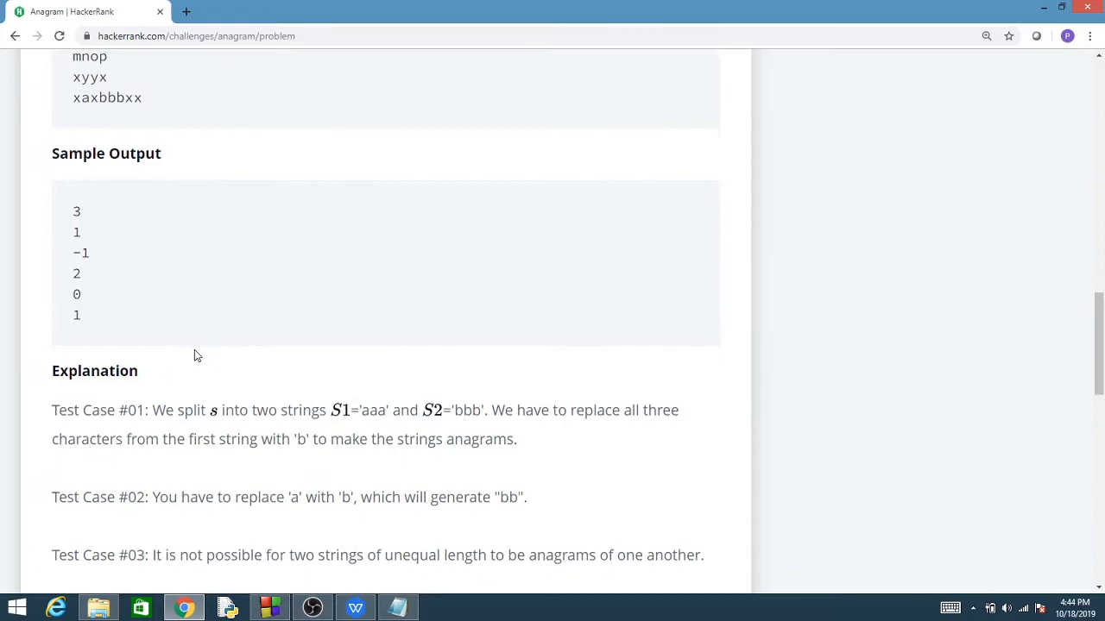
- Scroll through the sample test case explanations on the problem page
scroll("down", 3)
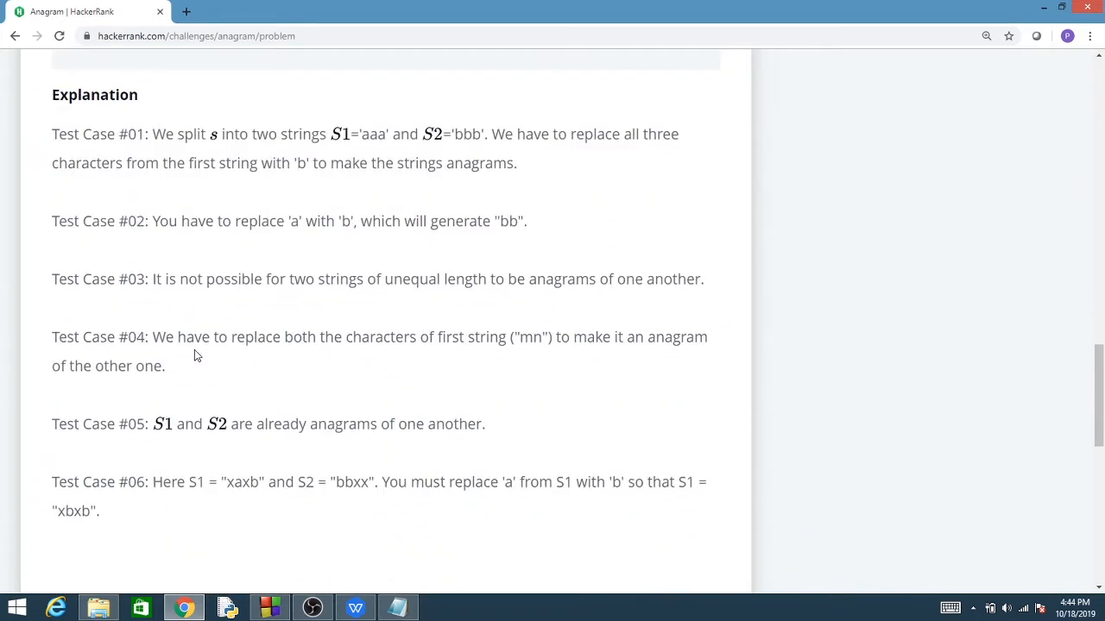
scroll("down", 3)
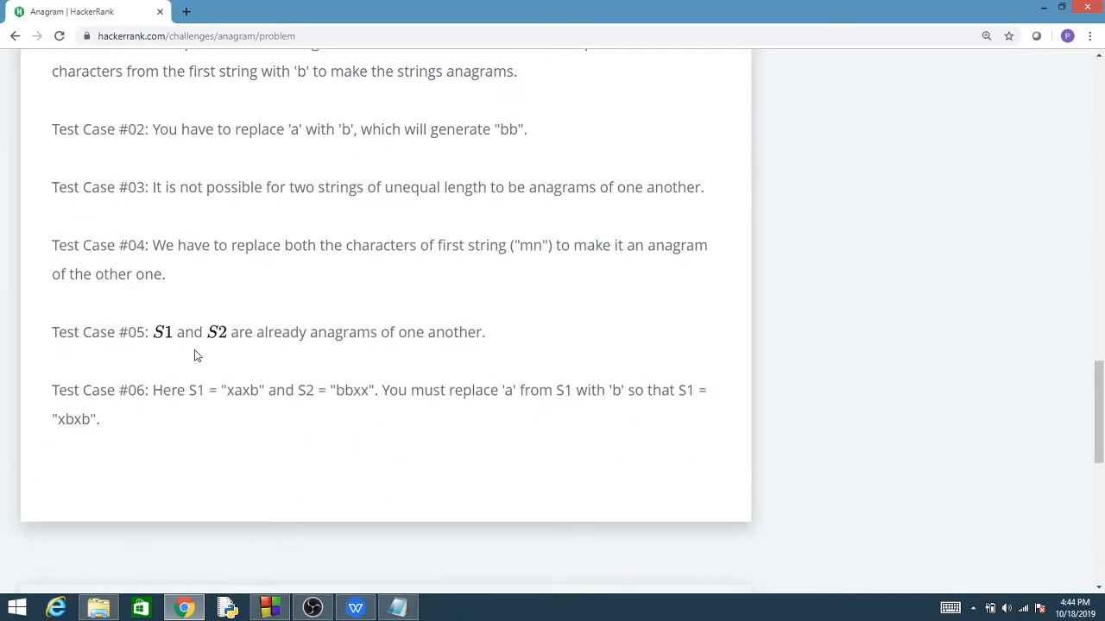
scroll("down", 3)
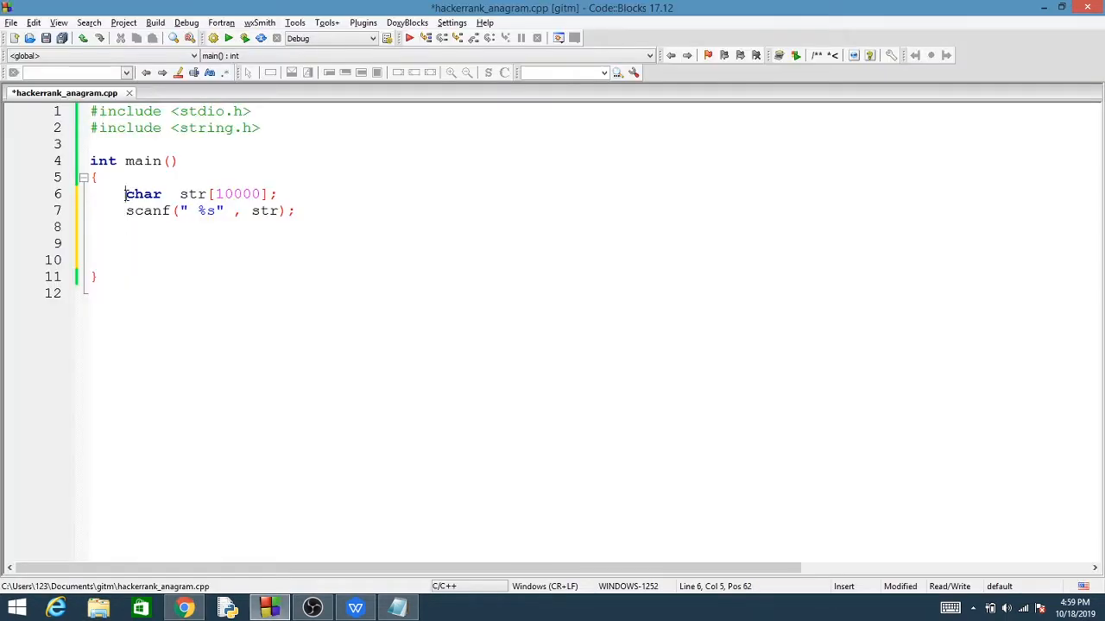
left_click_drag(125, 193, 125, 226)
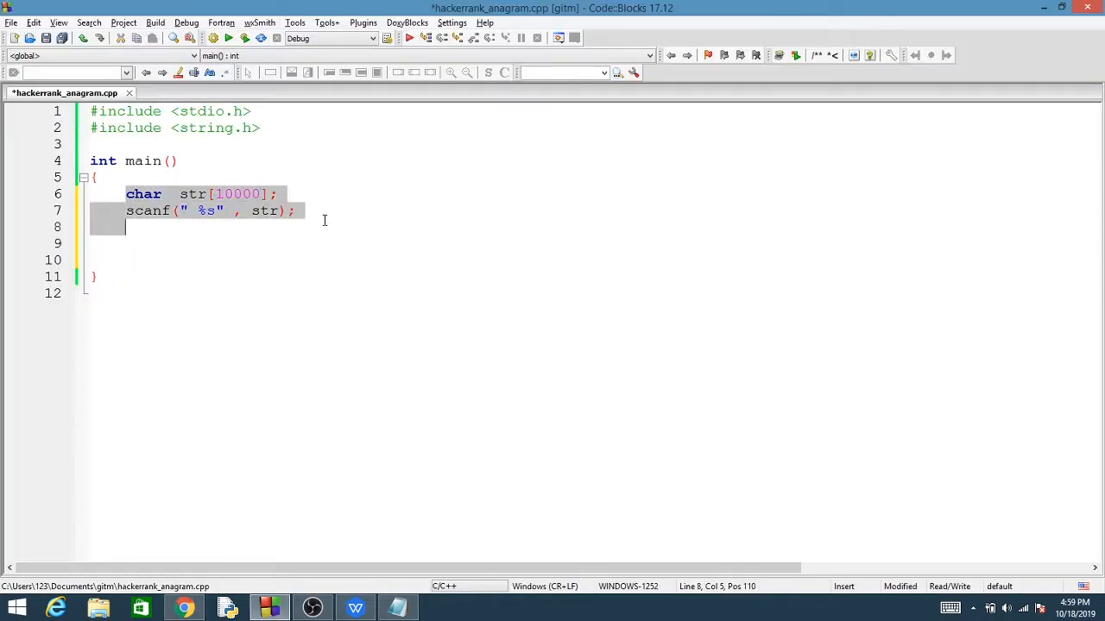
double_click(236, 193)
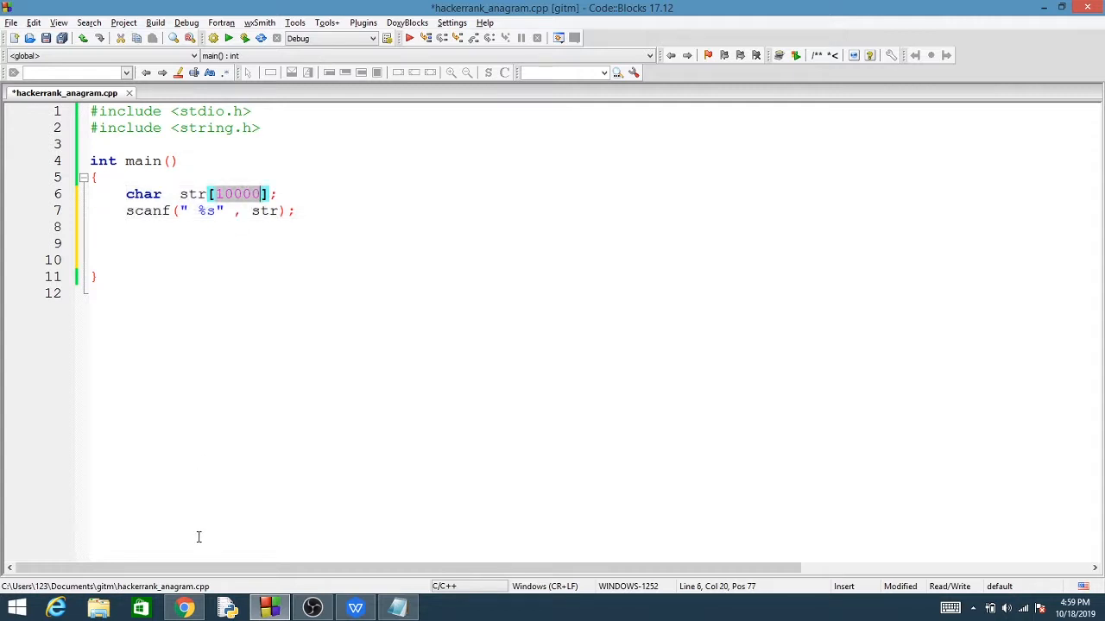
left_click(183, 607)
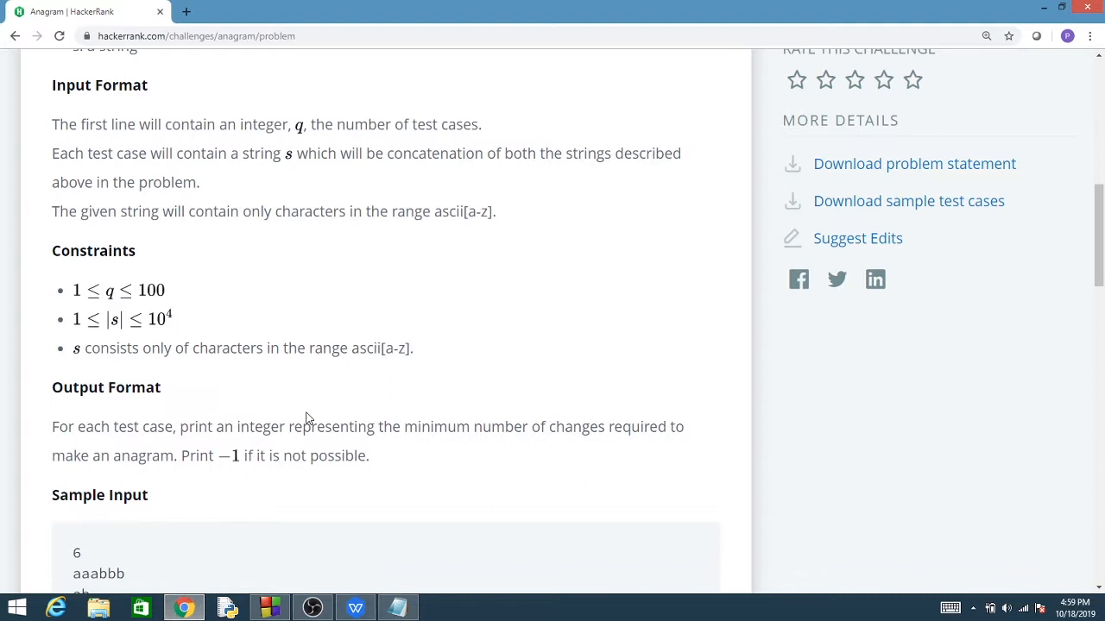
mouse_move(172, 322)
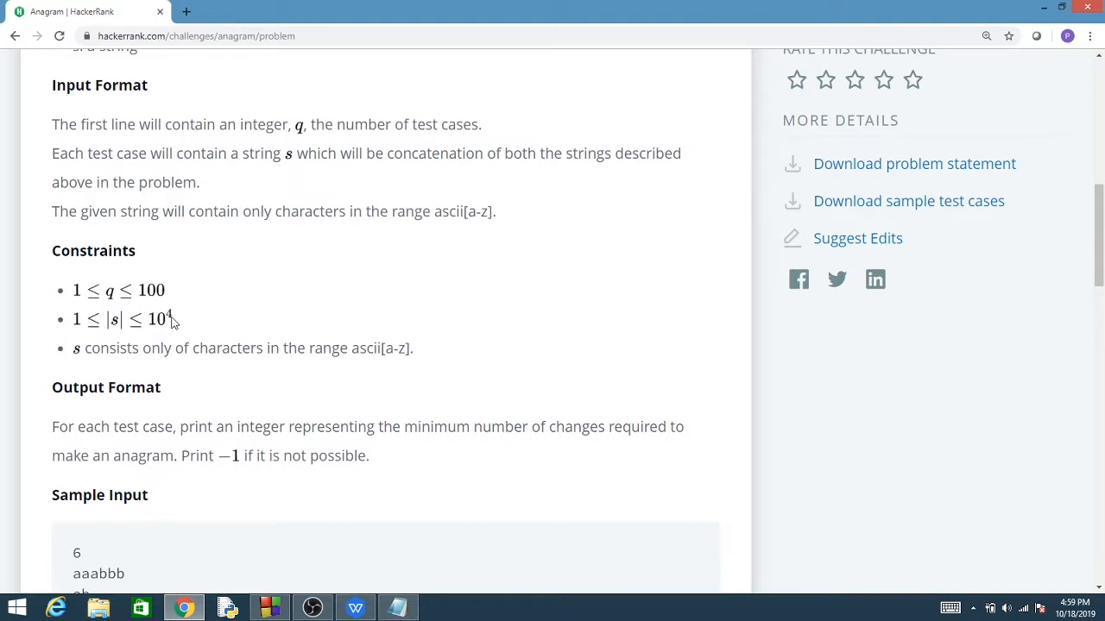
mouse_move(302, 588)
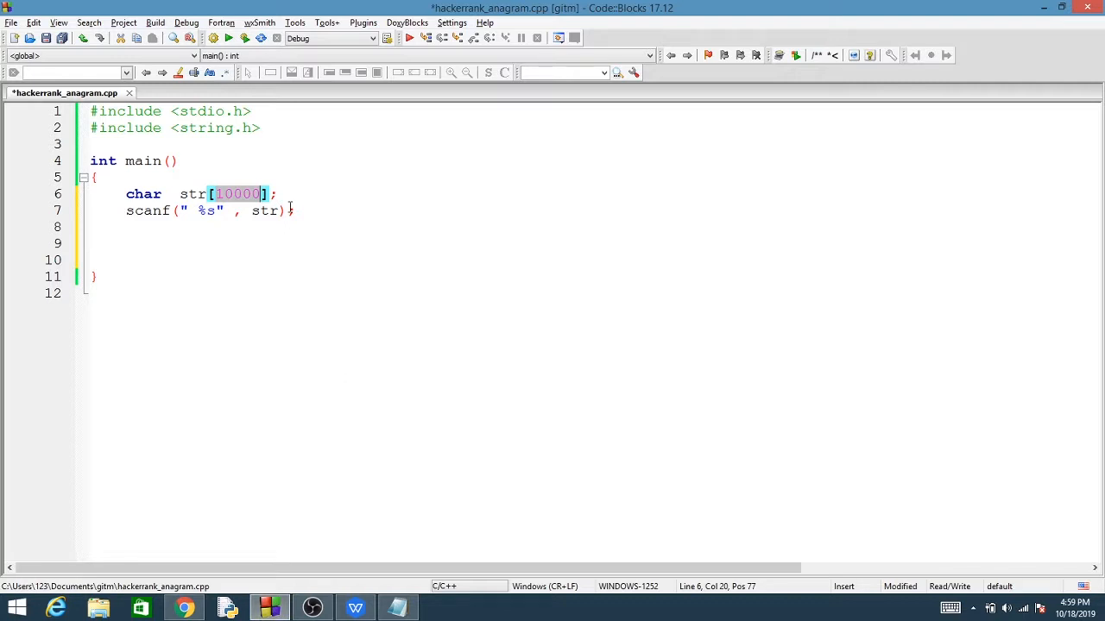
- Below scanf, store the string length with int len = strlen(str);
left_click(312, 211)
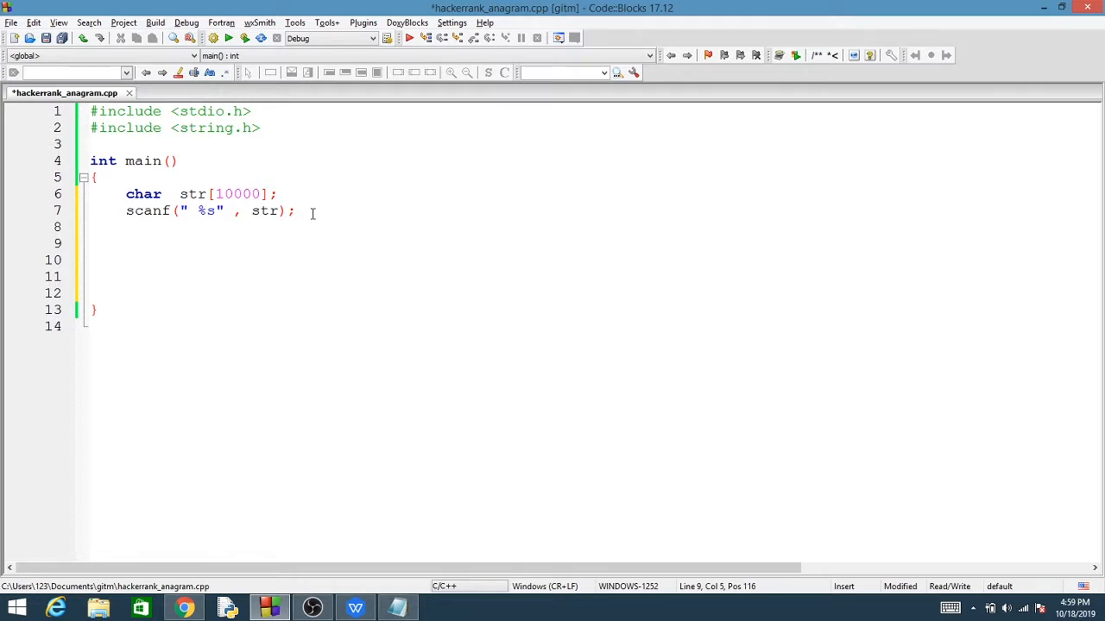
type("strlen(")
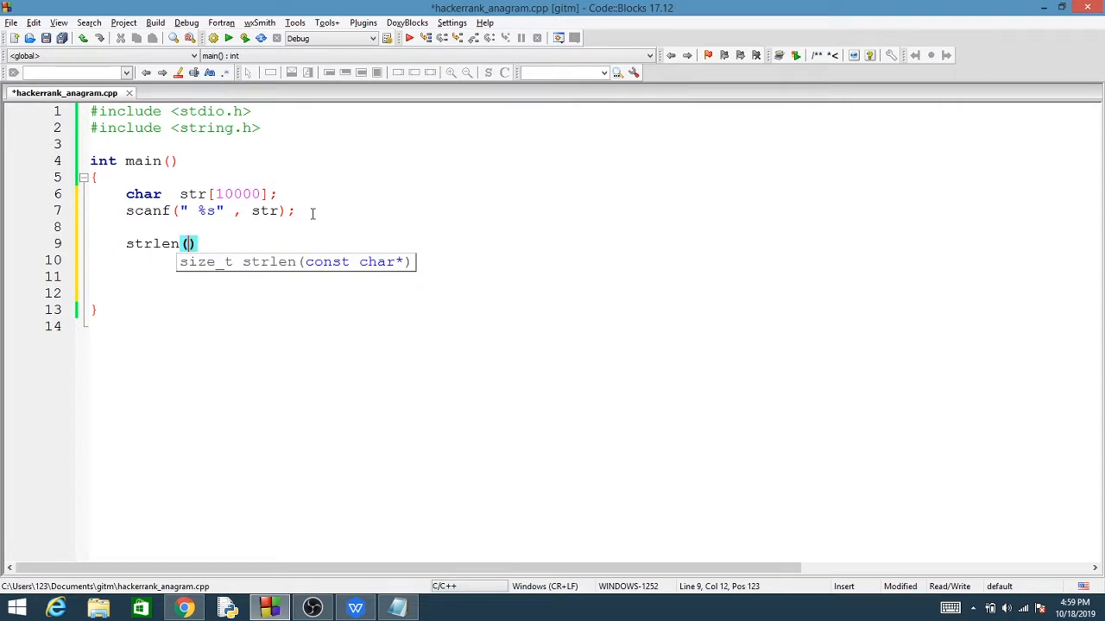
type("str);")
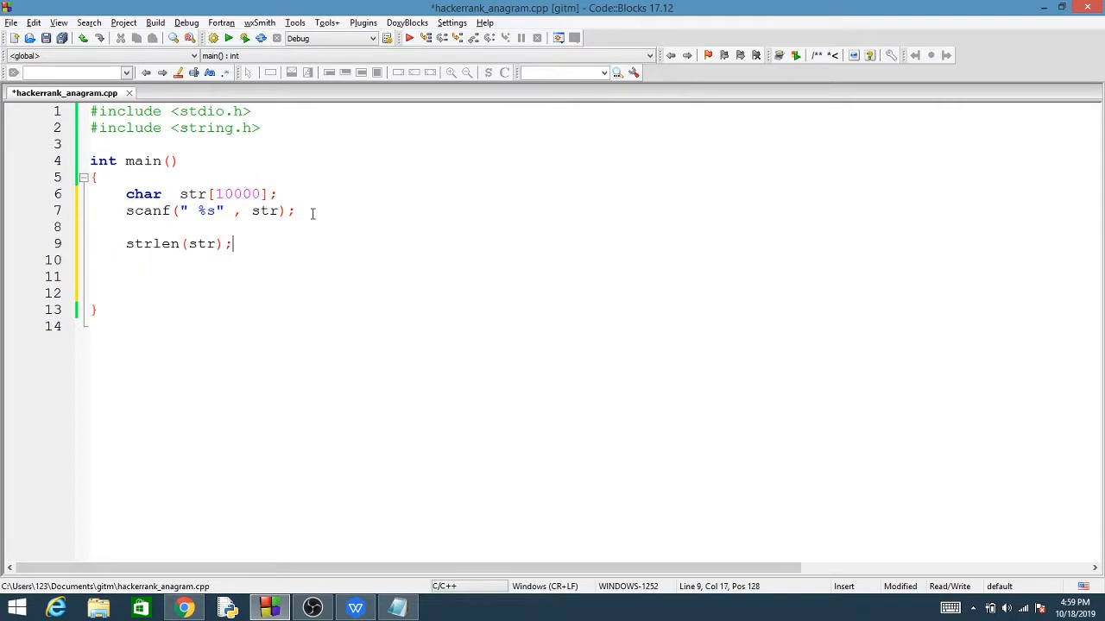
type("int len =")
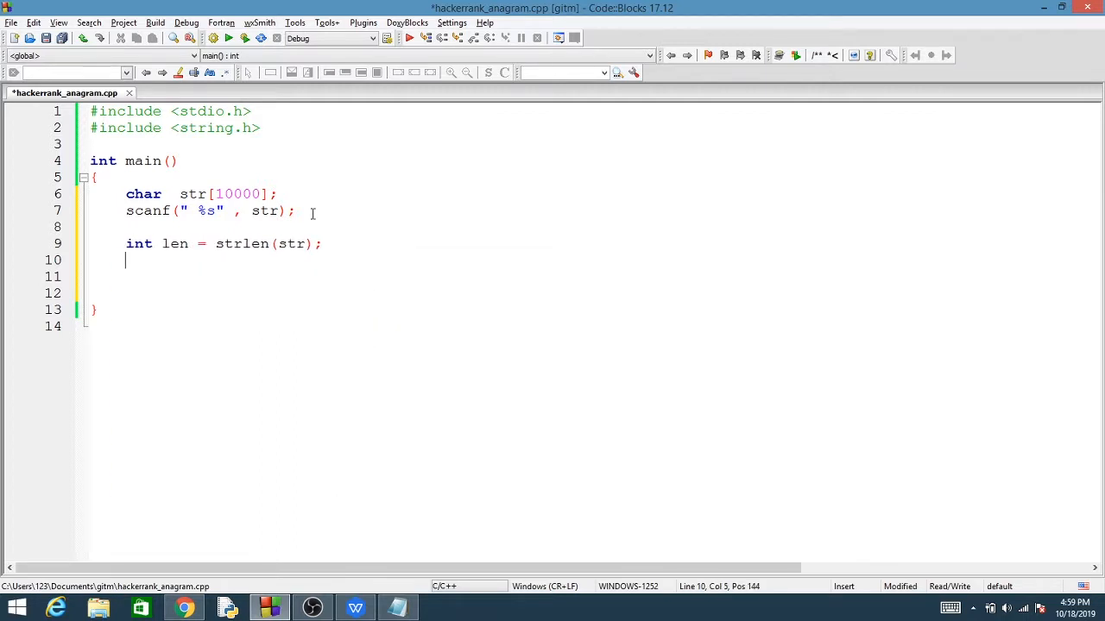
- Add if (len % 2 != 0) printing "-1", then start an else
type("if(len % )")
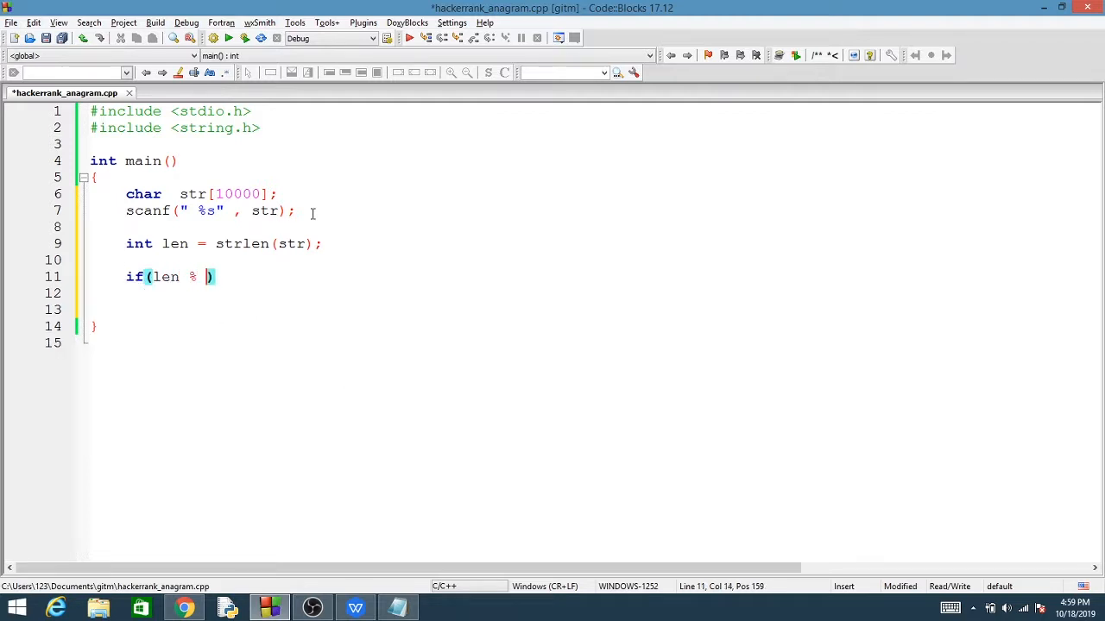
type("2")
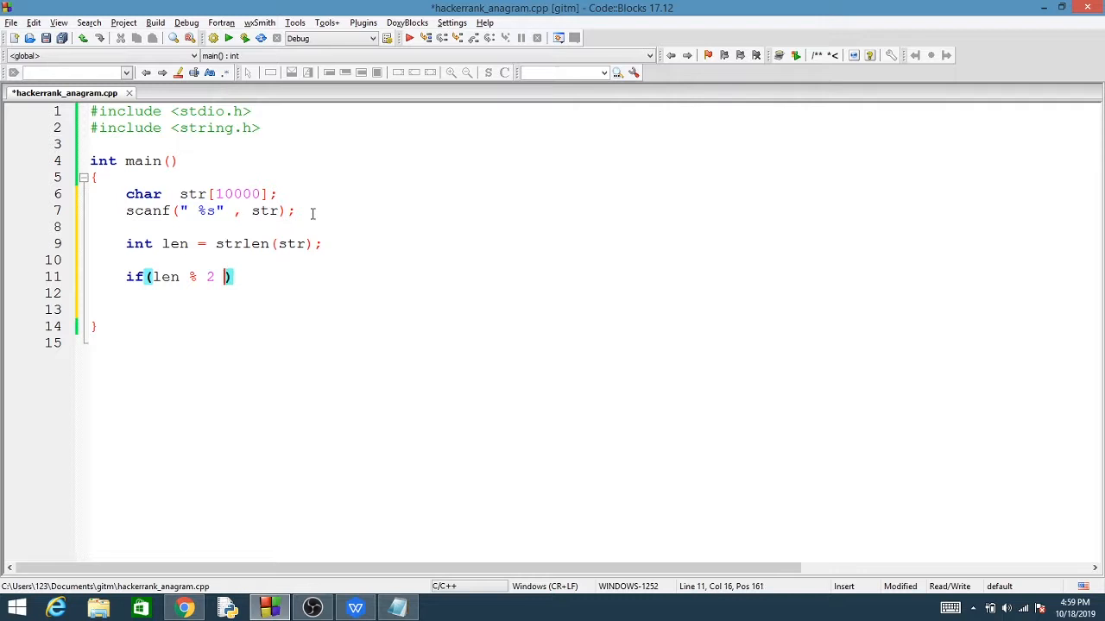
type("!= 0)")
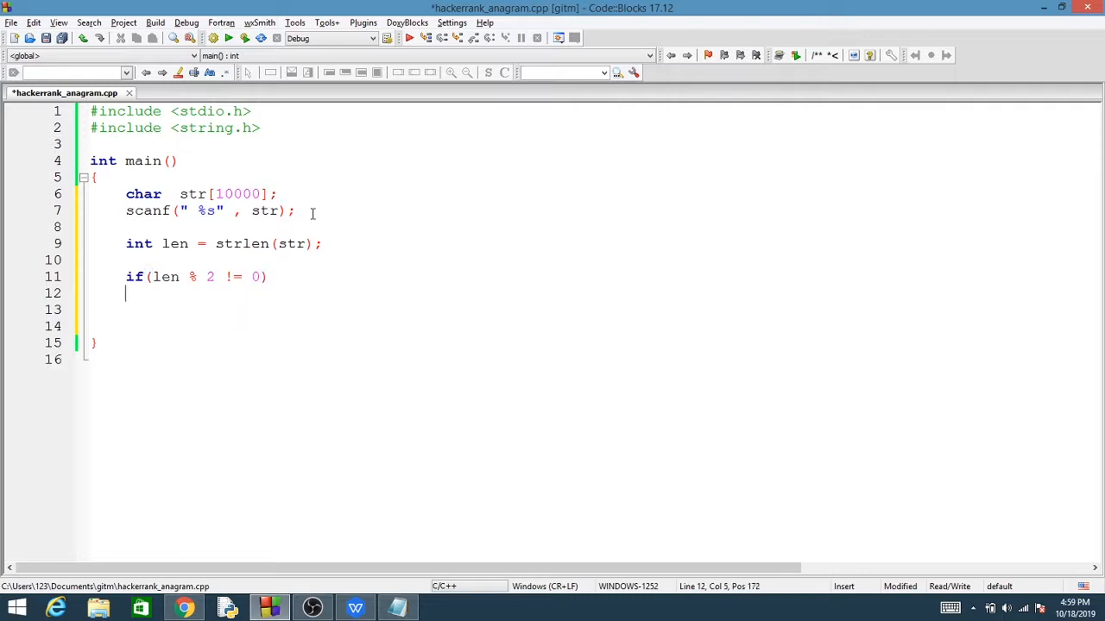
type("printf")
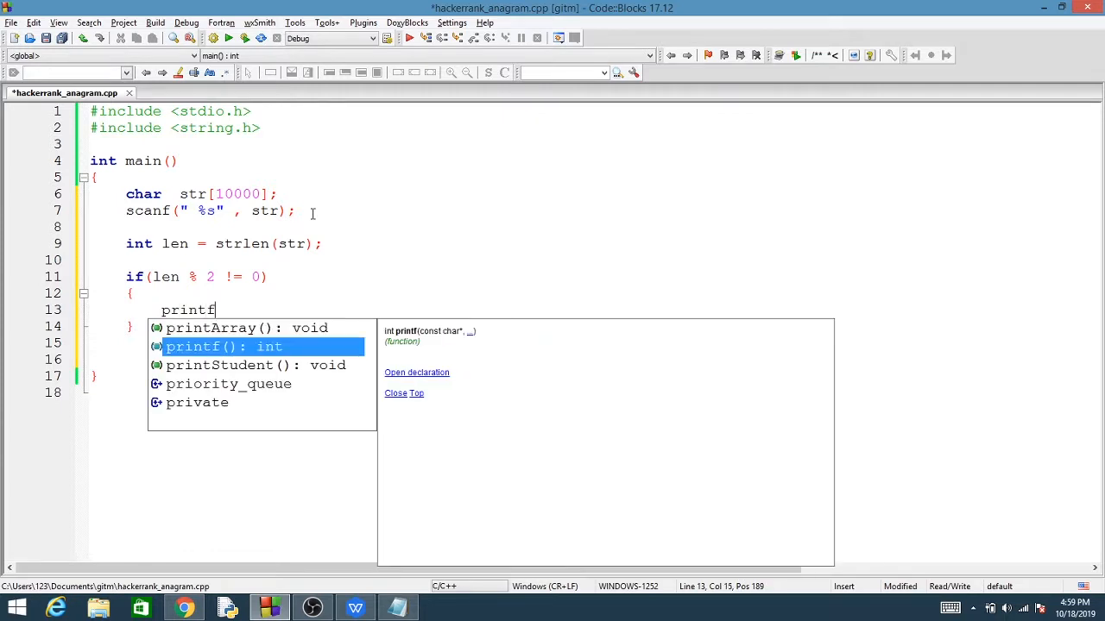
type("(\"-1\")")
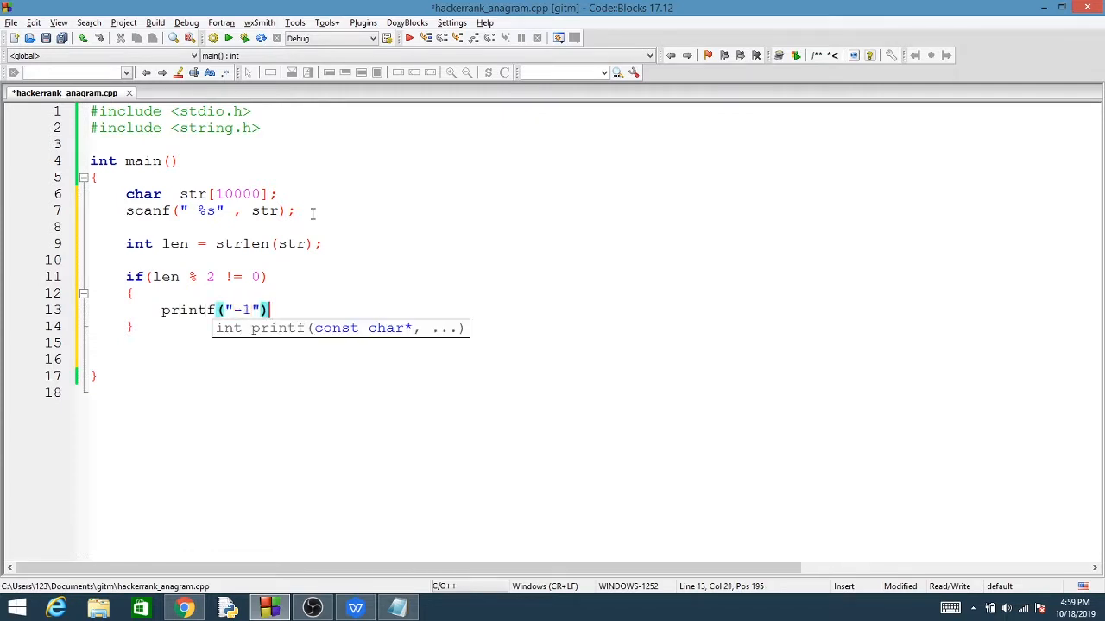
type(";")
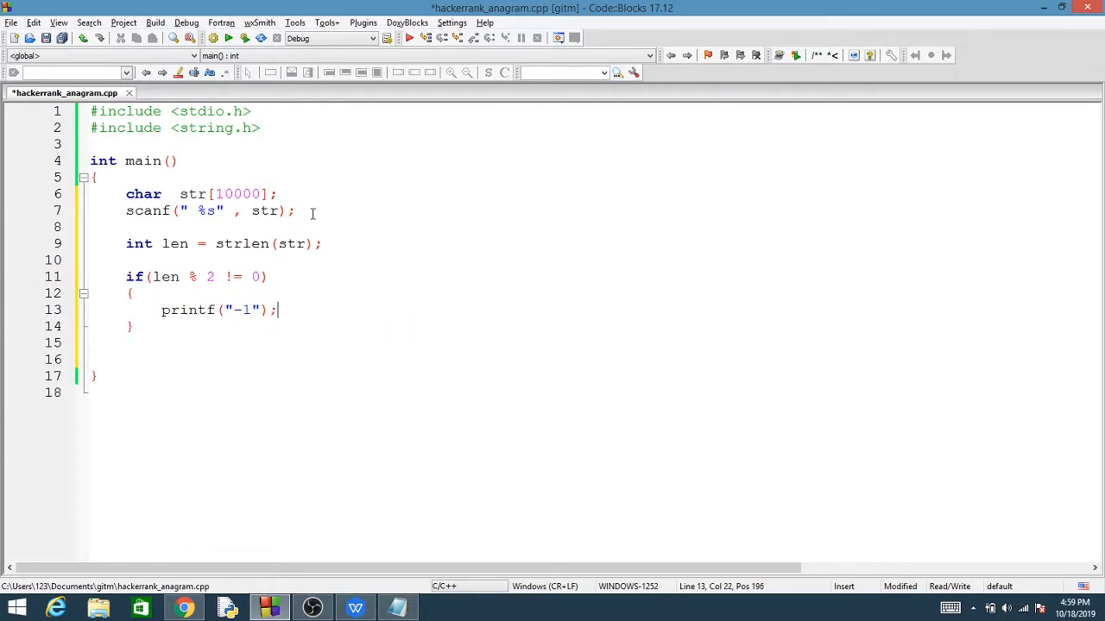
key("Return")
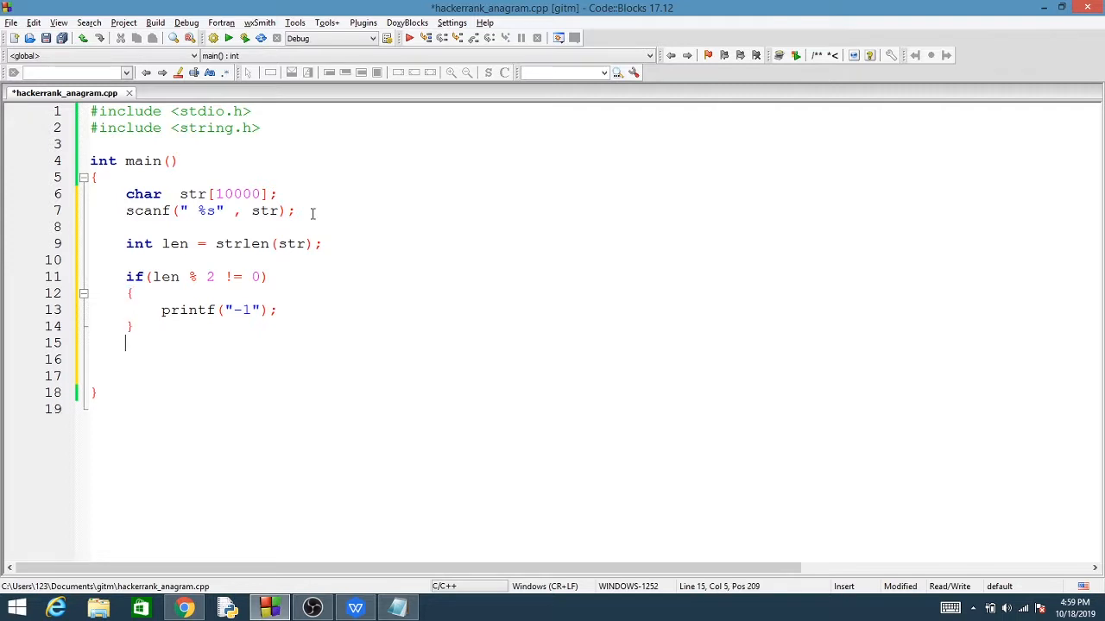
type("else")
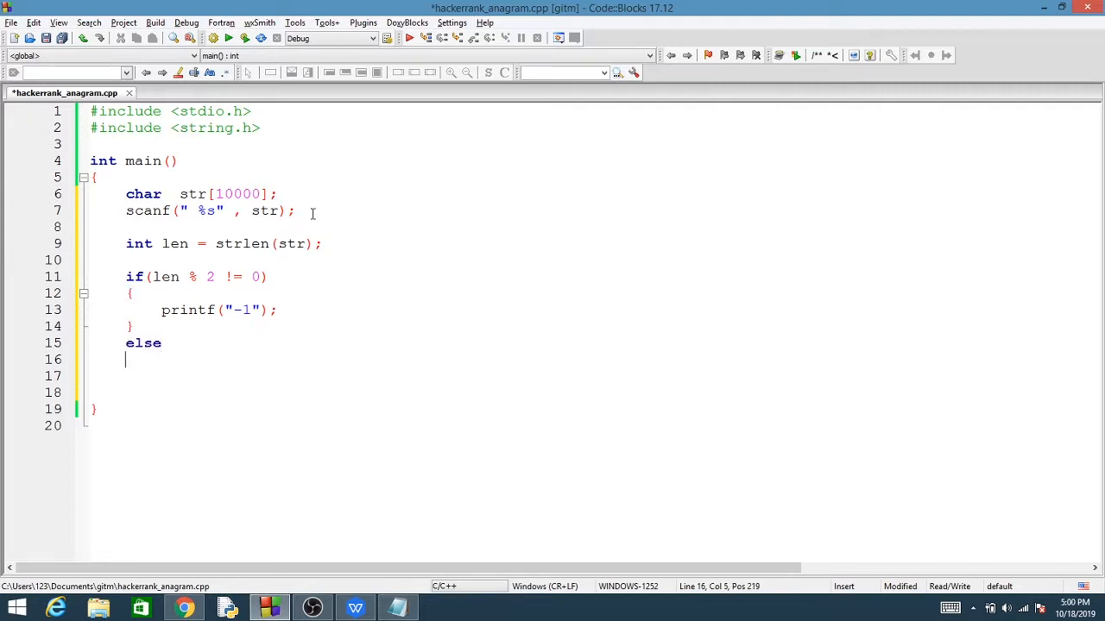
- Open braces for the else body, jot 0 and len / 2 notes, then delete them
type("{")
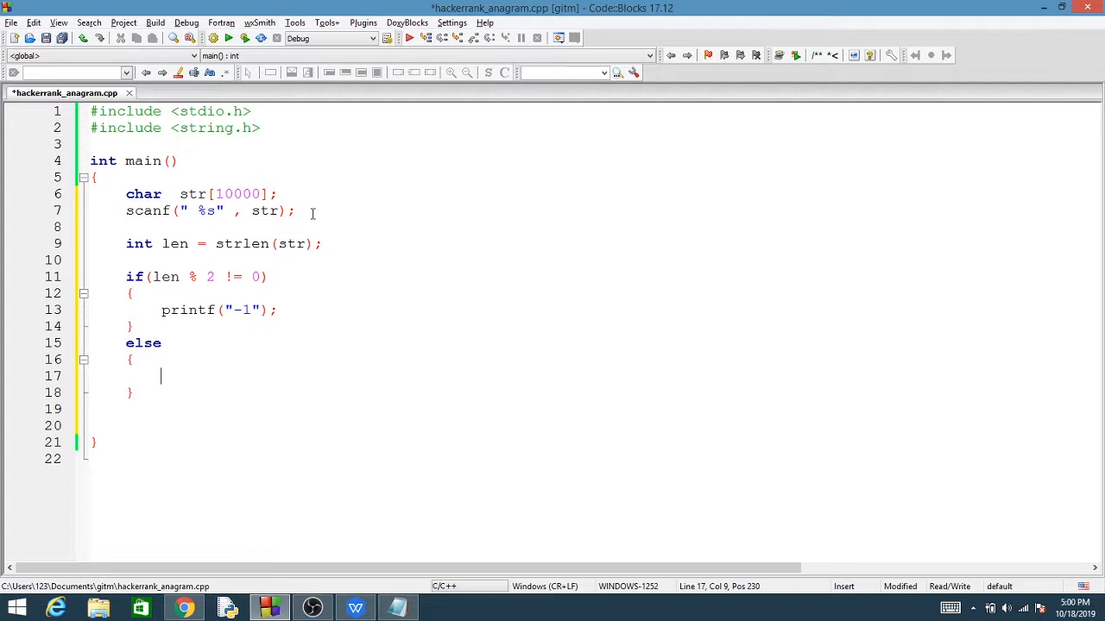
type("0")
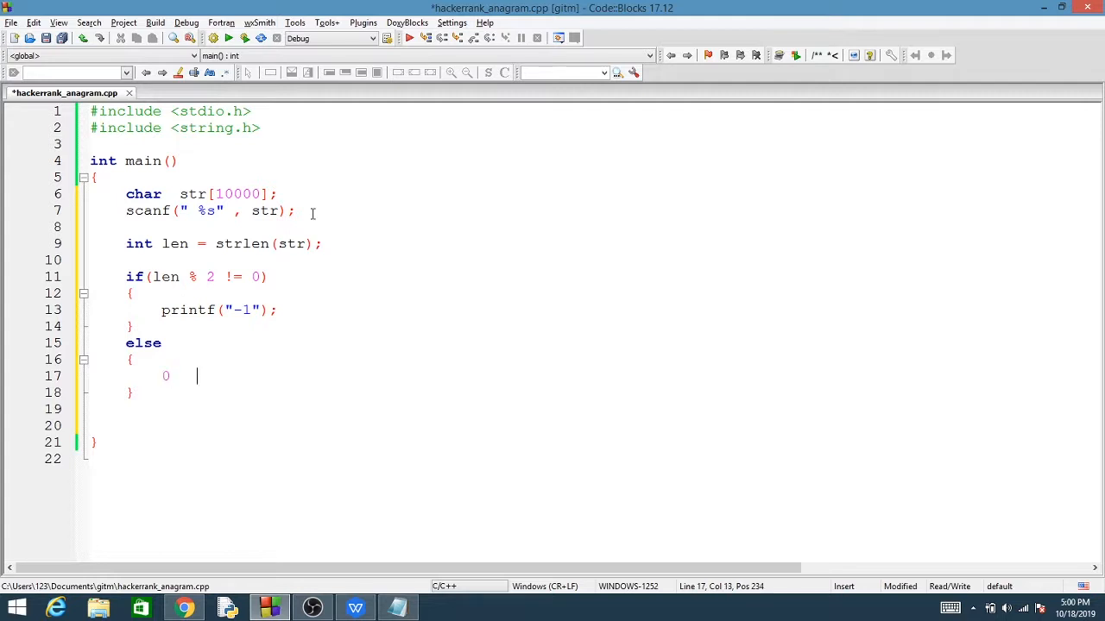
type("len / 2")
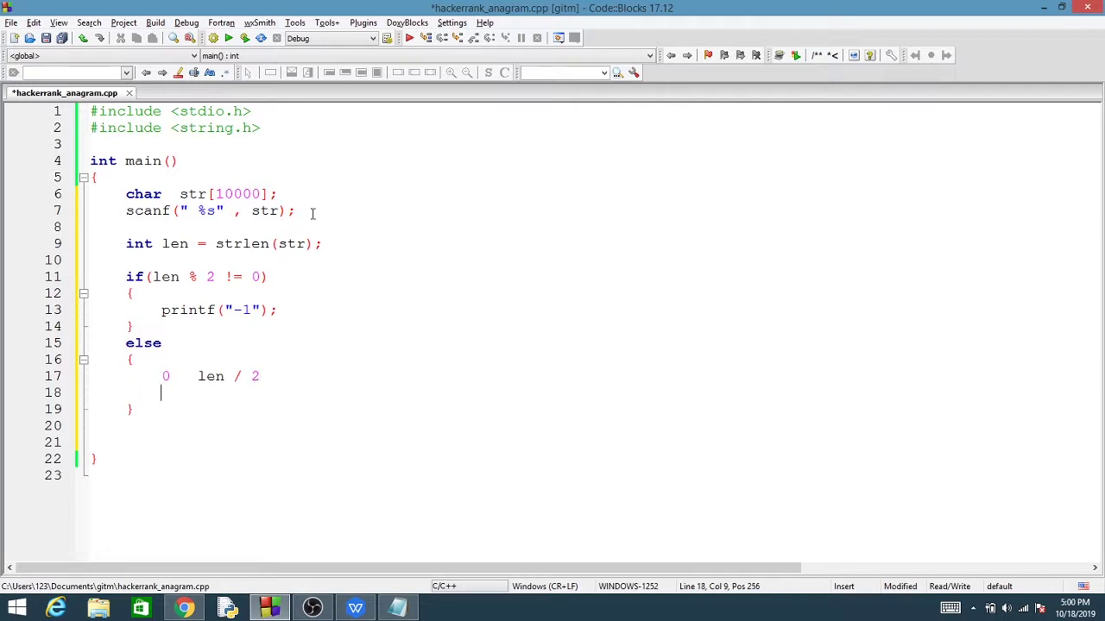
type("len / 2      len")
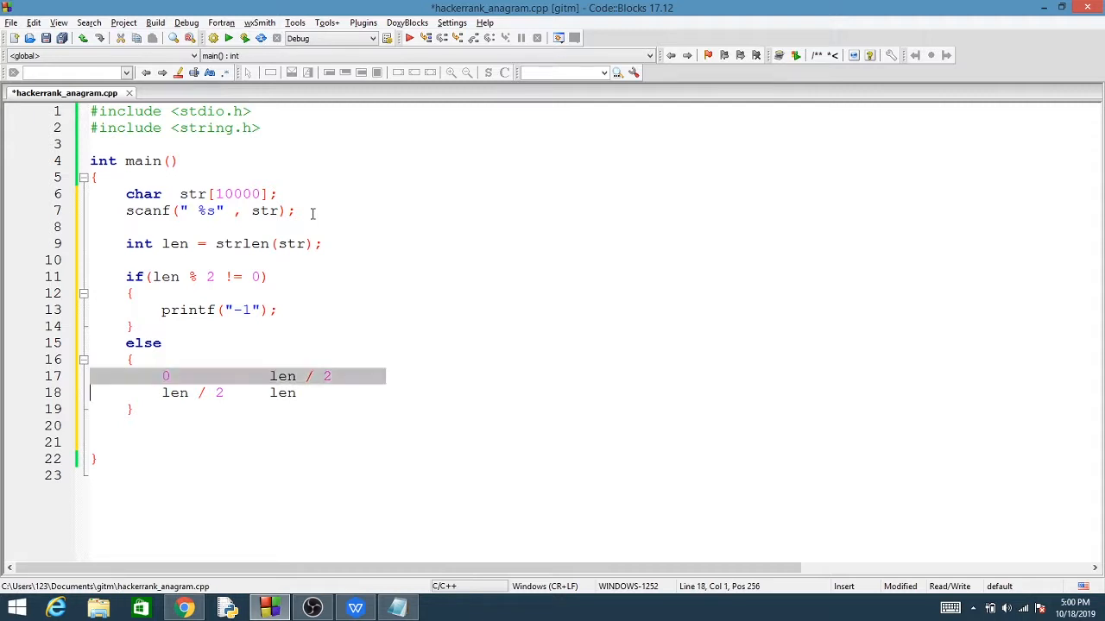
key("Delete")
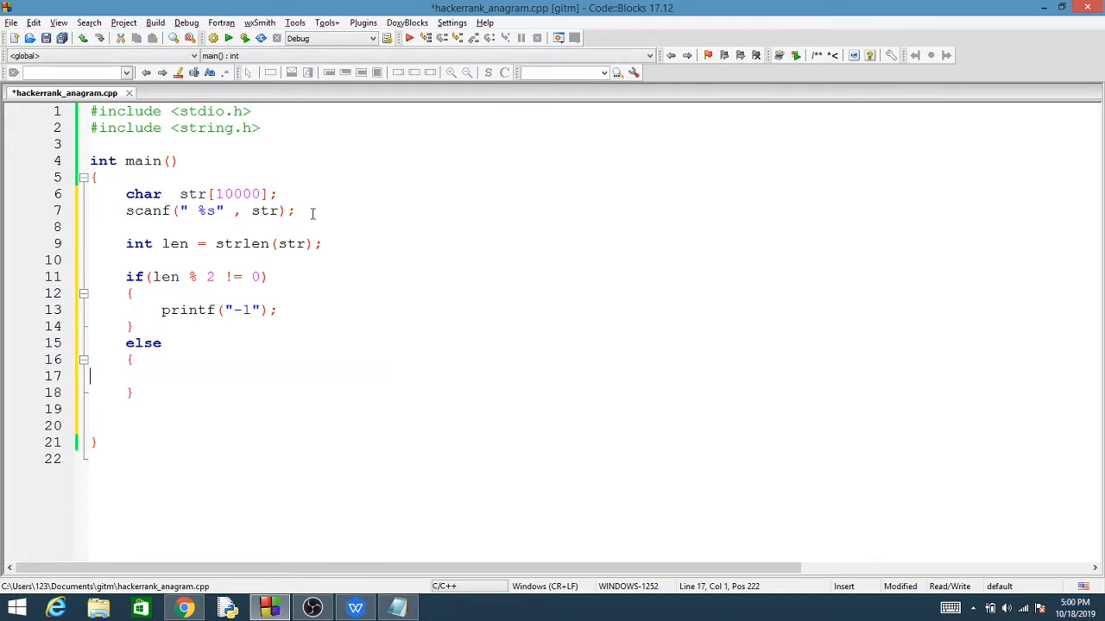
- Declare a zero-initialised array int freq[26] = {0};
type("int")
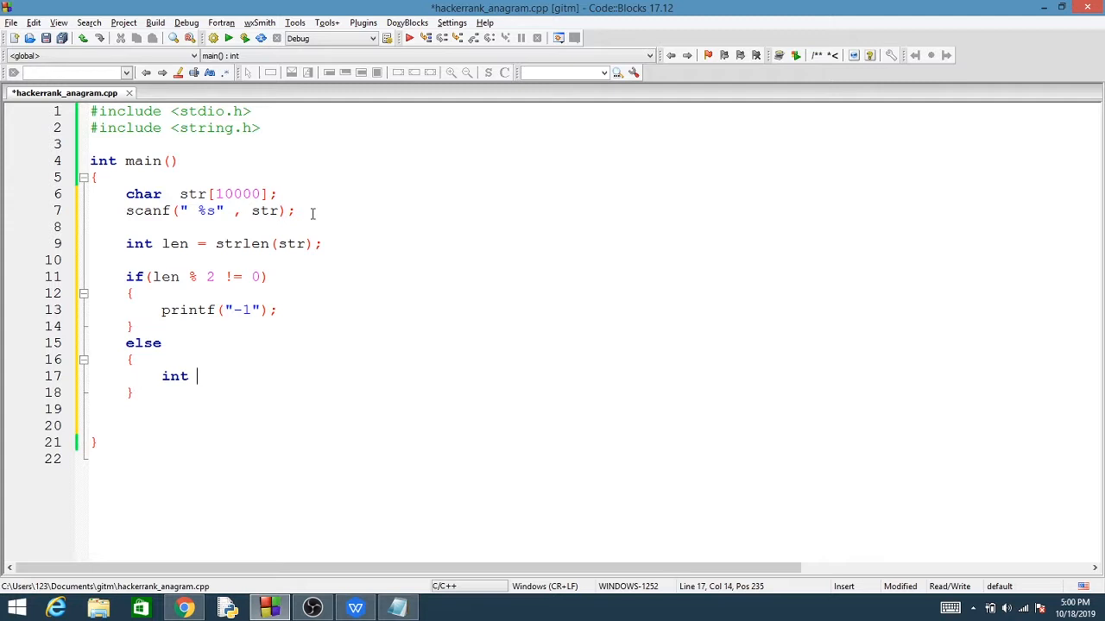
type("freq[]")
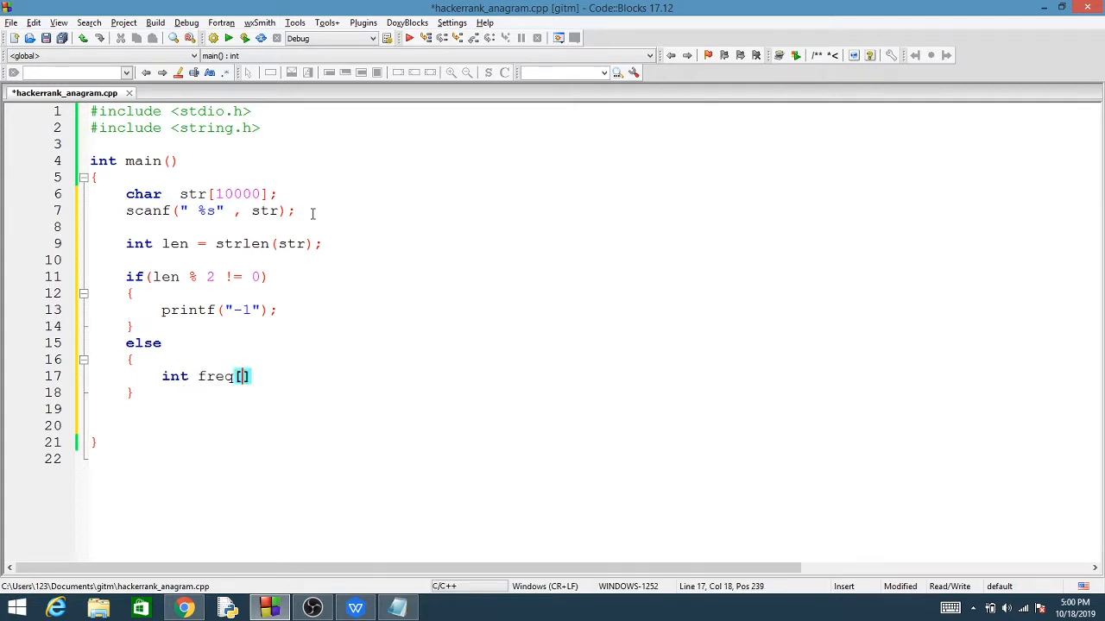
type("26] =")
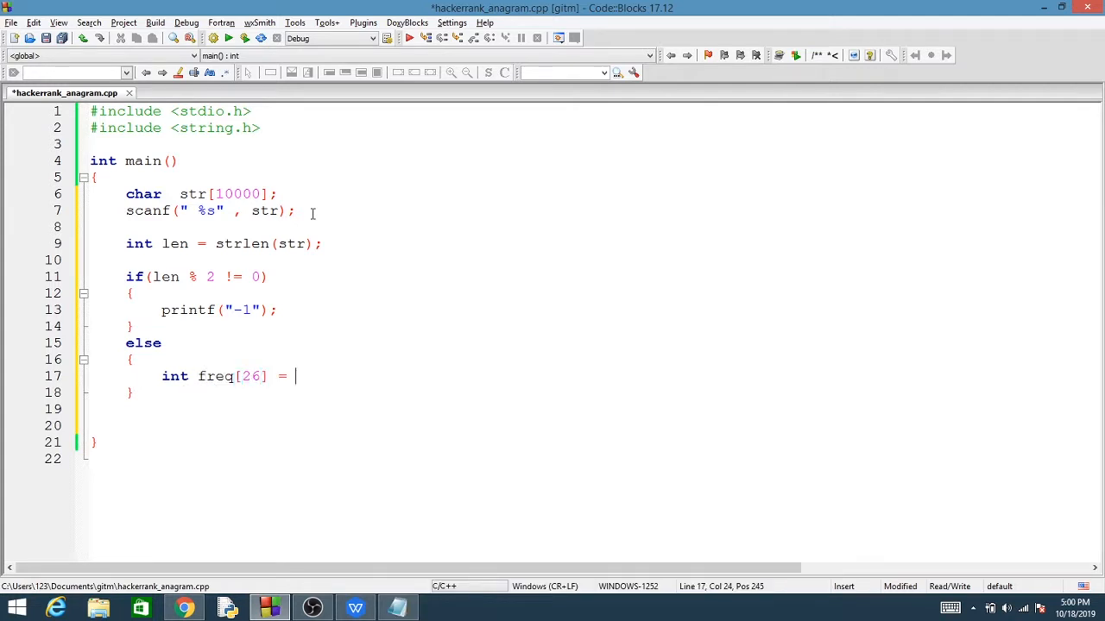
type("{0};")
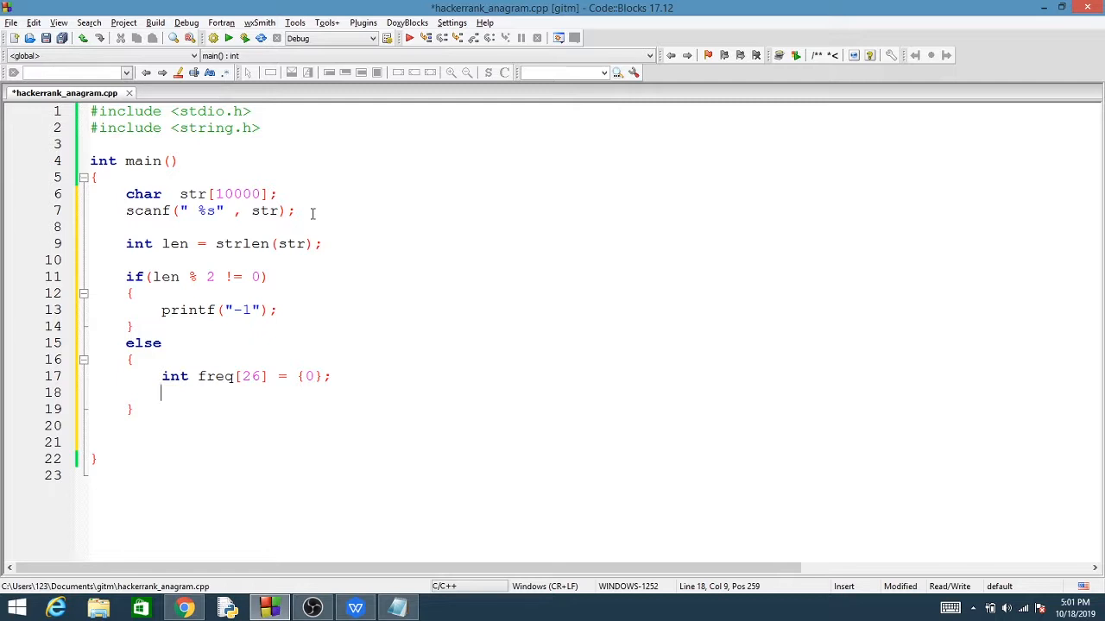
- Write the for loop header with i from 0 up to len / 2
type("for(int i = 0 ; i <")
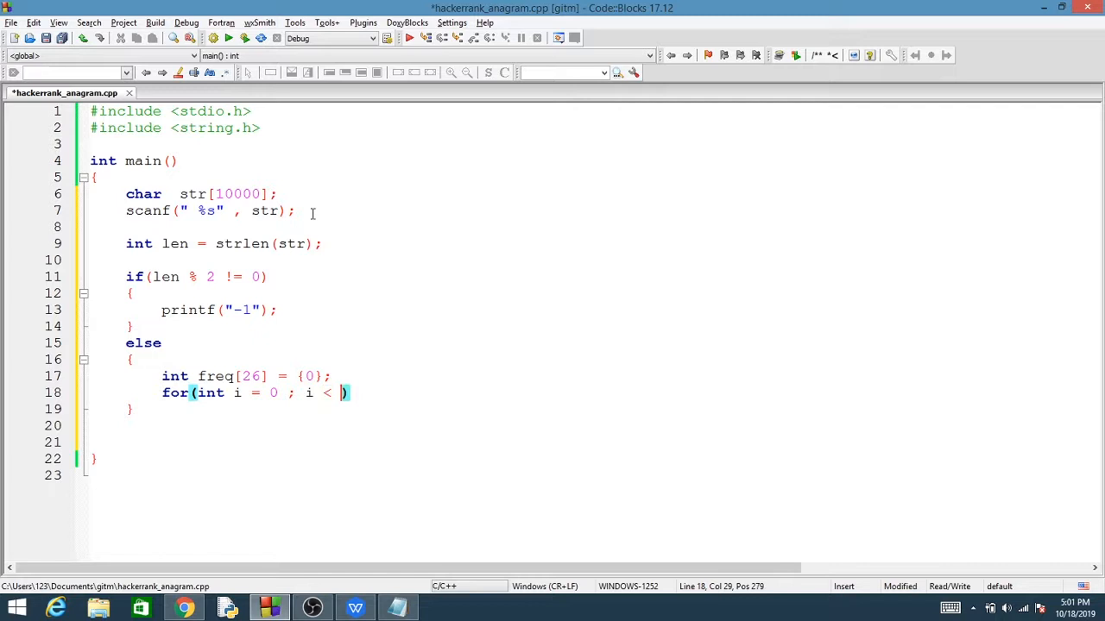
type("len / 2")
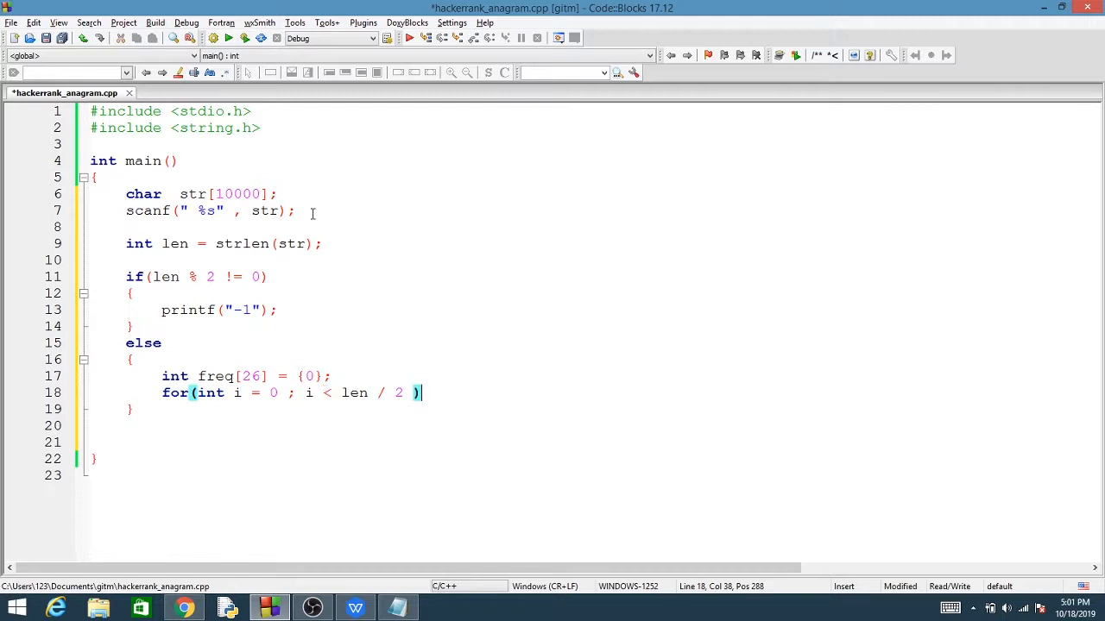
type("; i++")
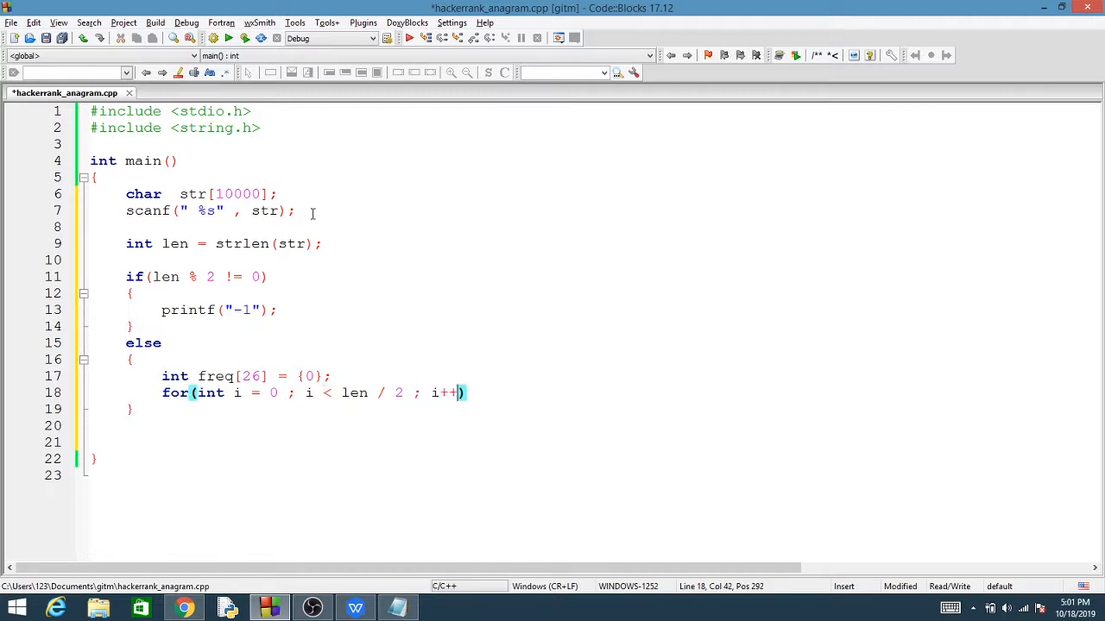
key("Return")
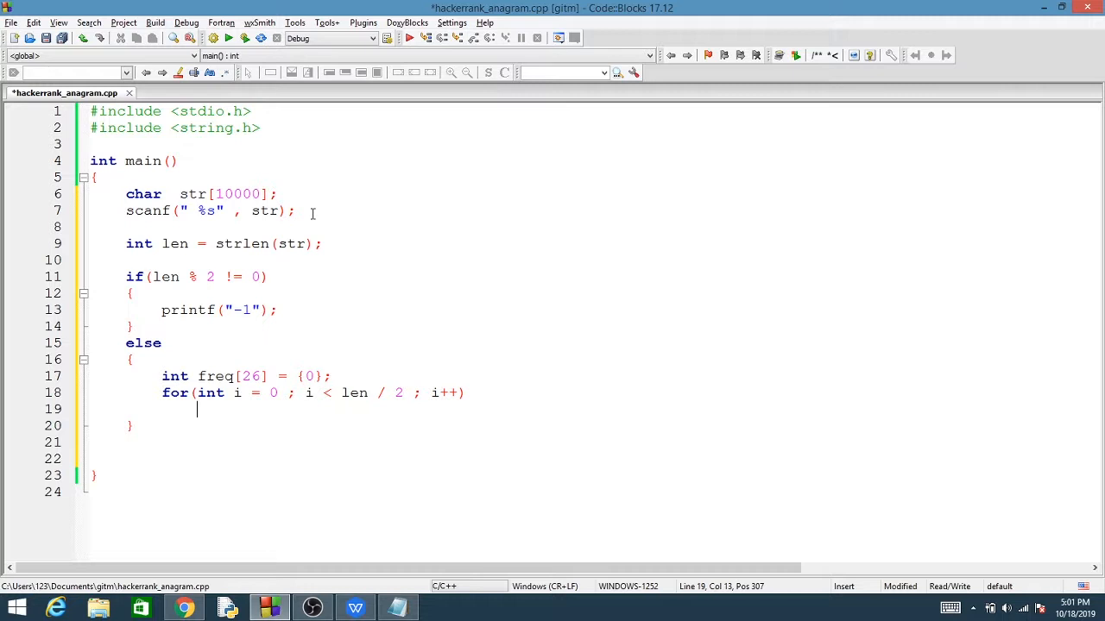
- Write the loop body freq[ str[i] - 97 ] = freq[ str[i] - 97 ] + 1
type("freq[]")
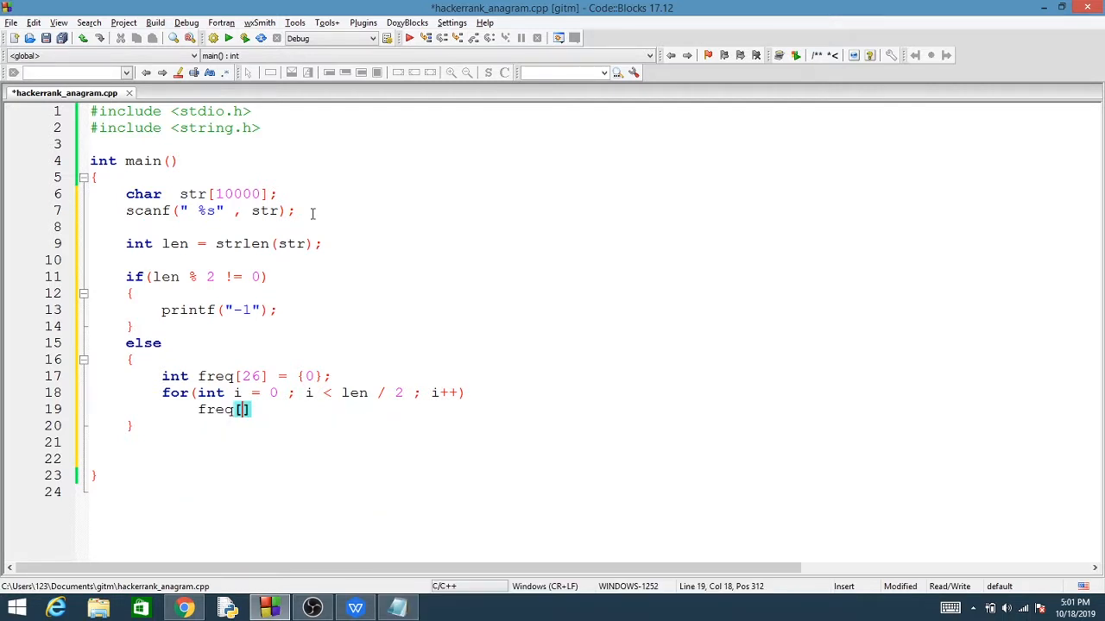
type("st")
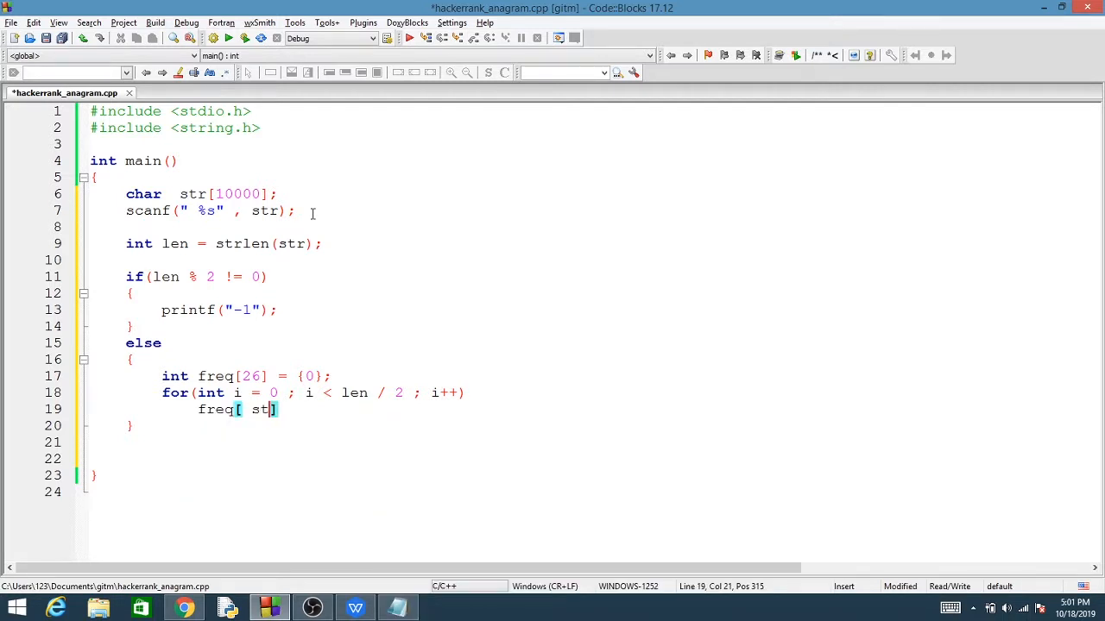
type("r[i]")
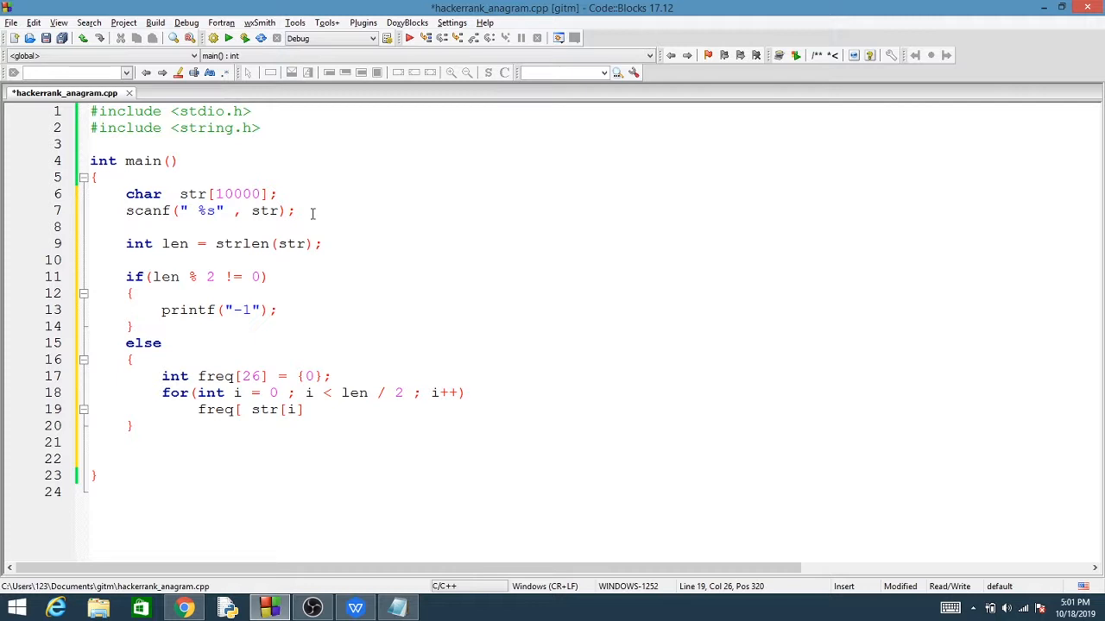
type("- 97 ]")
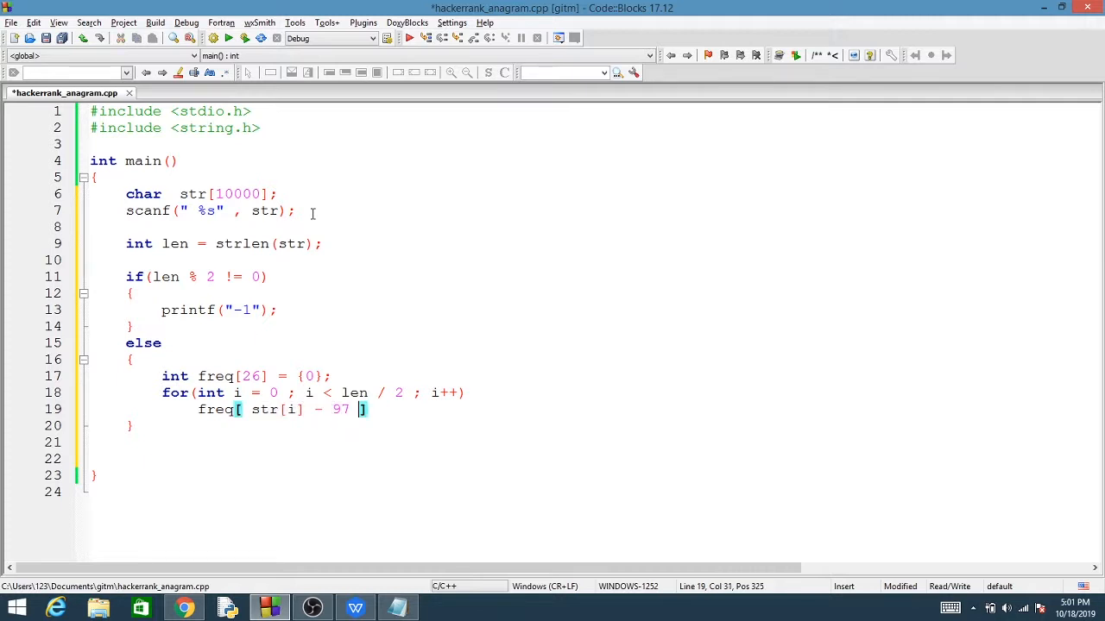
type("=")
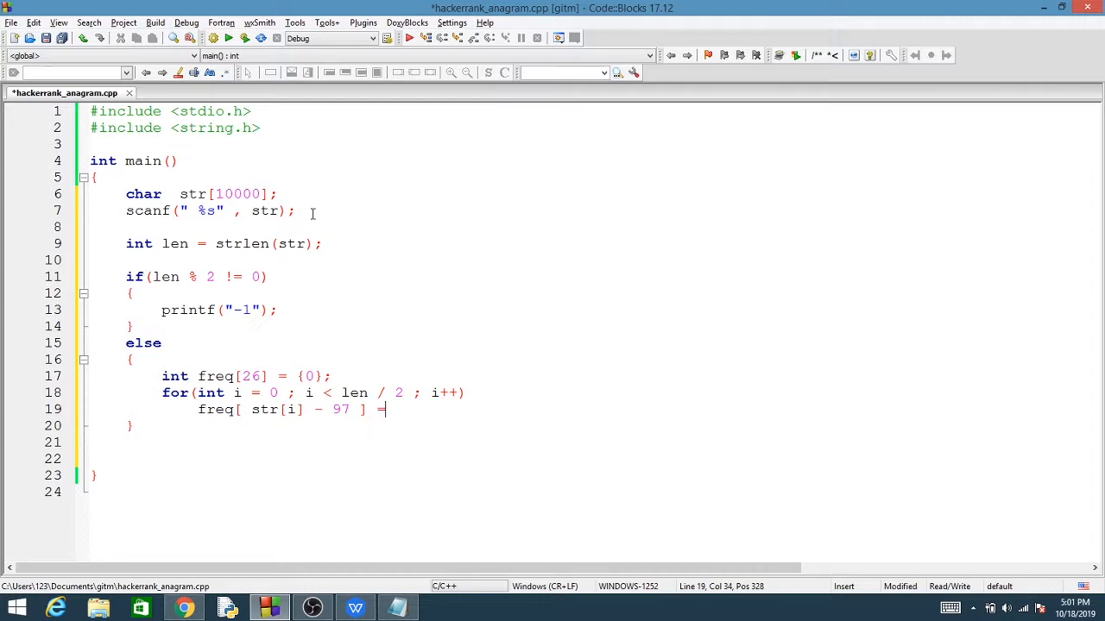
type("++;")
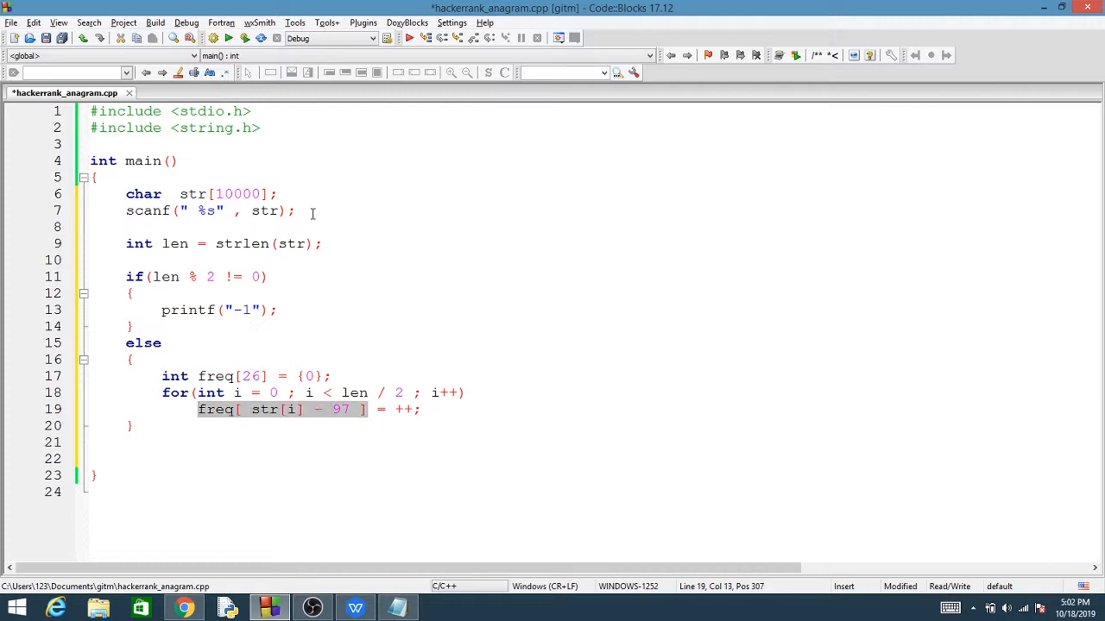
type("freq[ str[i] - 97 ]")
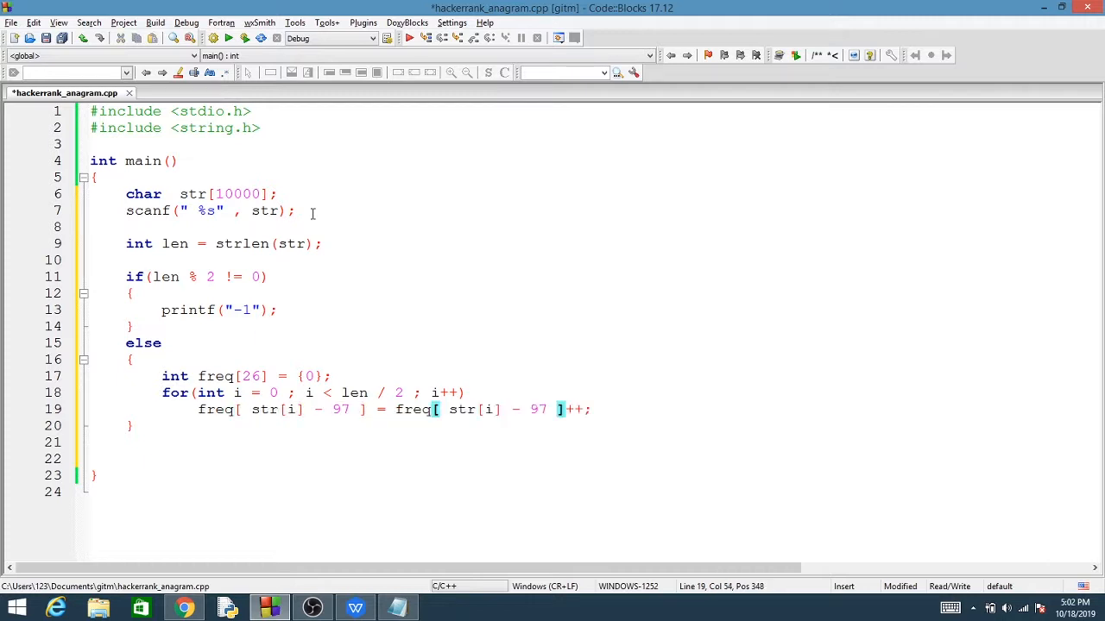
type("+")
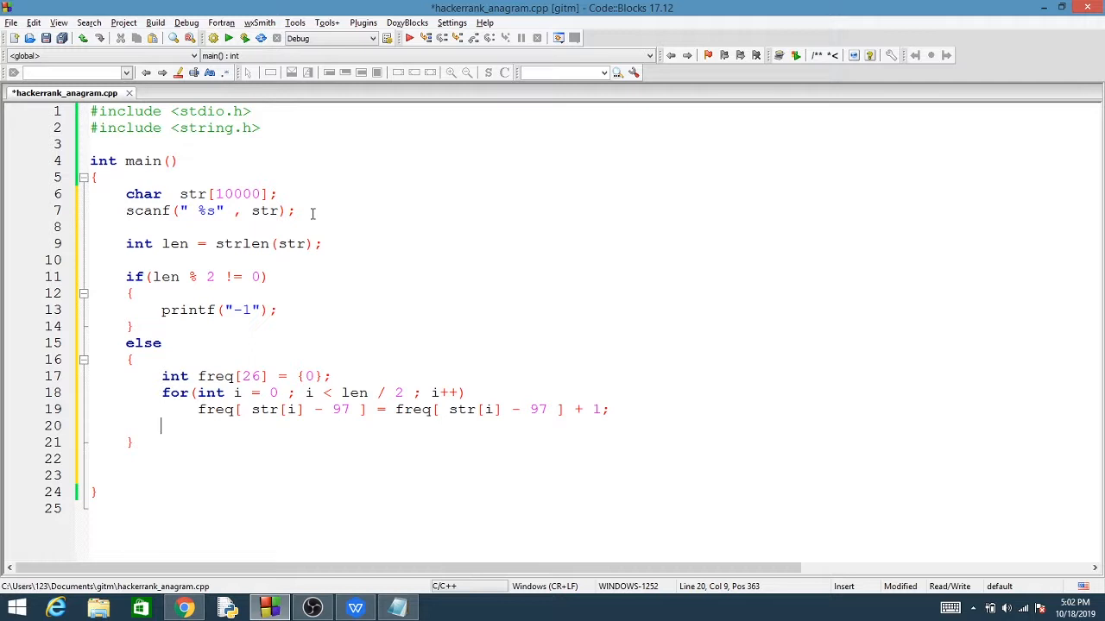
- Select the first counting loop so it can be reused for the second half
left_click_drag(163, 392, 160, 425)
type("for(int i = len / 2 ;  i < len ; i++)")
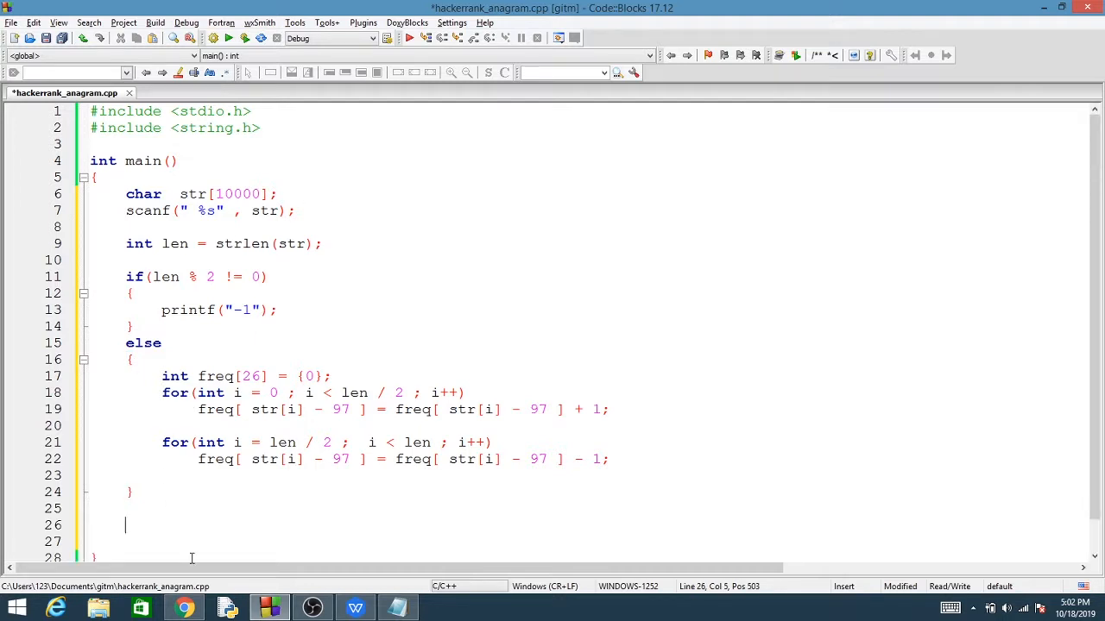
left_click(184, 609)
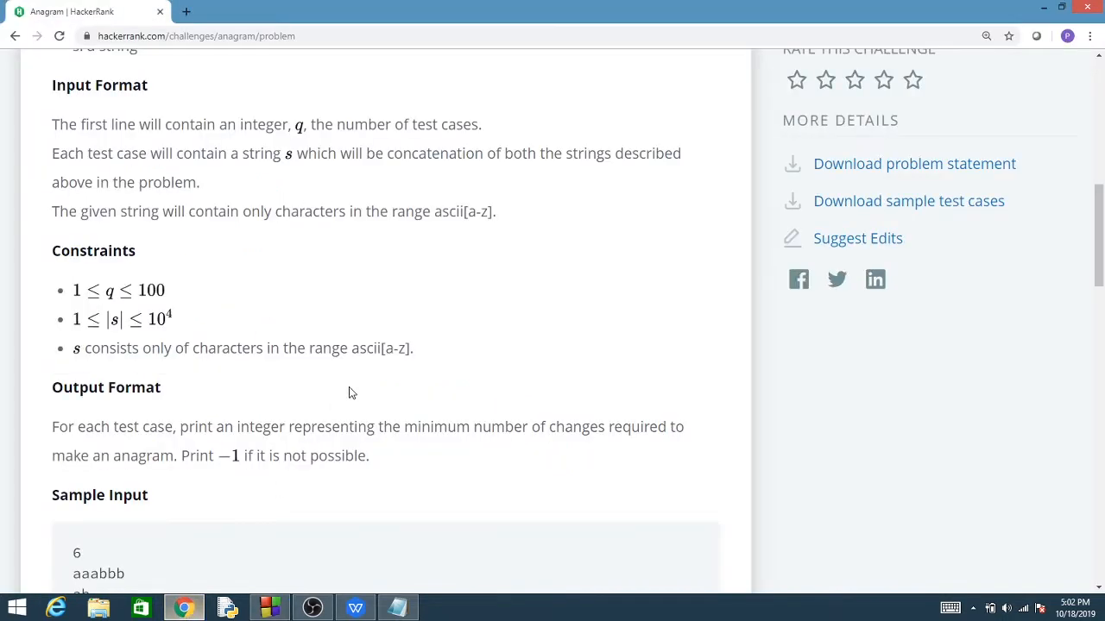
scroll("up", 3)
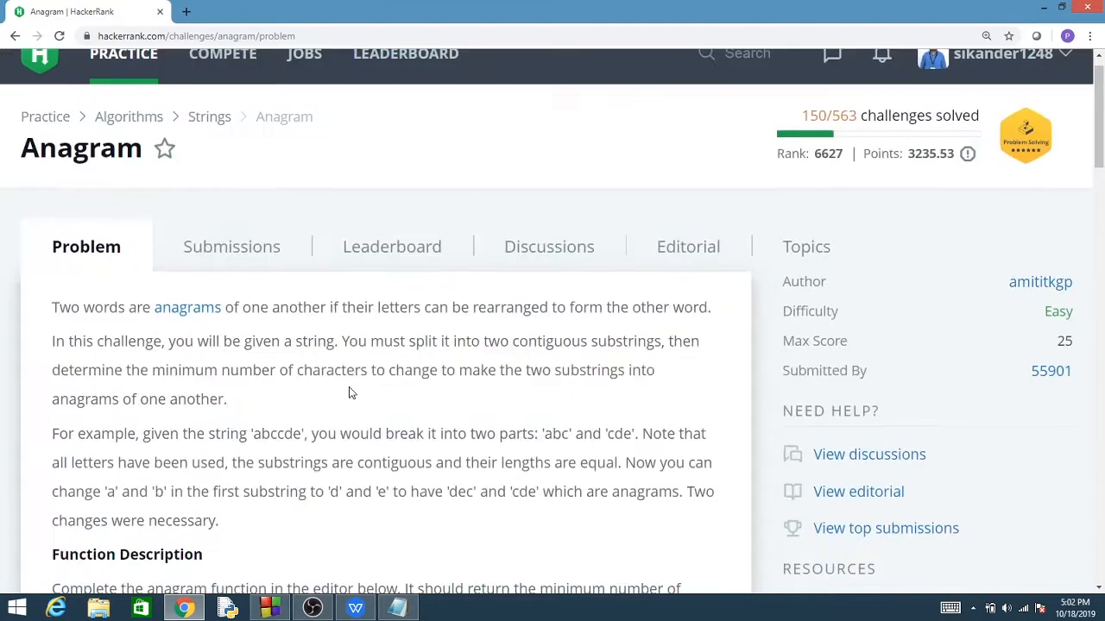
scroll("down", 3)
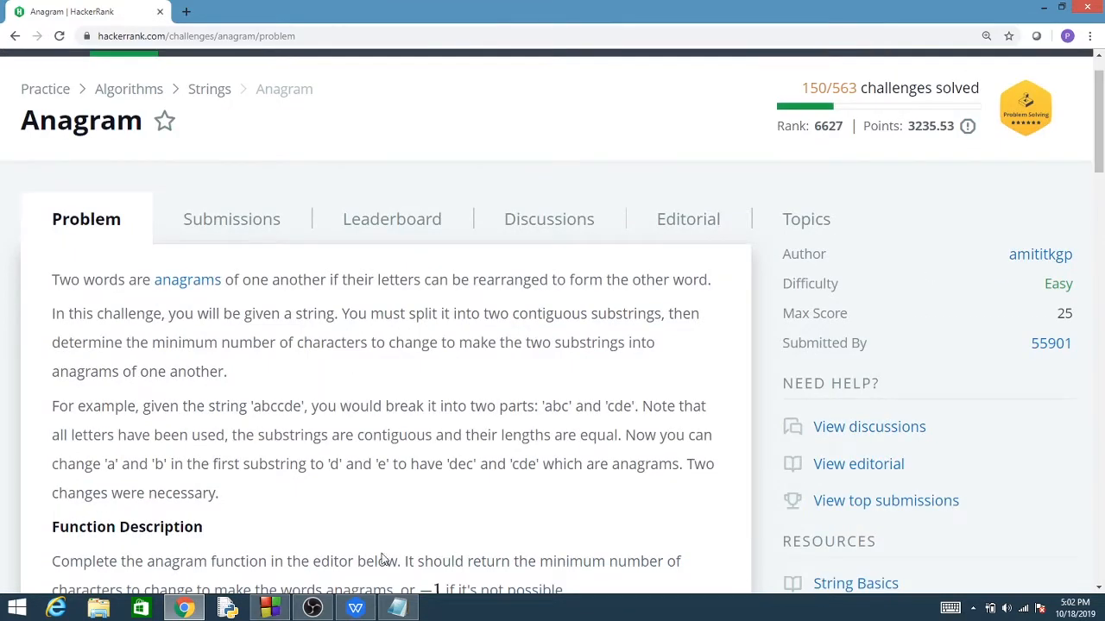
mouse_move(270, 608)
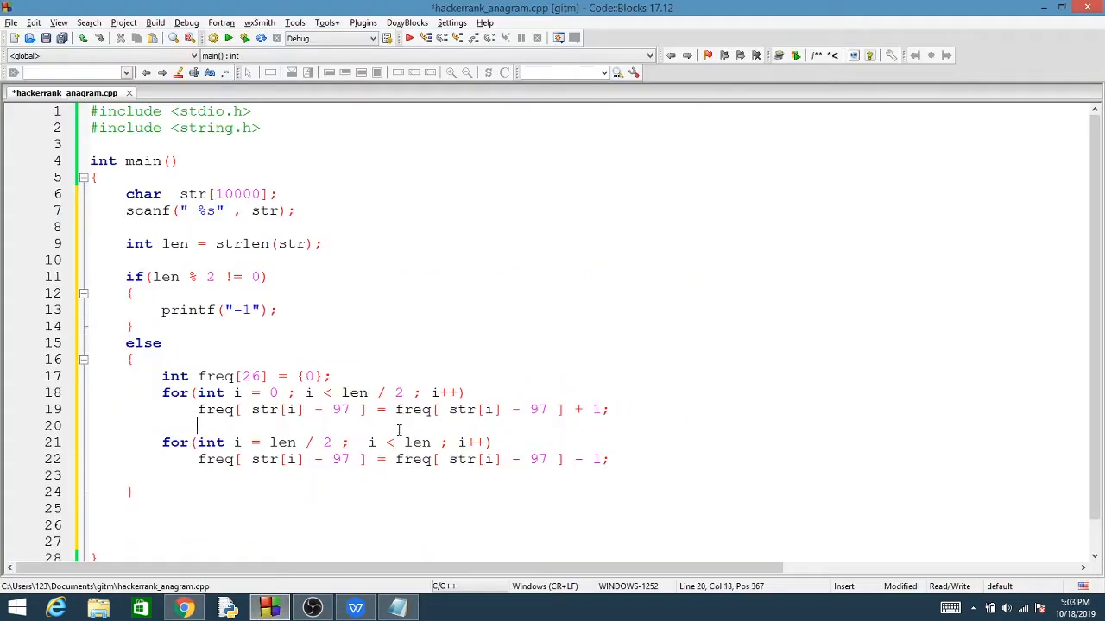
- Add a note line for the example string 'abccde' with letter-count jottings
key("Return")
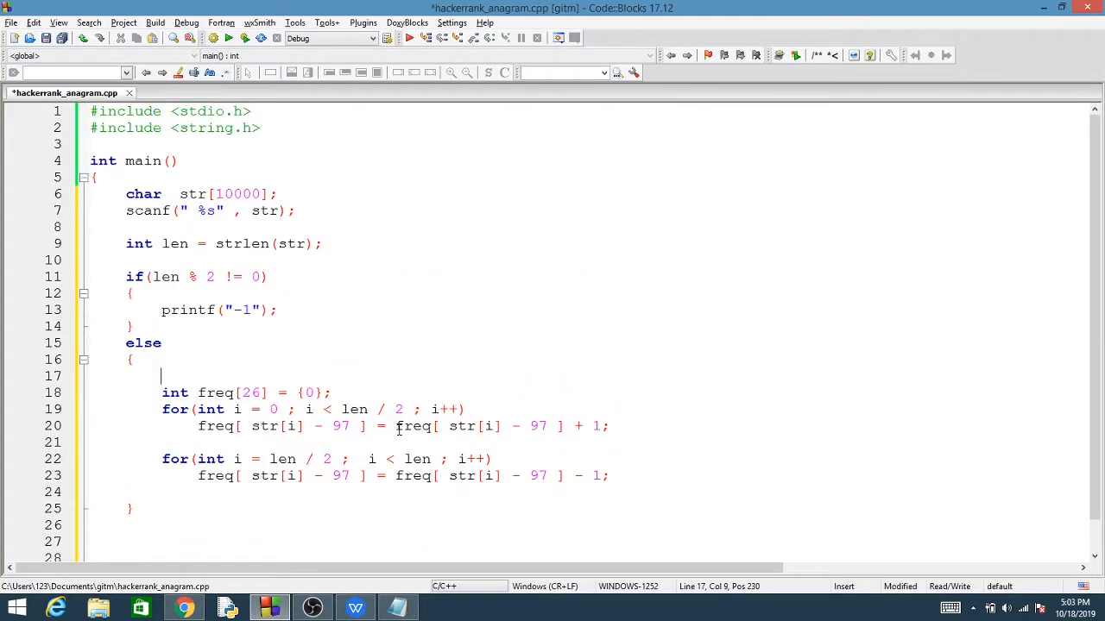
type("abcc")
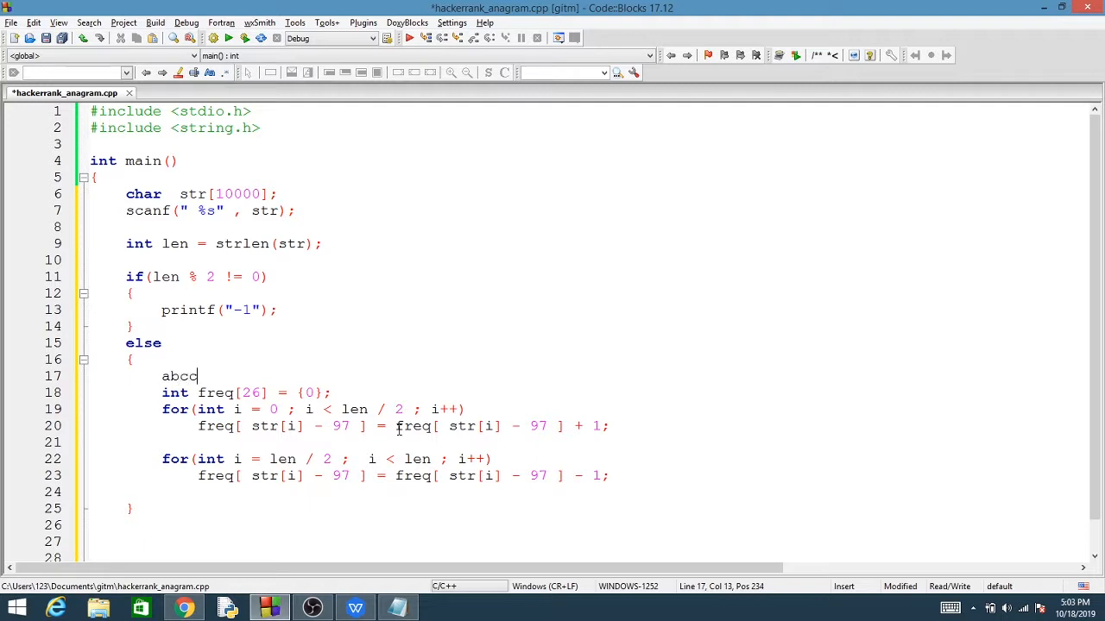
type("de")
left_click(624, 442)
type("a - 1")
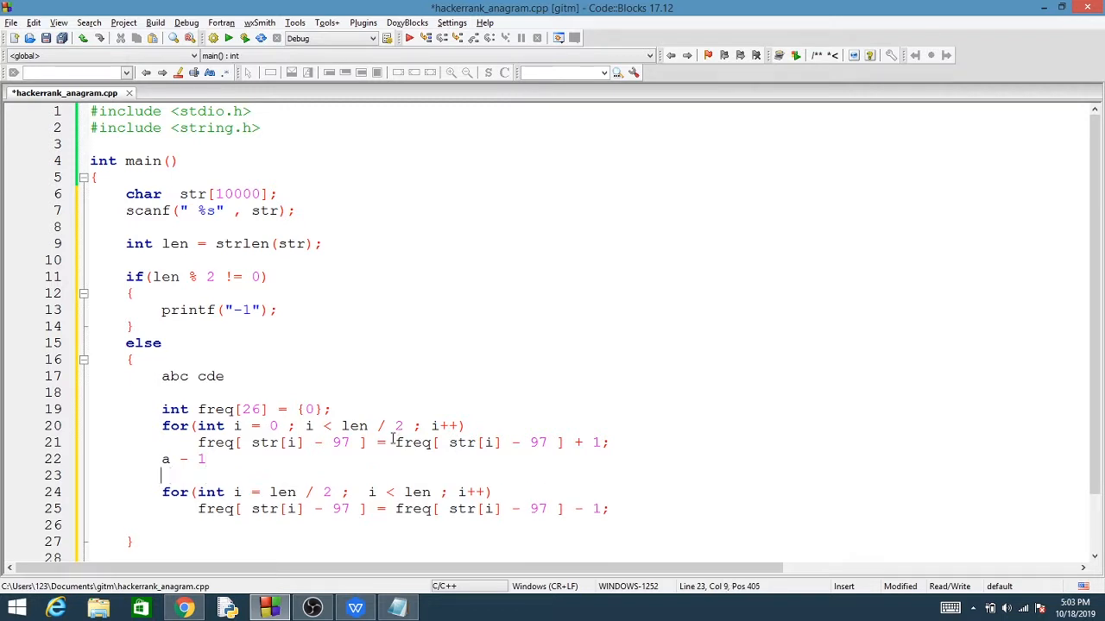
type("b- 1")
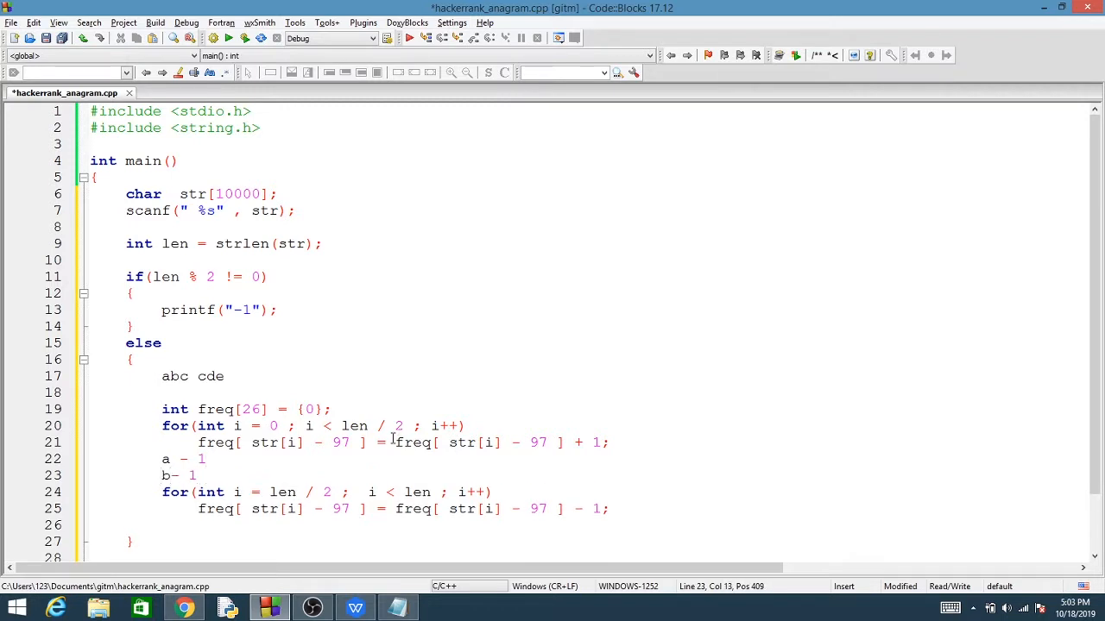
type("c - 1")
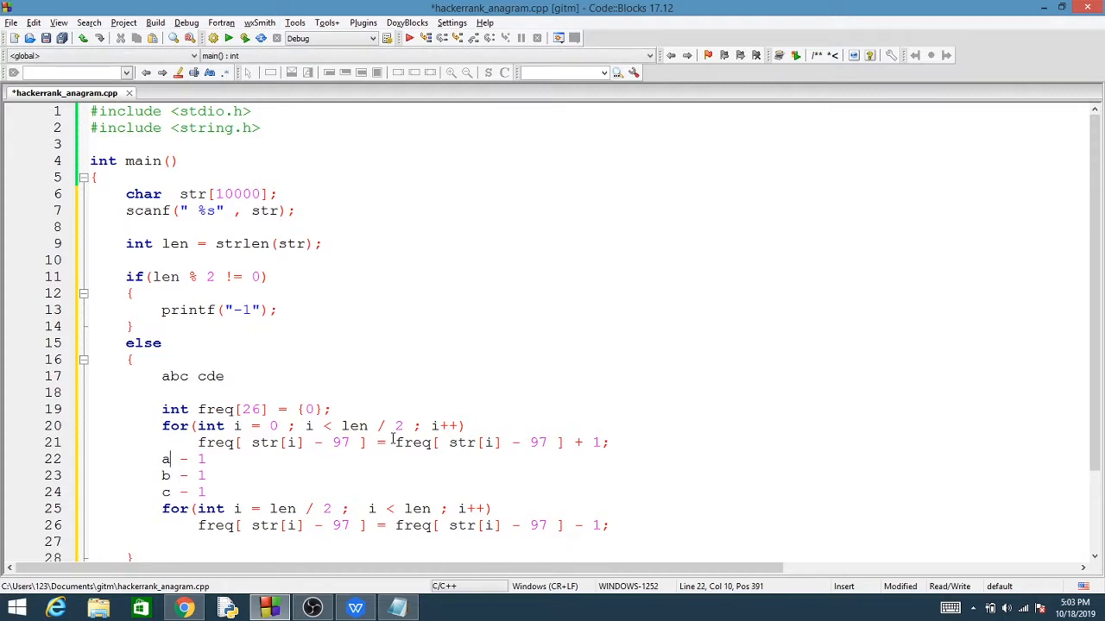
- Record the tallies a = 1, b = 1, c = 0, d = -1
left_click_drag(173, 459, 162, 508)
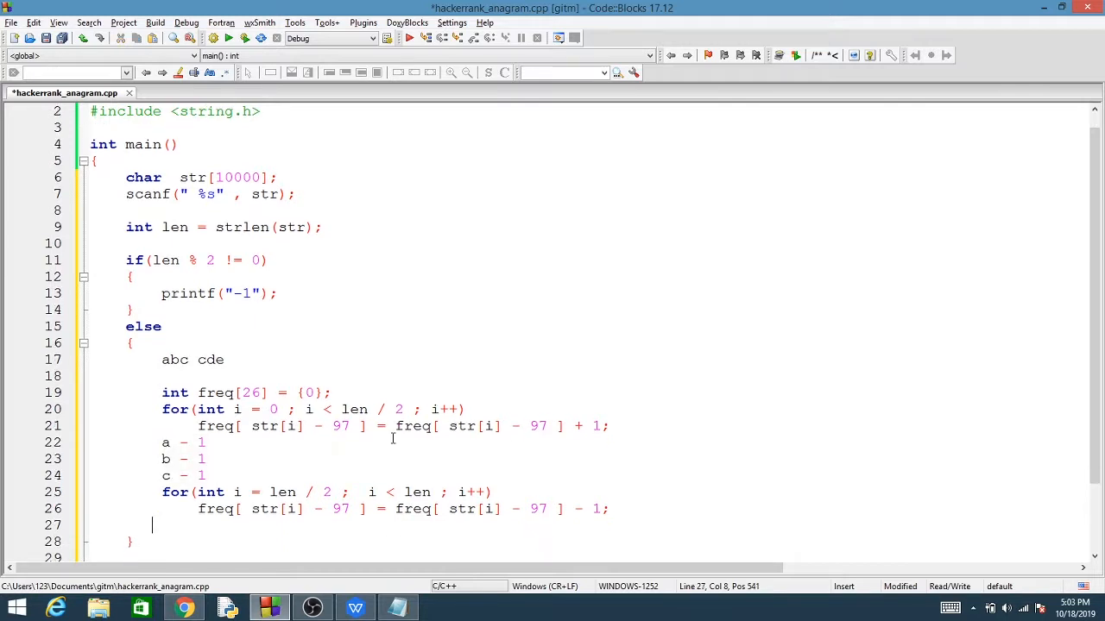
type("a")
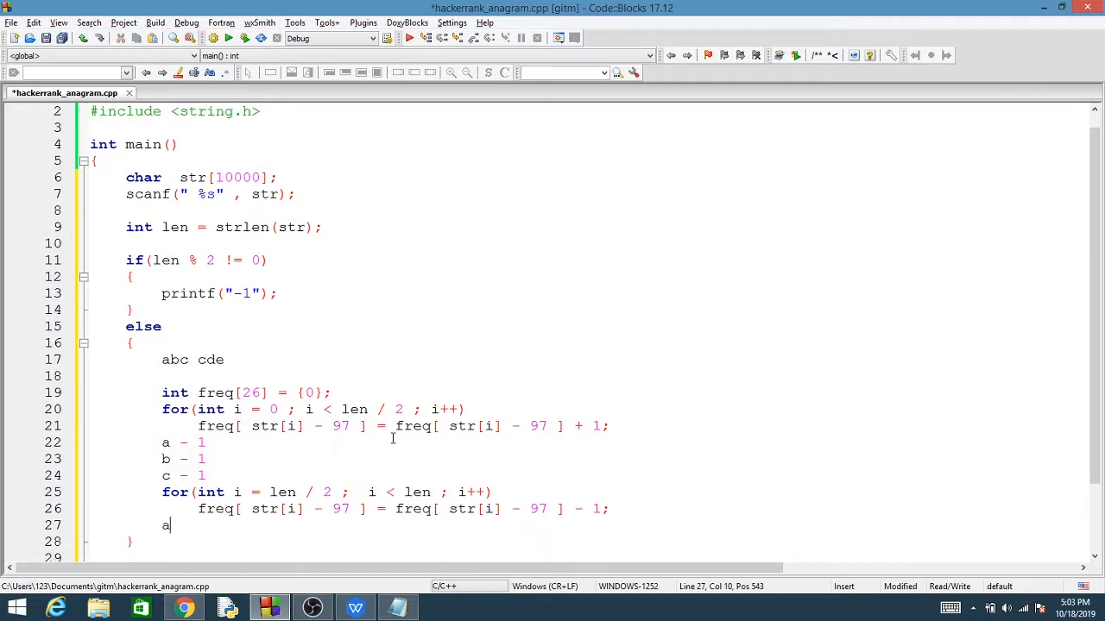
type("= 1")
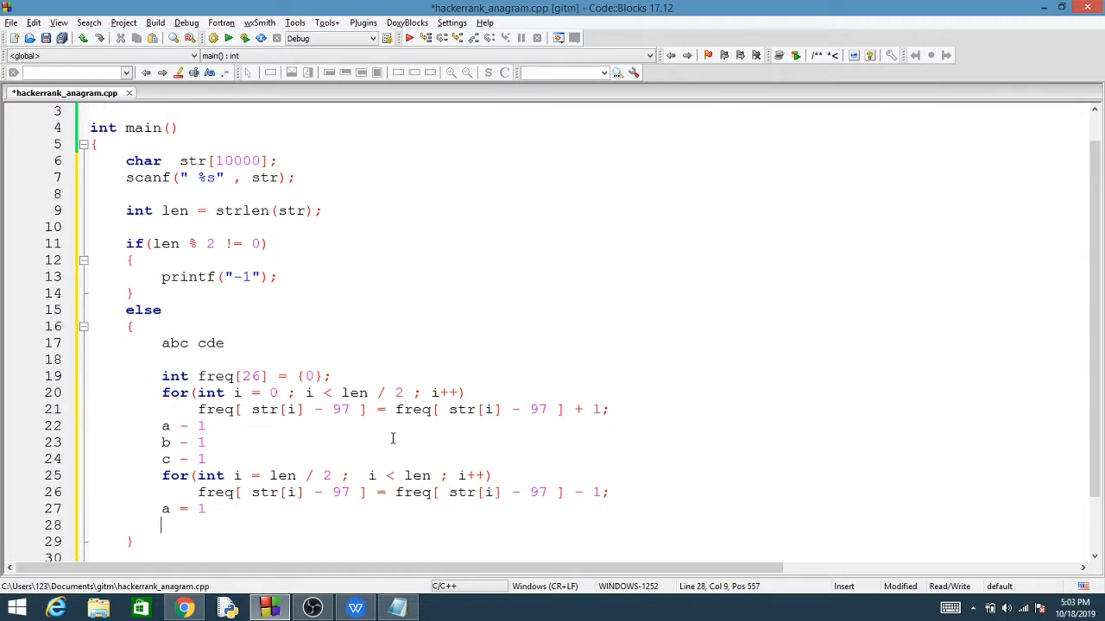
type("b = 1")
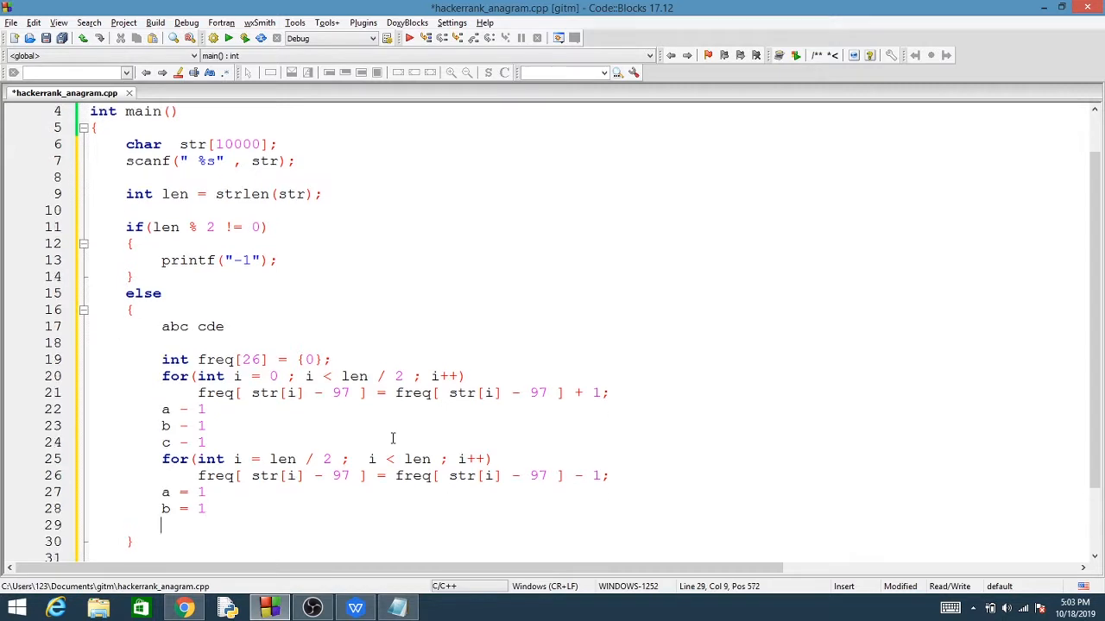
type("c = 0")
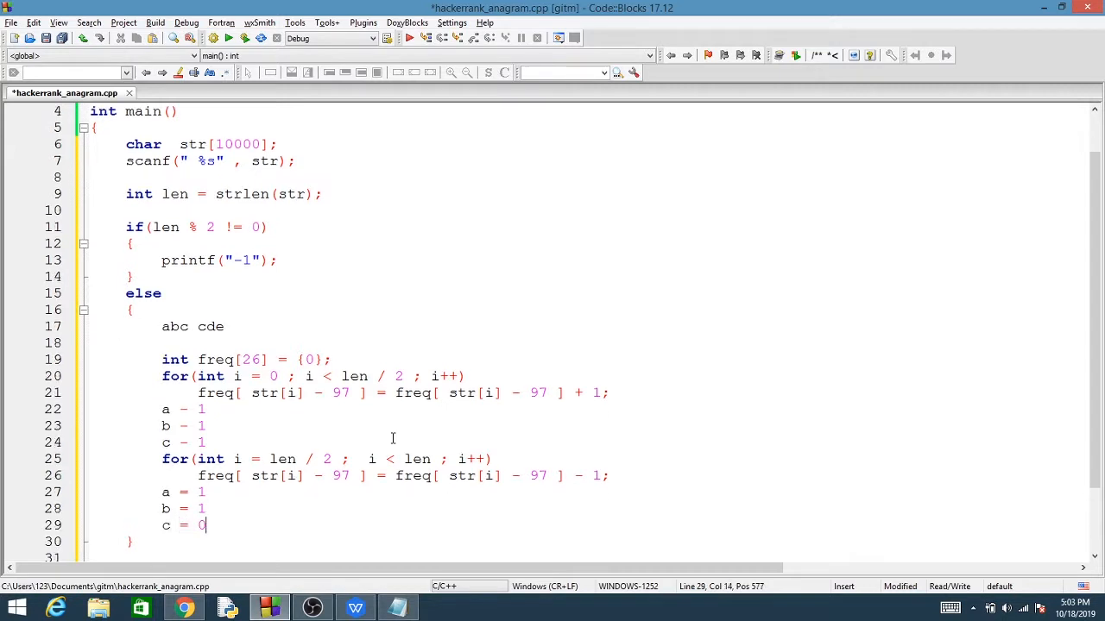
scroll("down", 3)
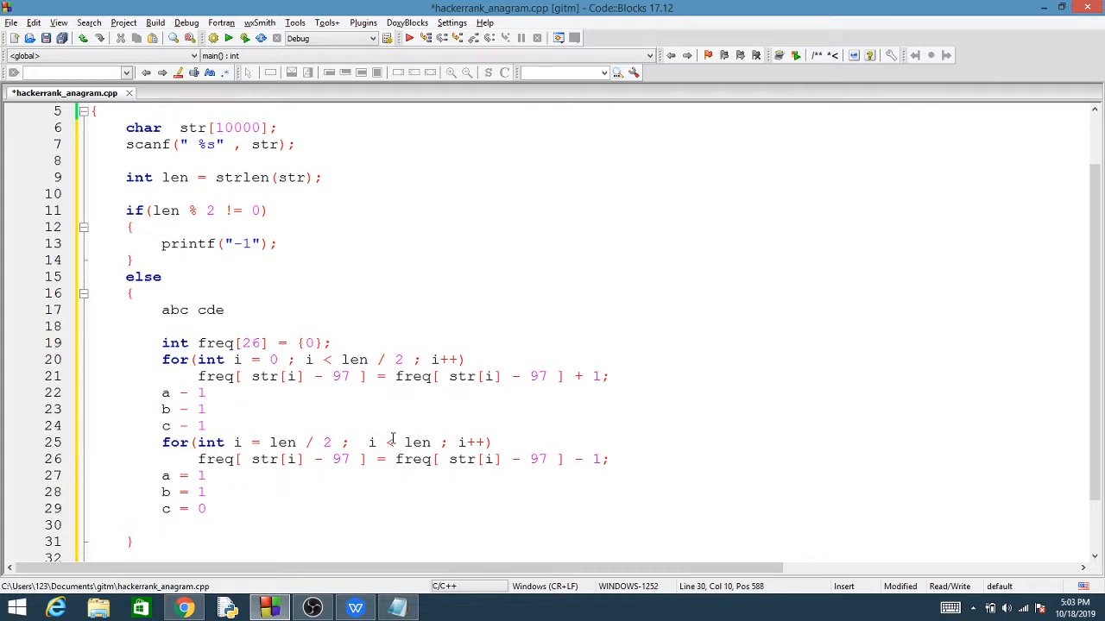
type("d =")
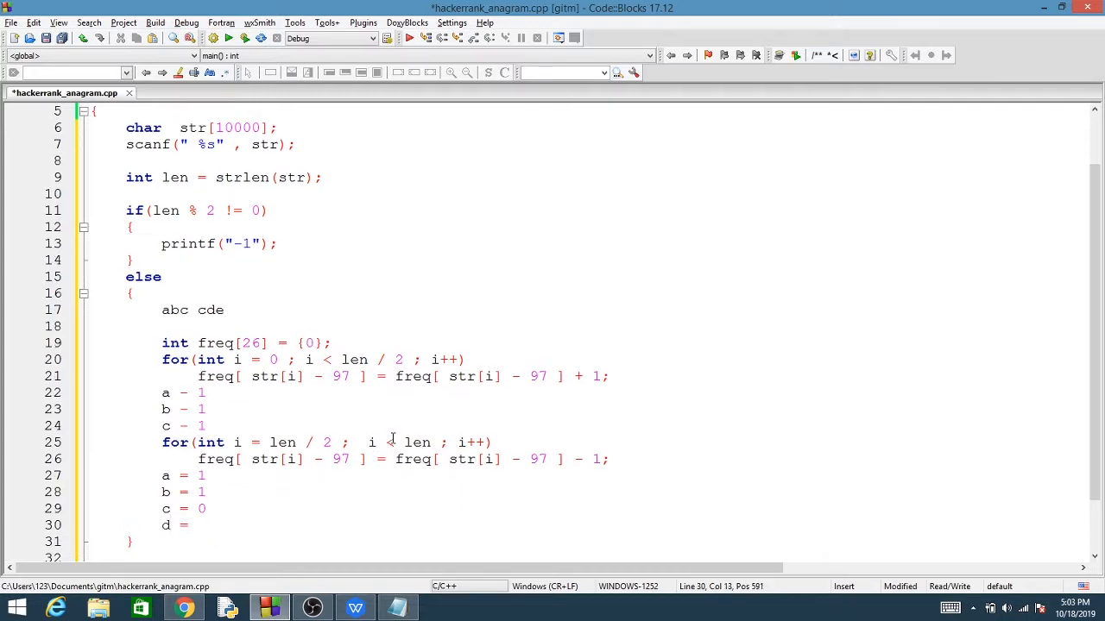
type("-1")
type("e = -1")
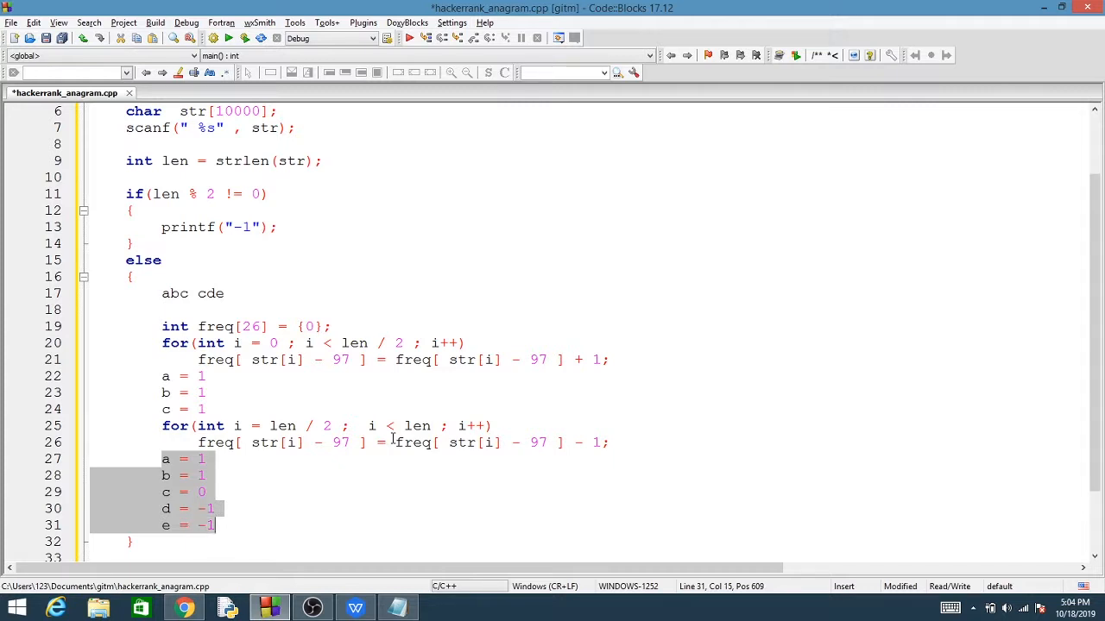
- Cut the notes to a = 3 and a = 3, b = -3, deleting the b, c, d, e lines
left_click(173, 458)
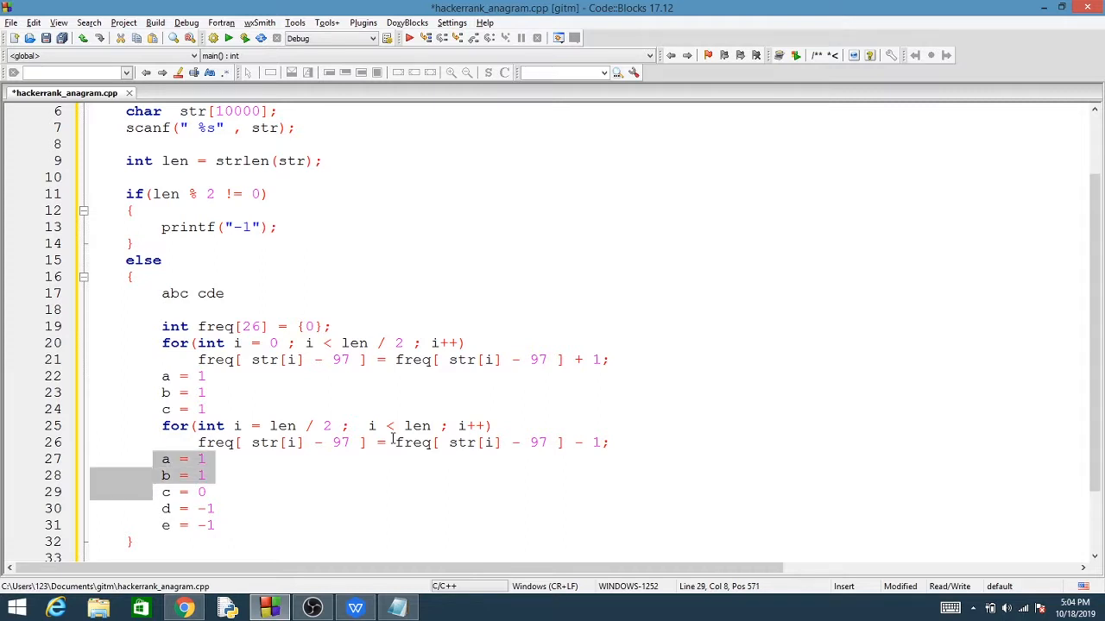
left_click(153, 459)
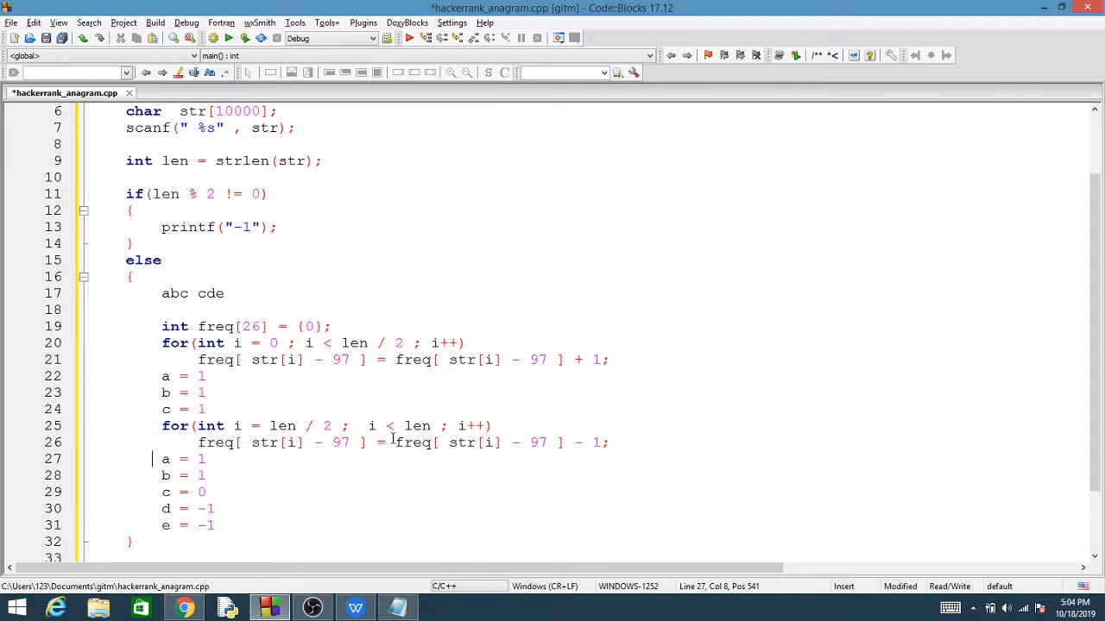
mouse_move(290, 378)
type("3")
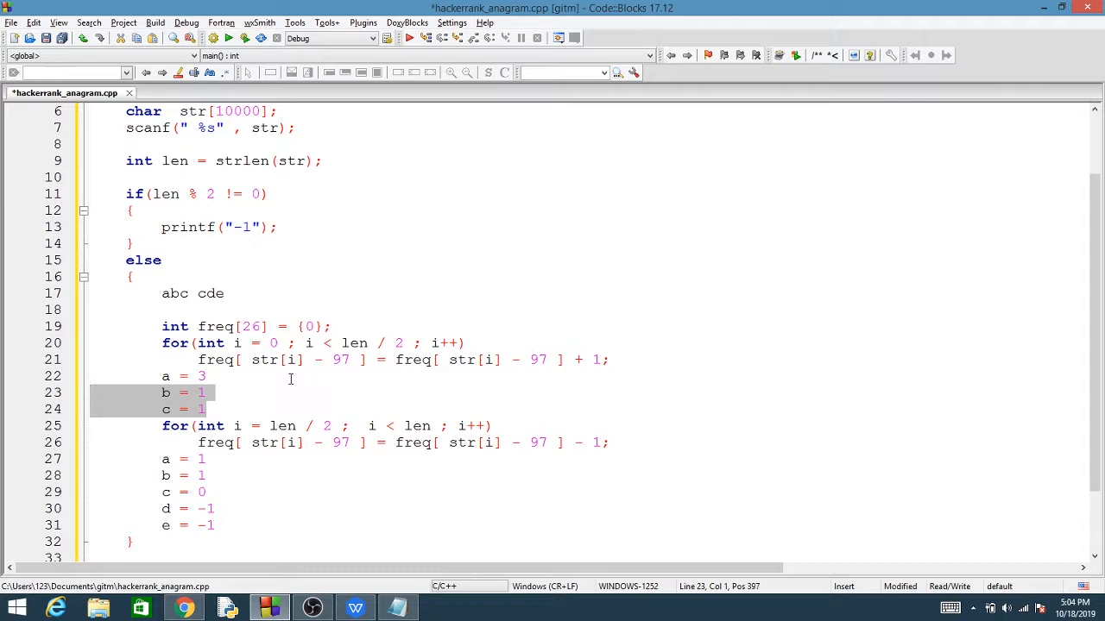
key("Delete")
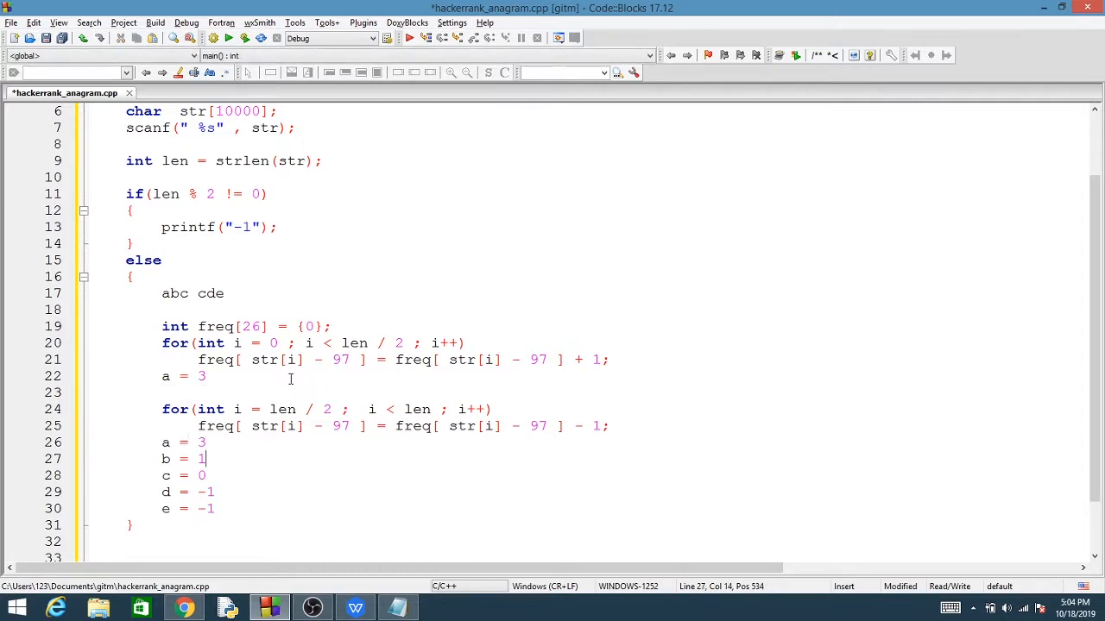
type("3")
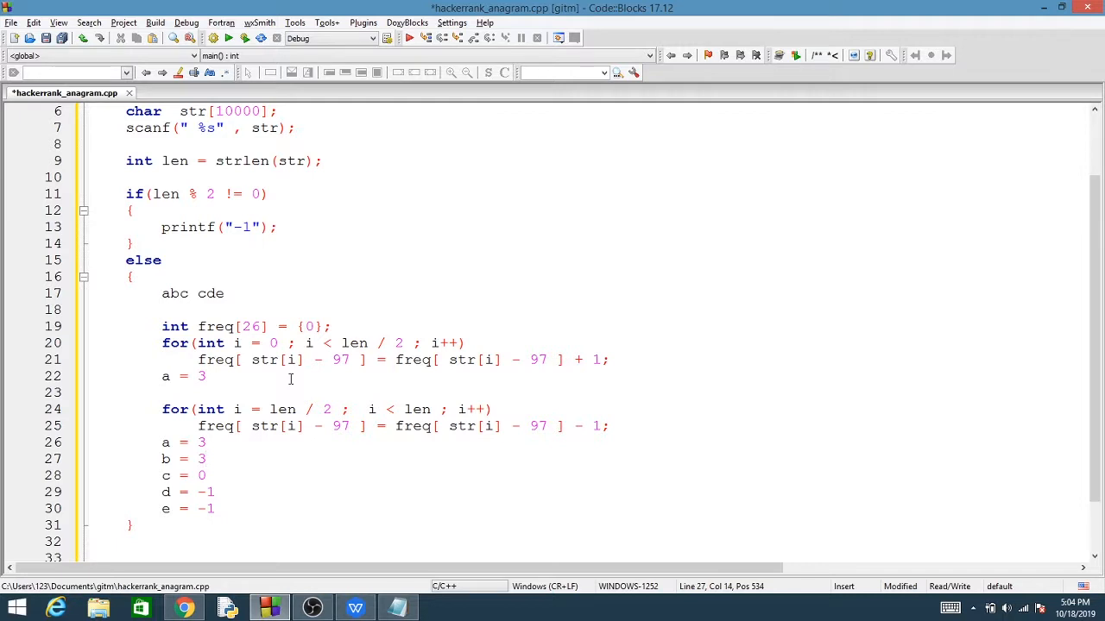
type("-")
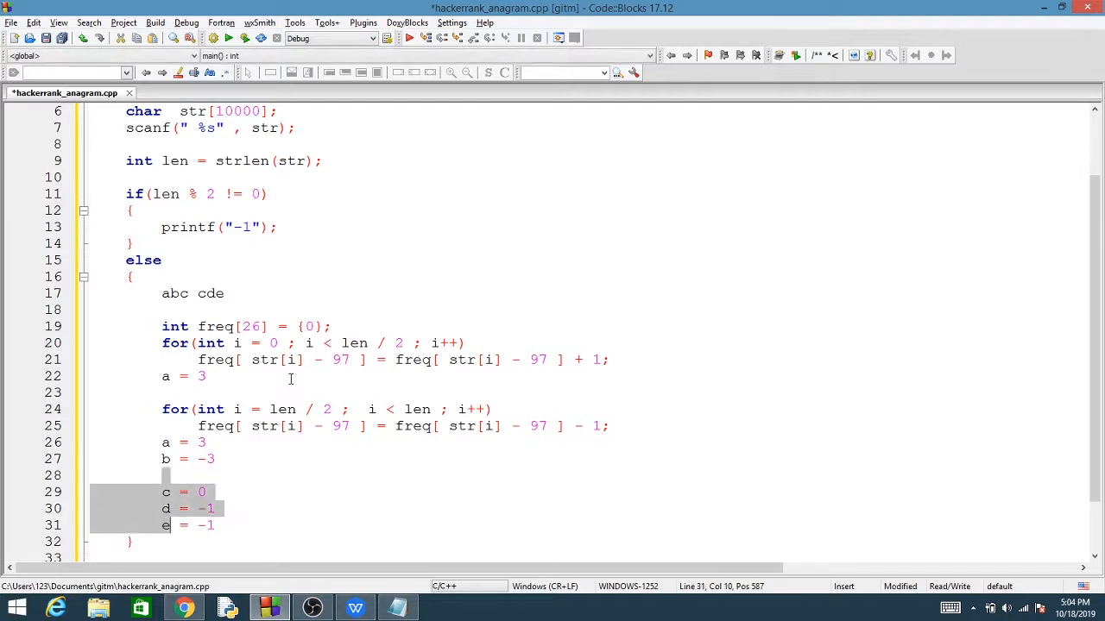
key("Delete")
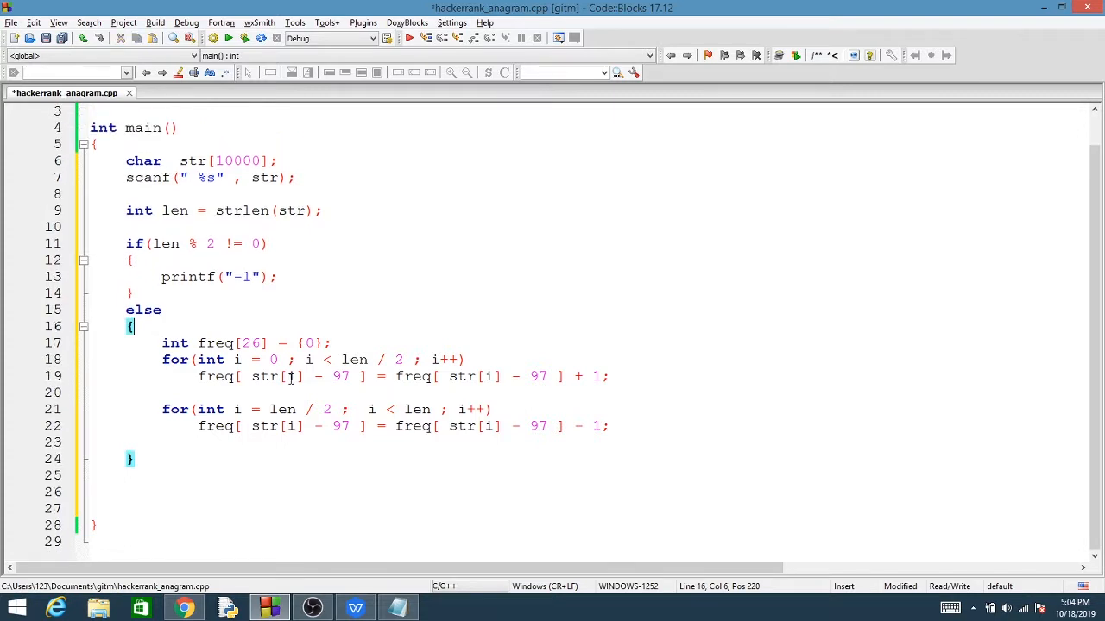
- After the first counting loop, start a 26-letter loop printing "%c : %d "
left_click(164, 392)
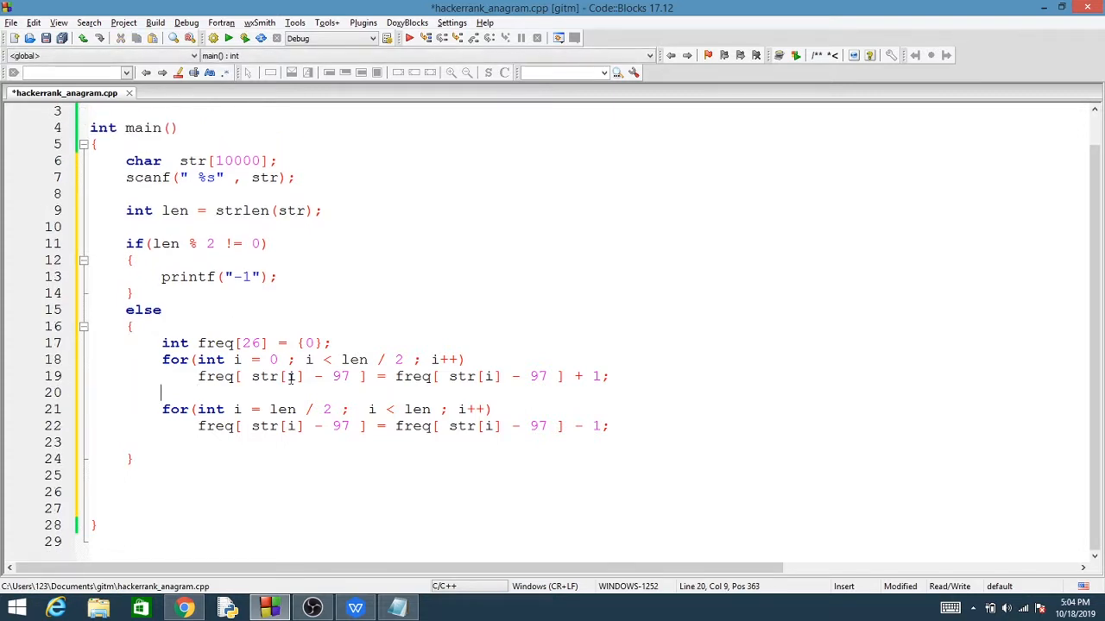
key("enter")
type("for(int i ")
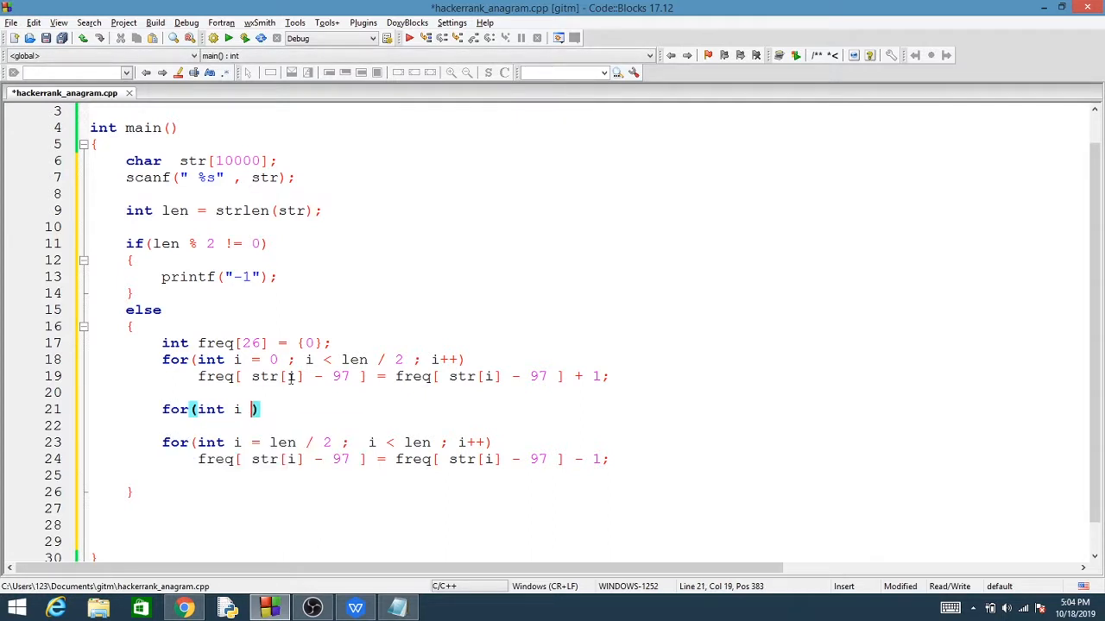
type("= 0 ;i <")
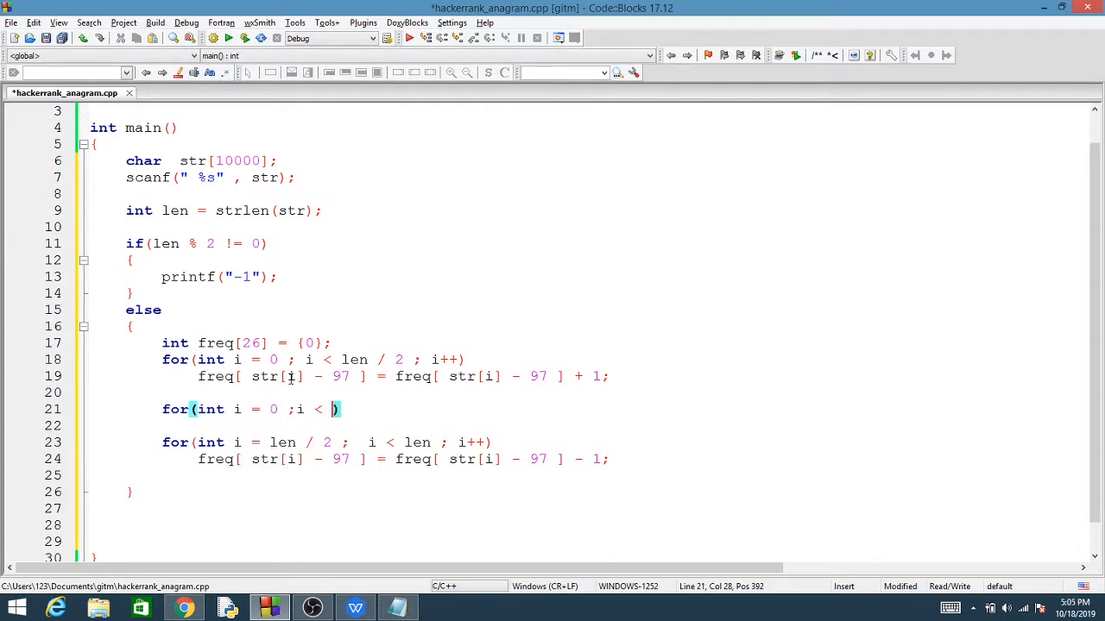
type("6; i++")
left_click(587, 426)
type("{")
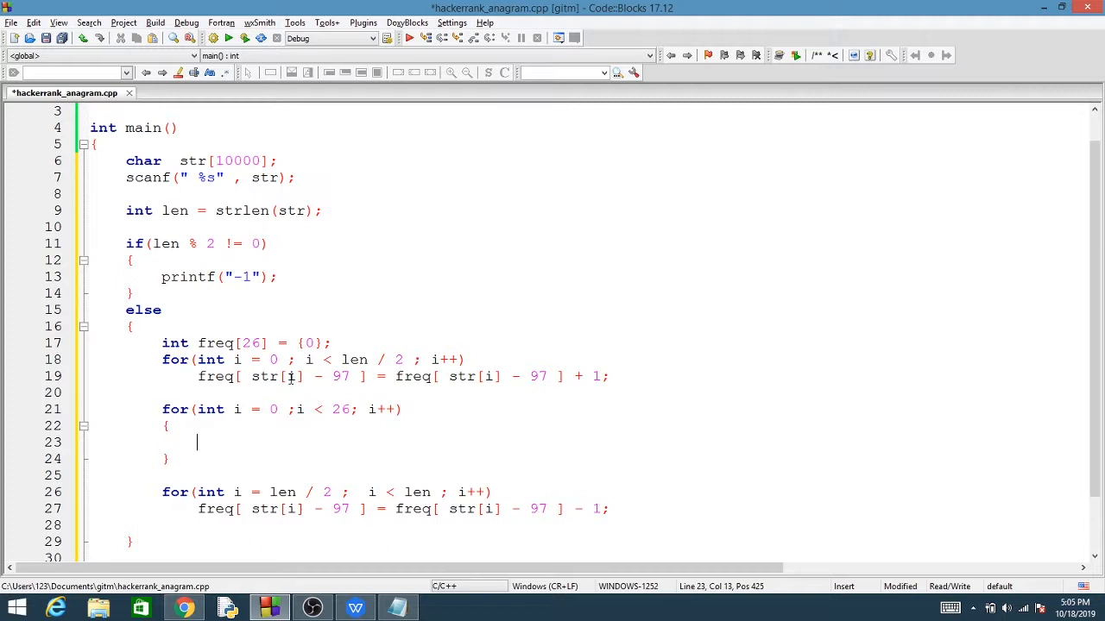
type("printf(\"\")")
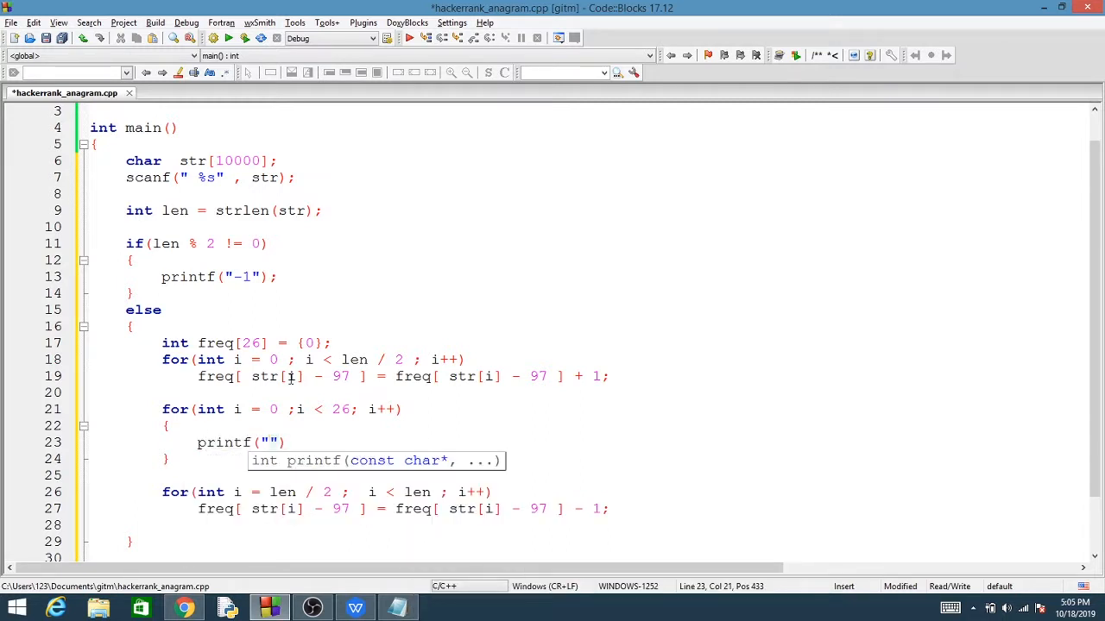
type("%c")
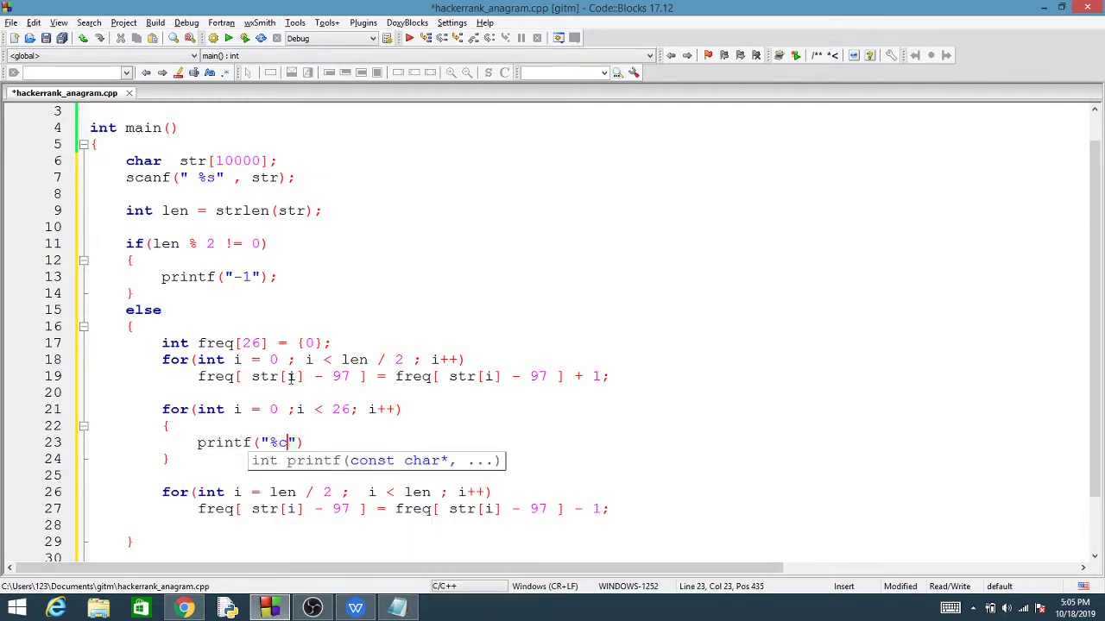
type(": %d")
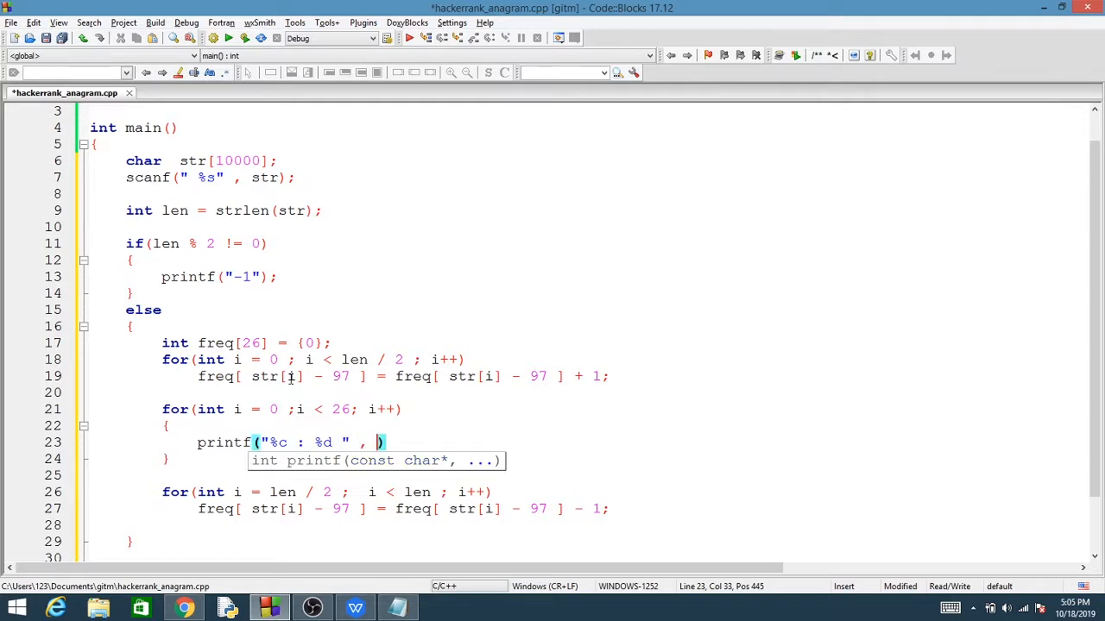
- Pass i + 97 and freq[i], print a newline, and add the second print loop
type("i")
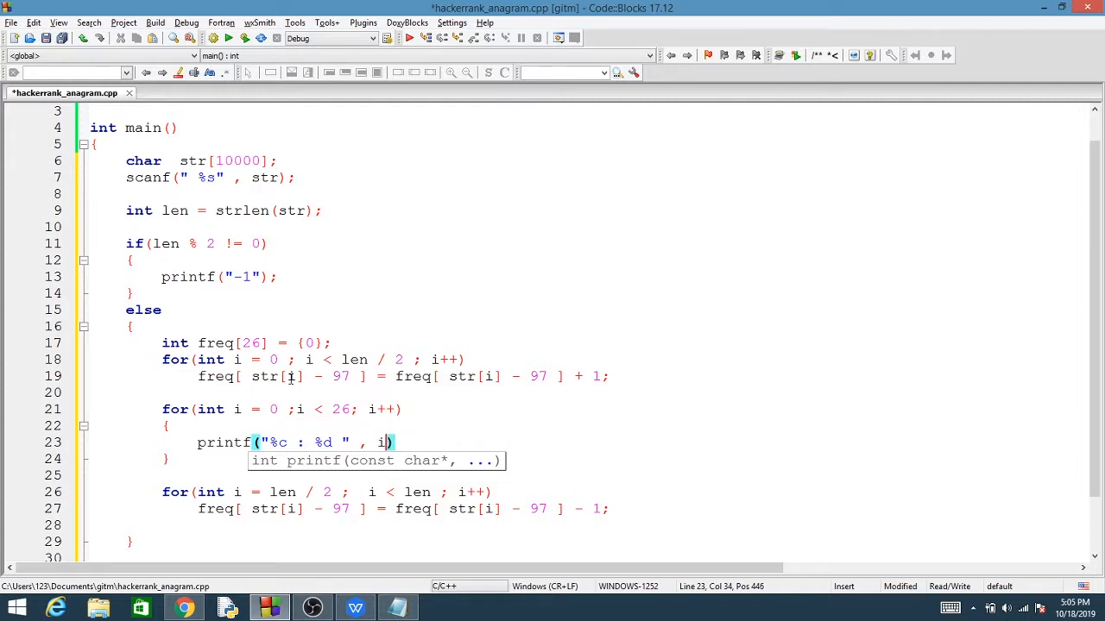
type("+")
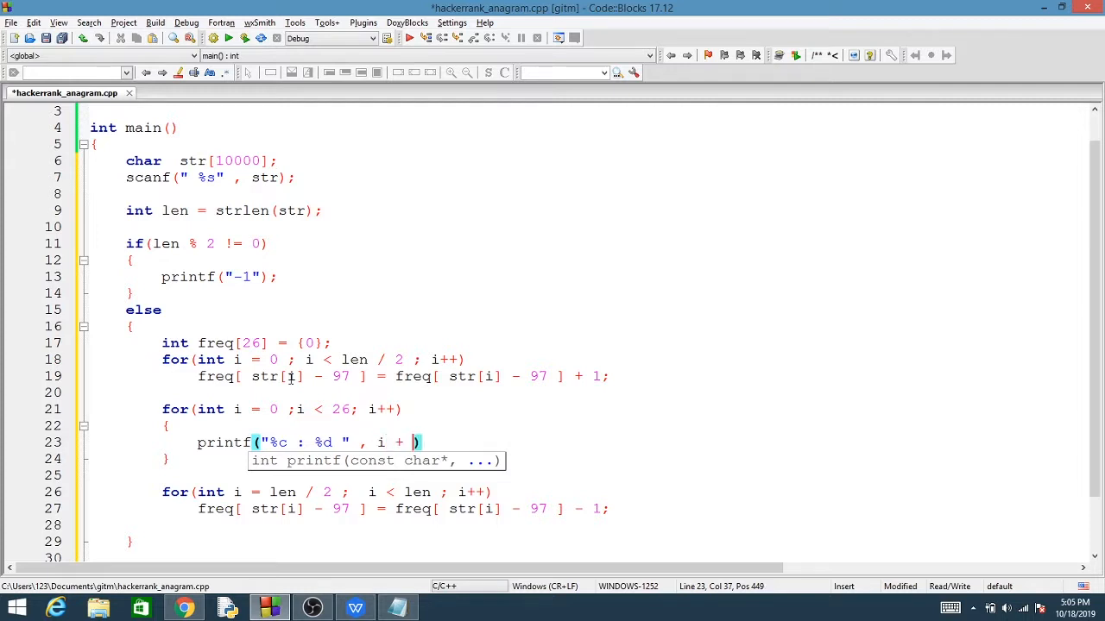
type("97,")
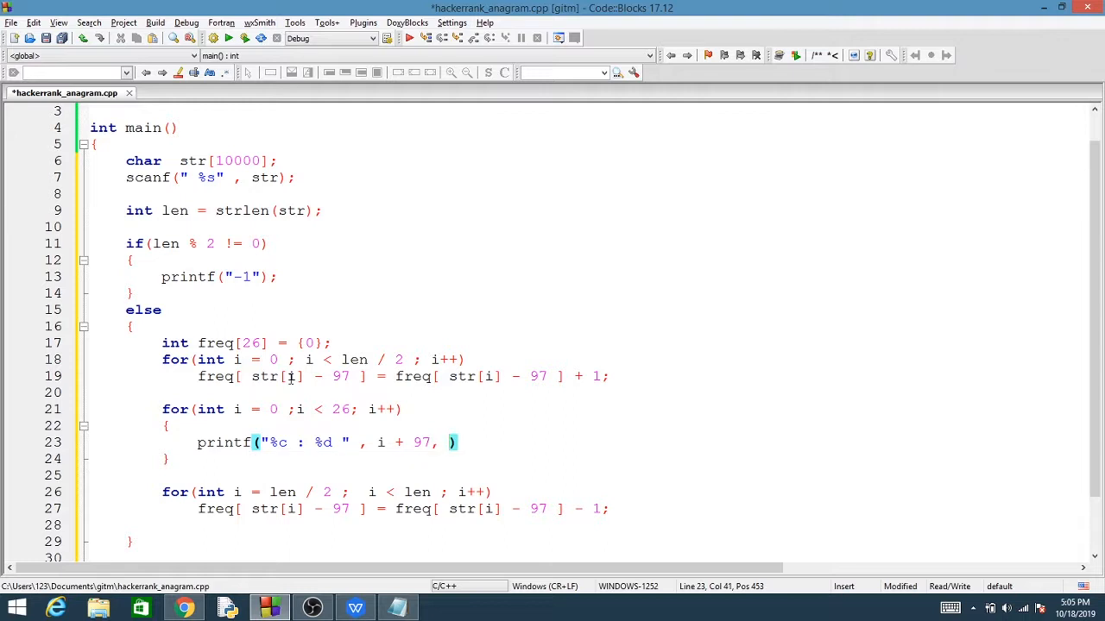
type("freq[i")
left_click(587, 476)
type("printf(\"")
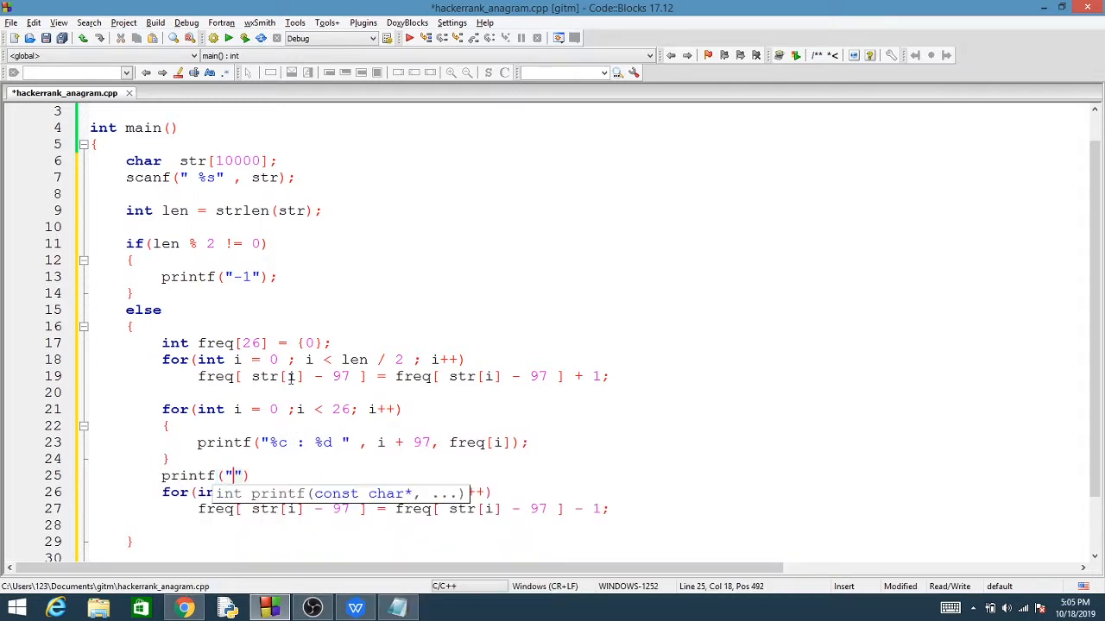
type("\\n")
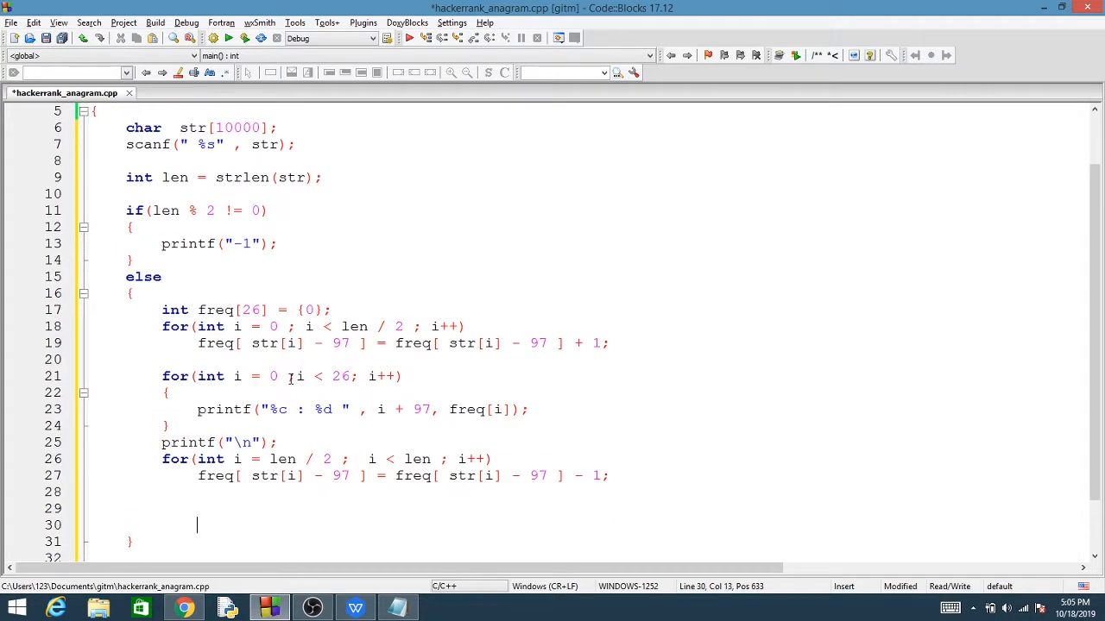
type("for(int i = 0 ;i < 26; i++)")
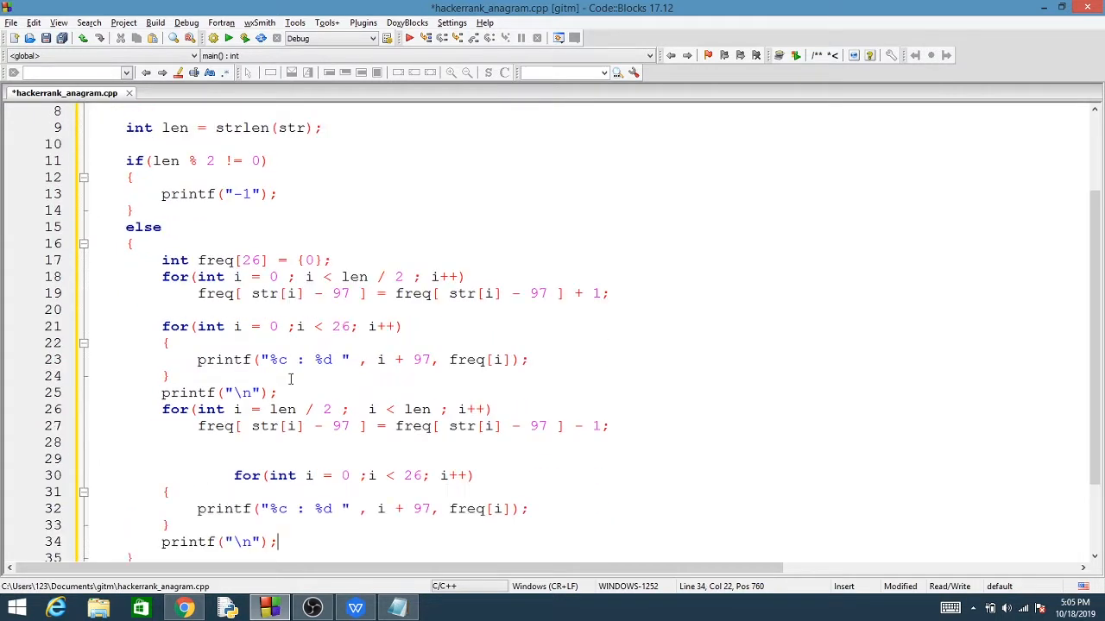
- Remove the copied print loop's extra indentation and add a line after its final printf
left_click(233, 475)
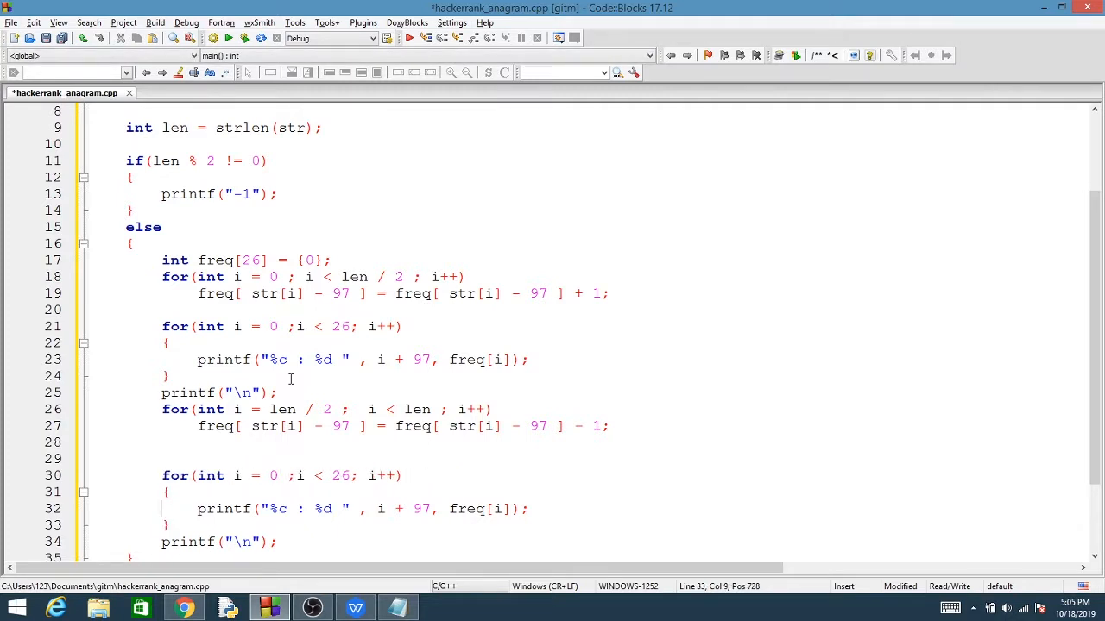
scroll("down", 3)
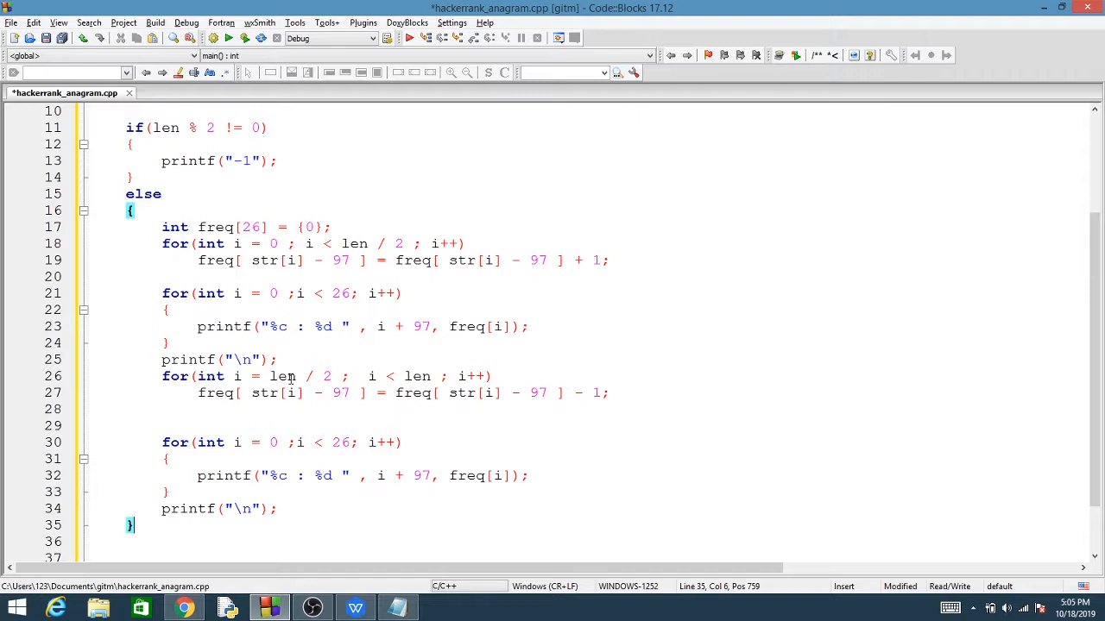
left_click(162, 509)
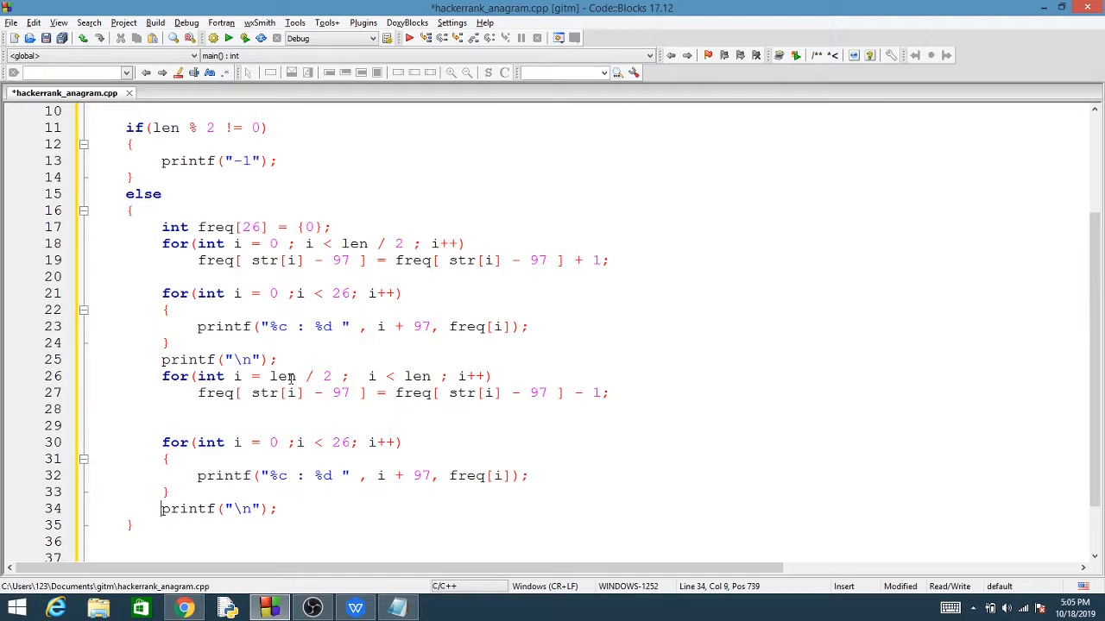
scroll("down", 3)
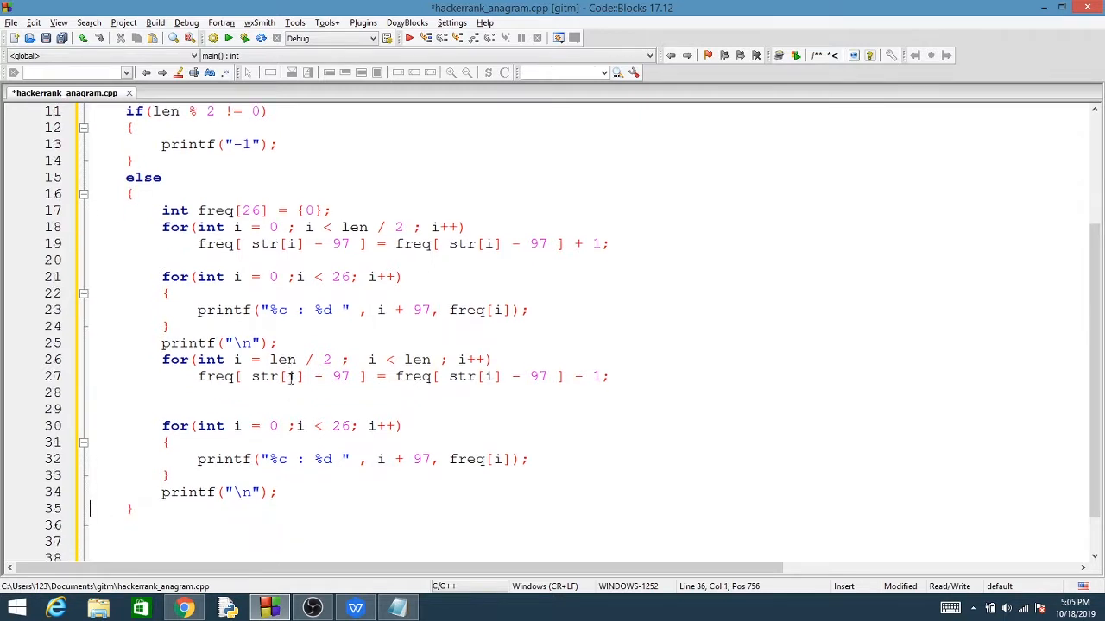
- Declare res = 0 and loop over 26 letters adding each positive freq[i] to res
type("in")
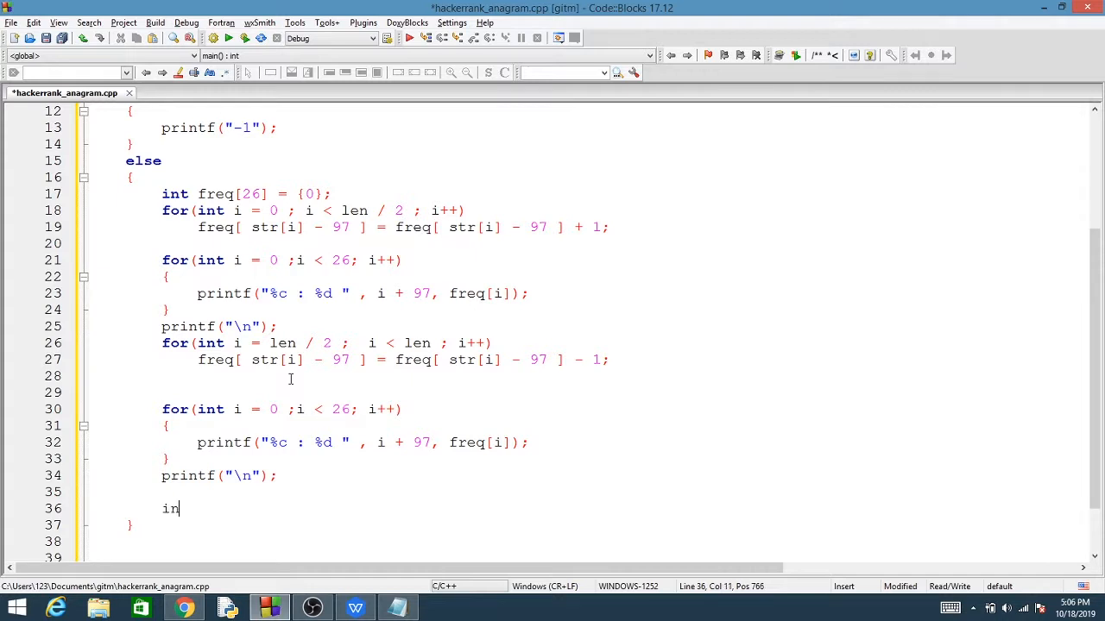
type("t res = 0;")
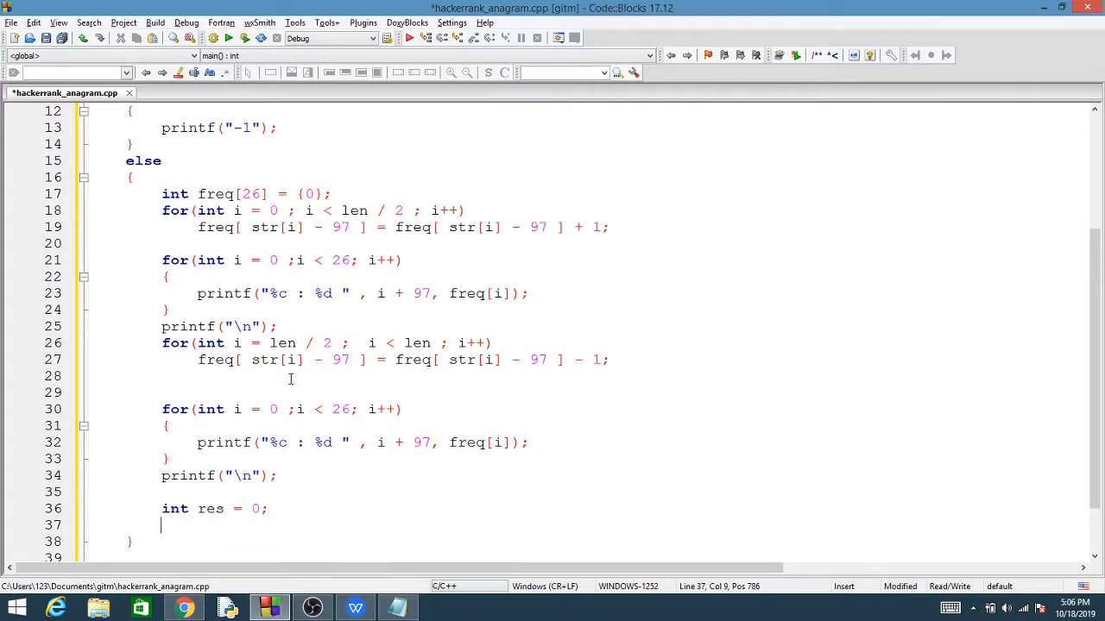
type("for(int i )")
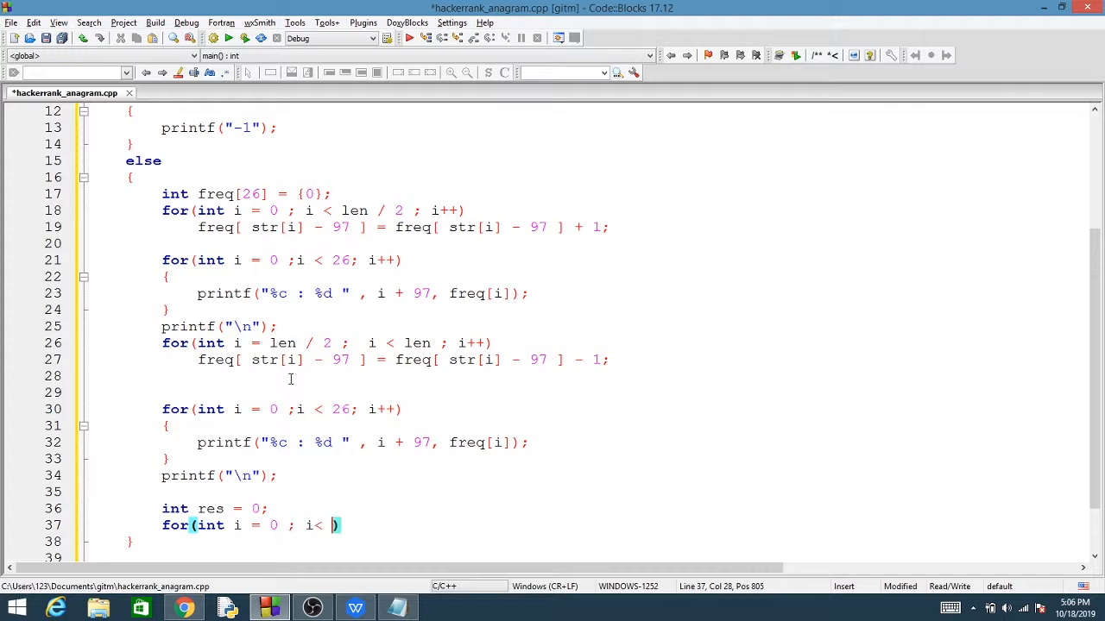
type("26")
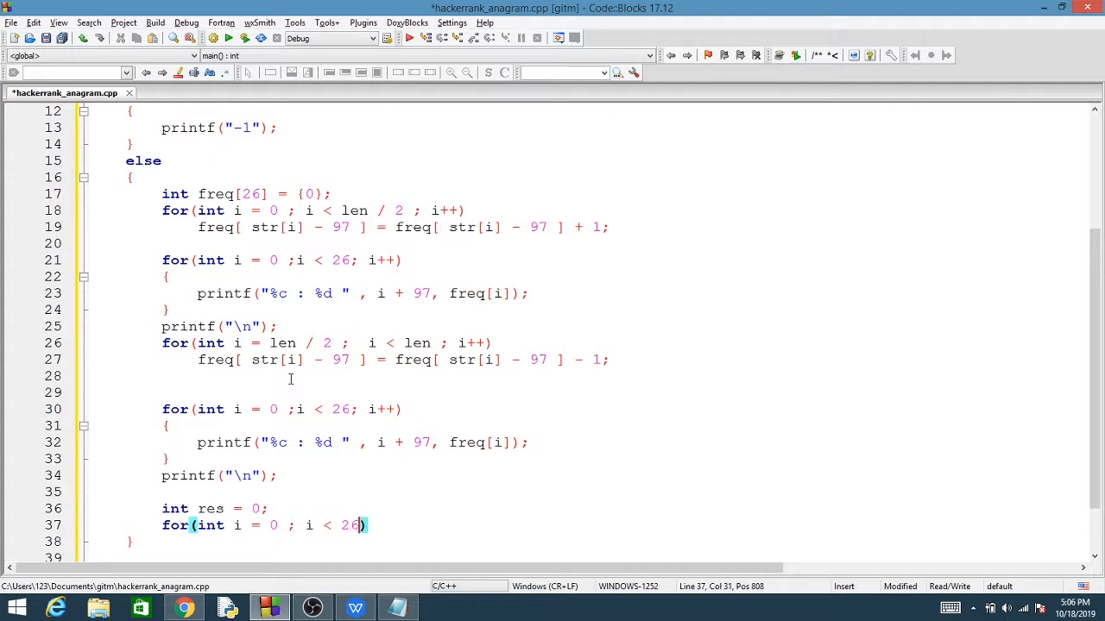
type("; i++")
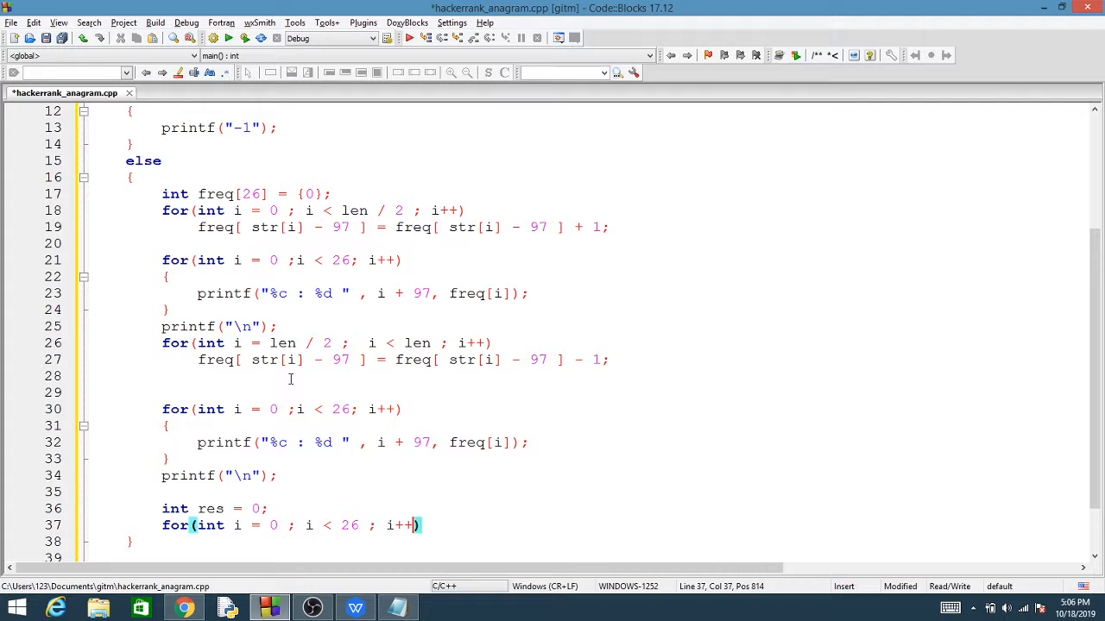
type("if(")
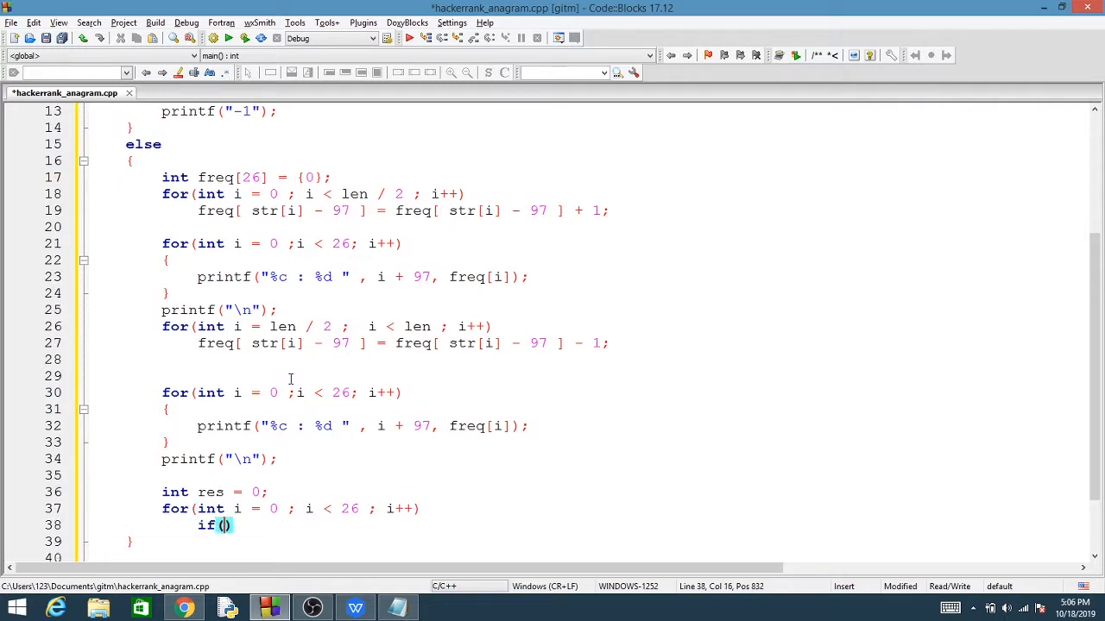
type("res")
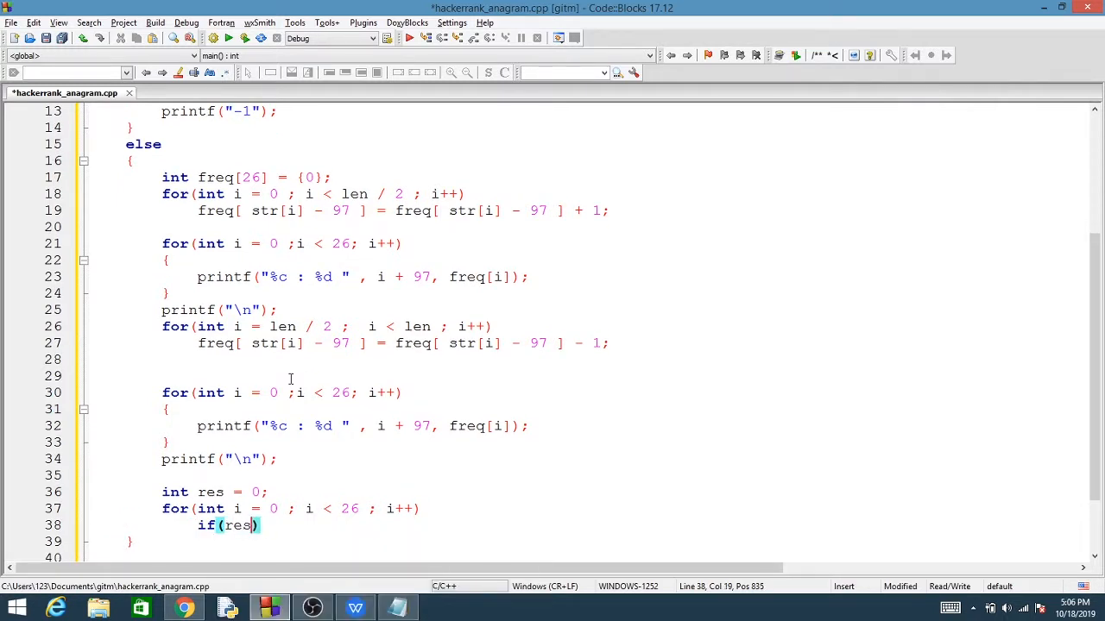
type("freq")
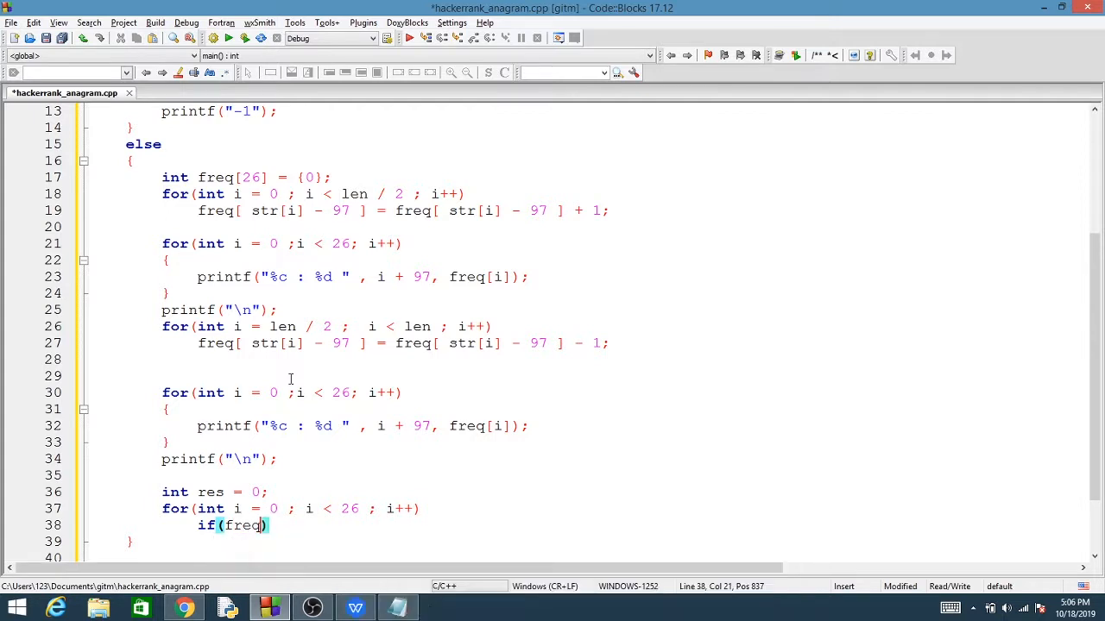
type("[i] > 0")
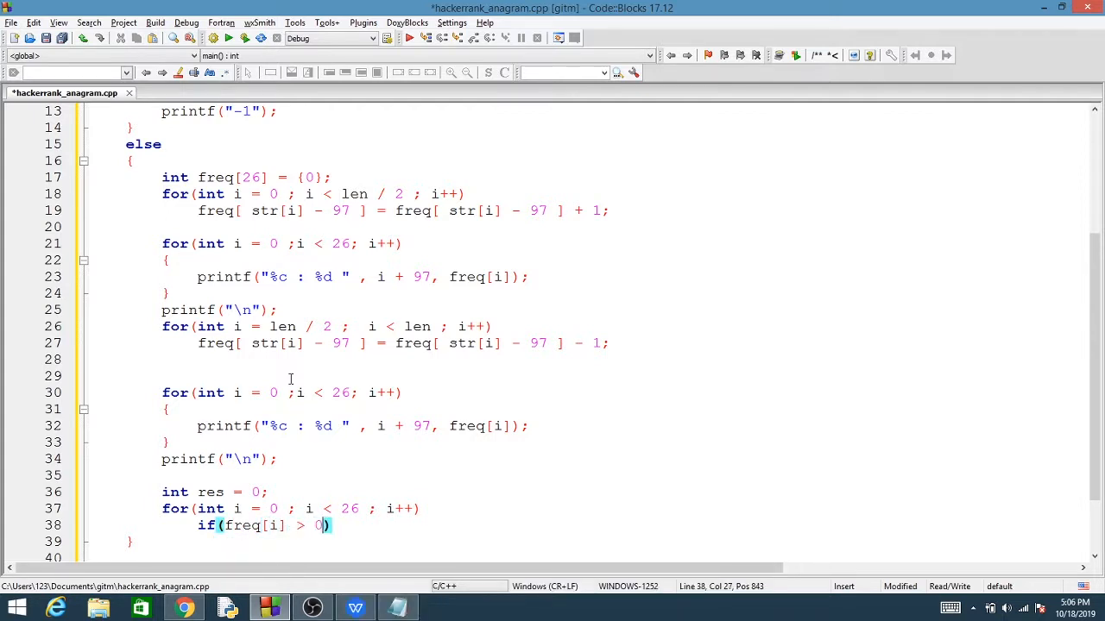
type("res = res +")
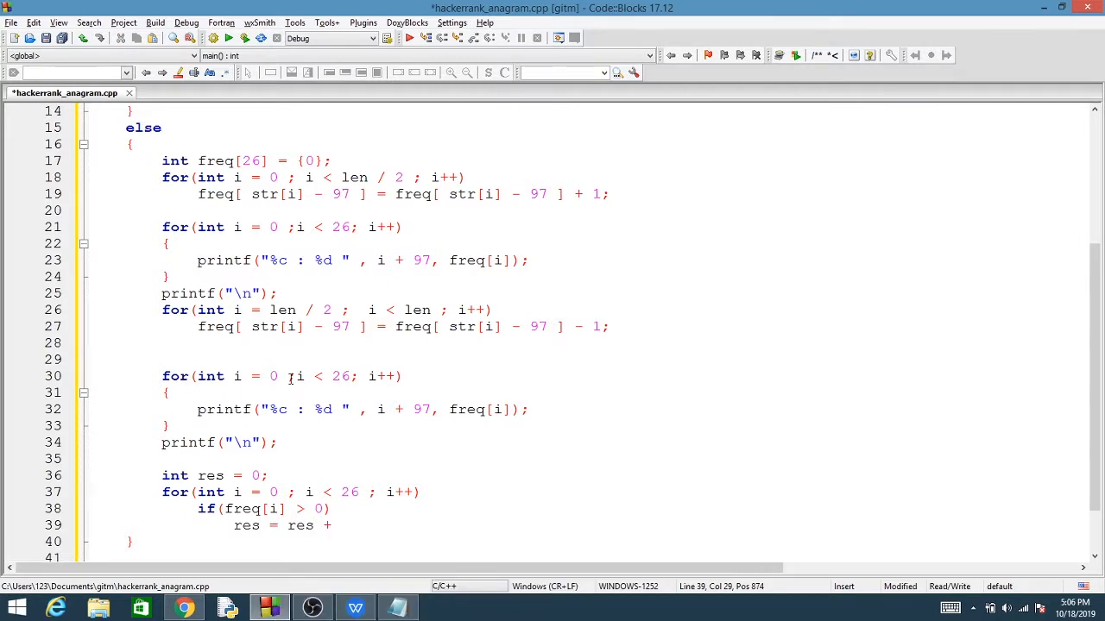
type("freq[i];")
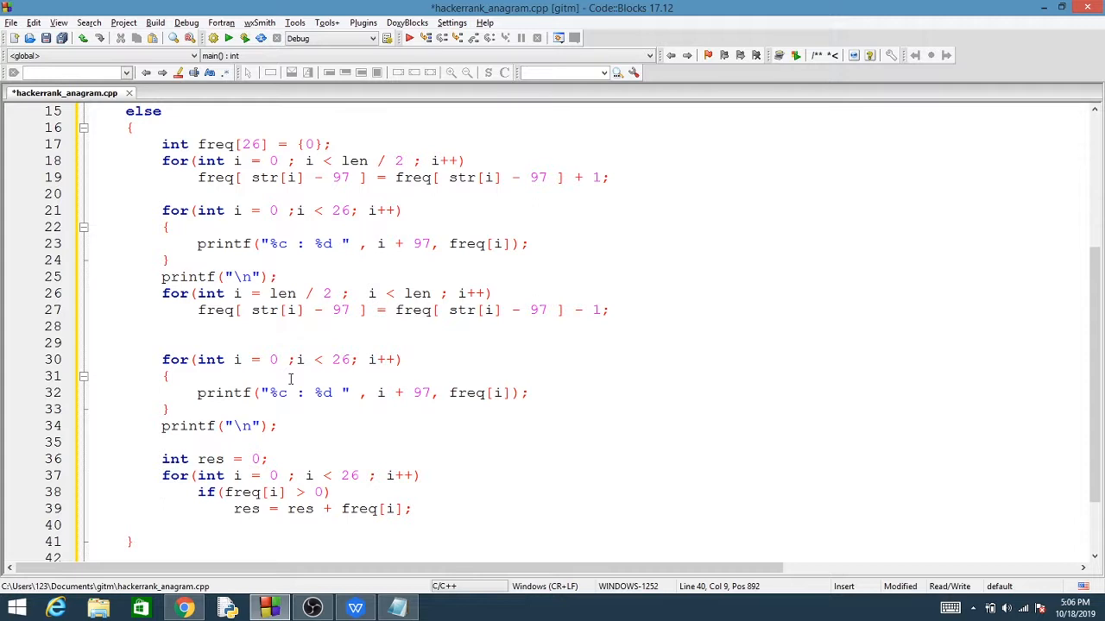
- Print res on its own line with printf("%d\n", res)
type("printf(")
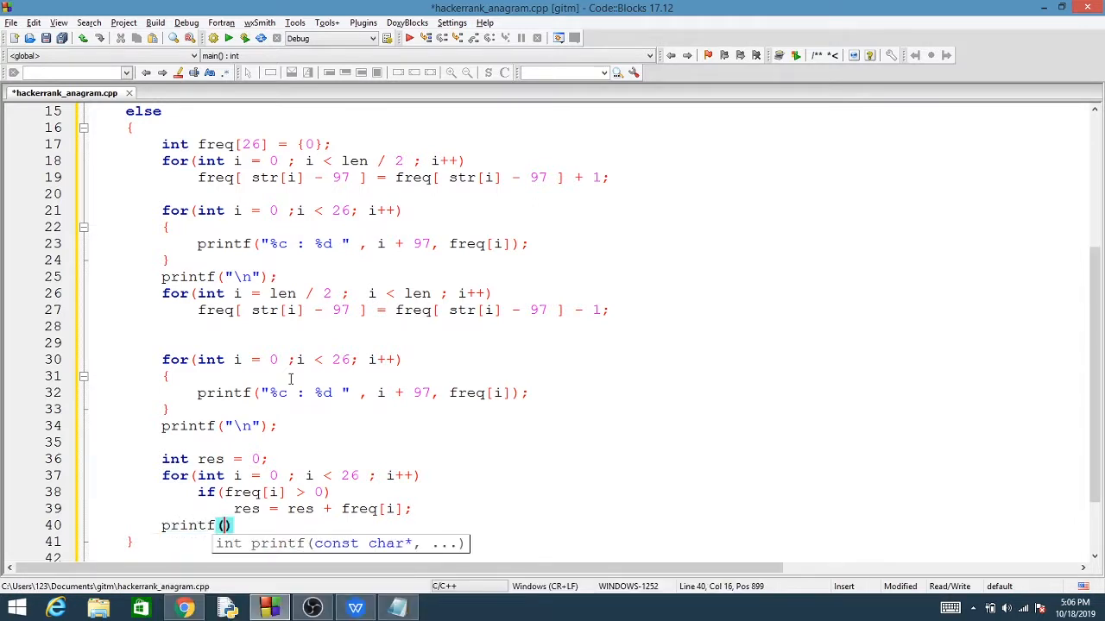
type("\"%d\"")
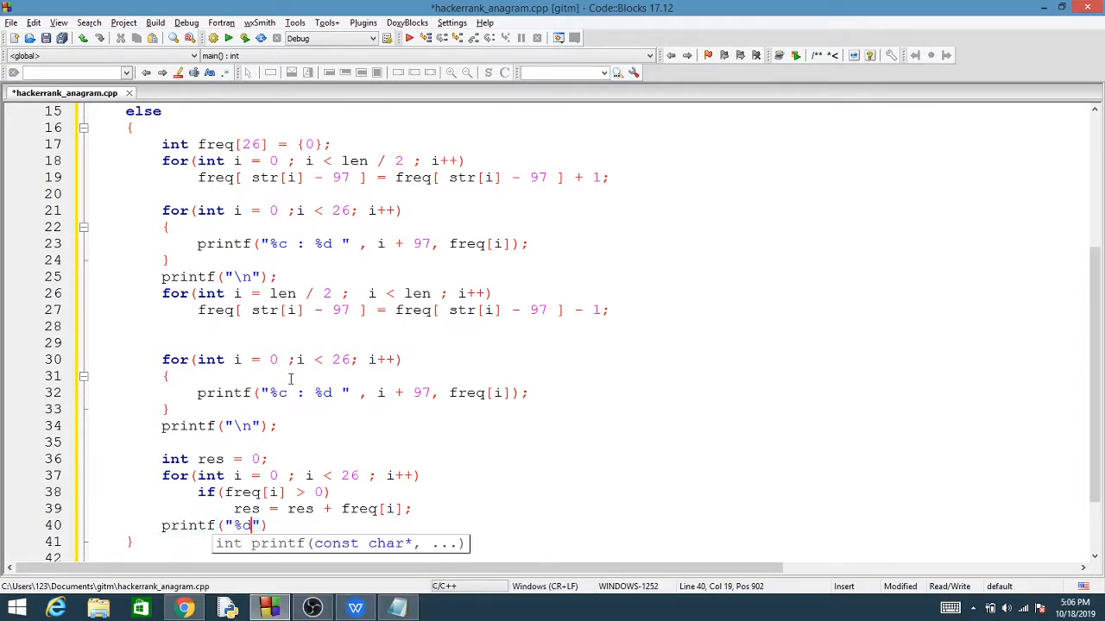
type("\\n\",re")
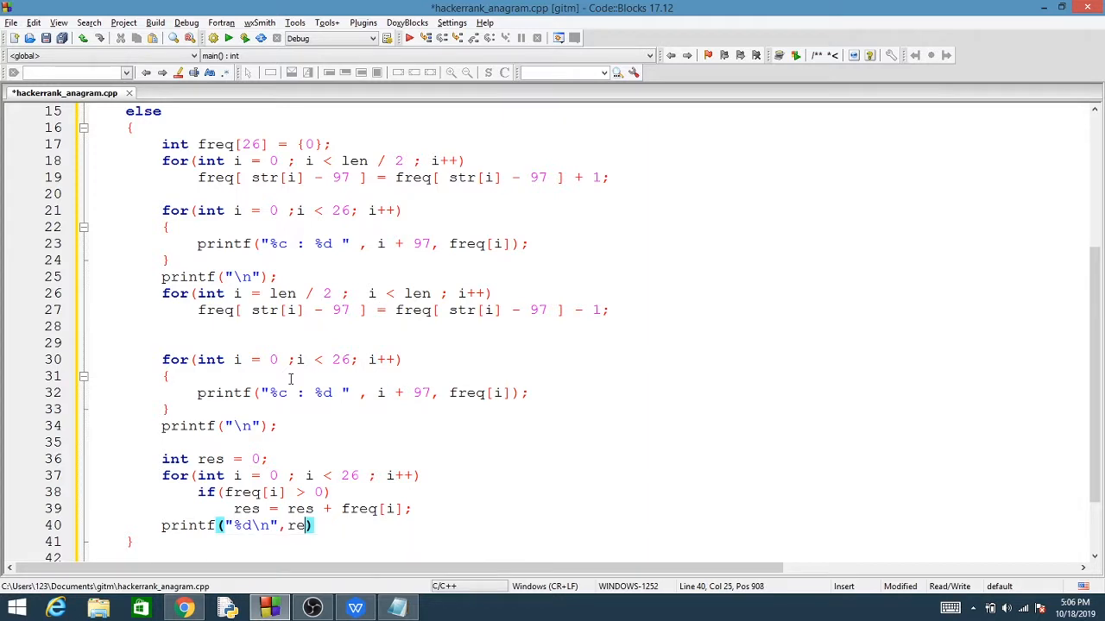
type("s);")
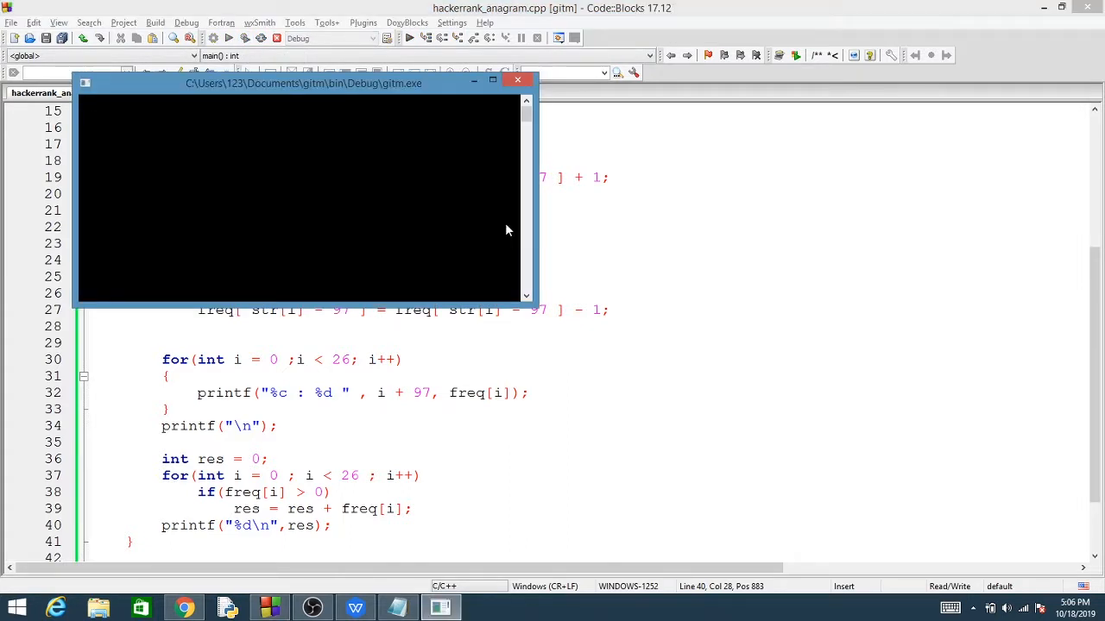
- Run the program on 'abccde' and confirm it prints a result of 2
type("abcde")
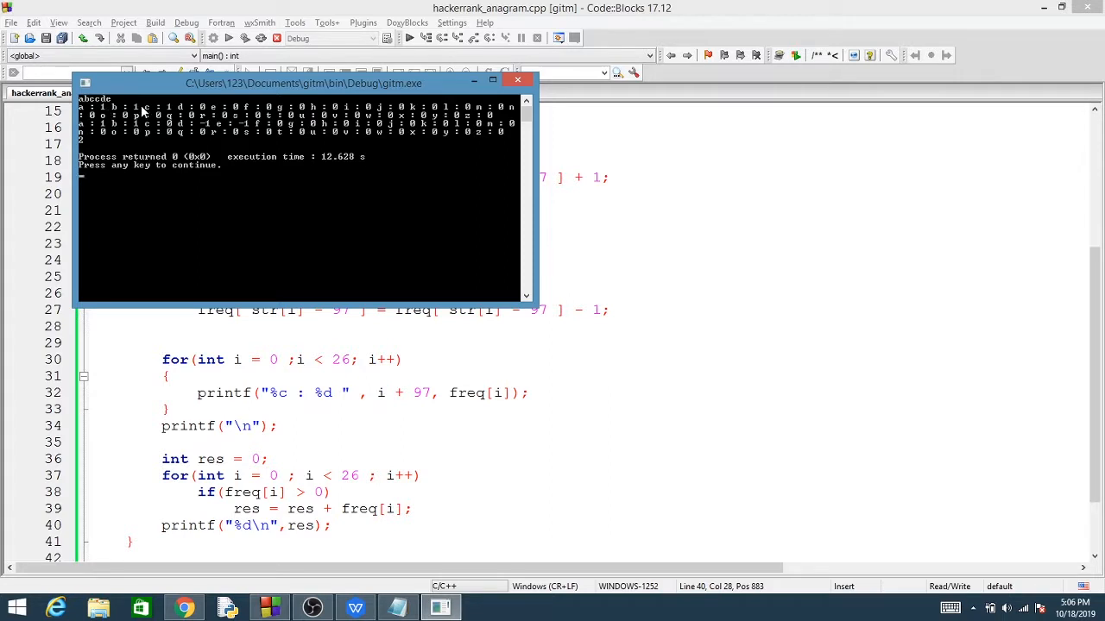
mouse_move(169, 114)
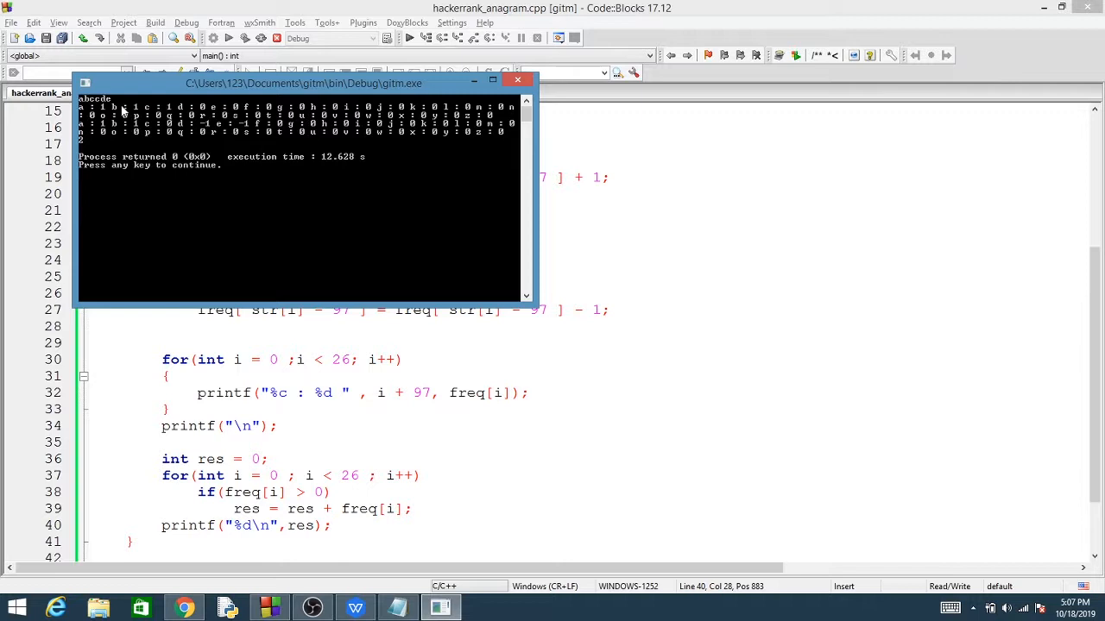
mouse_move(169, 129)
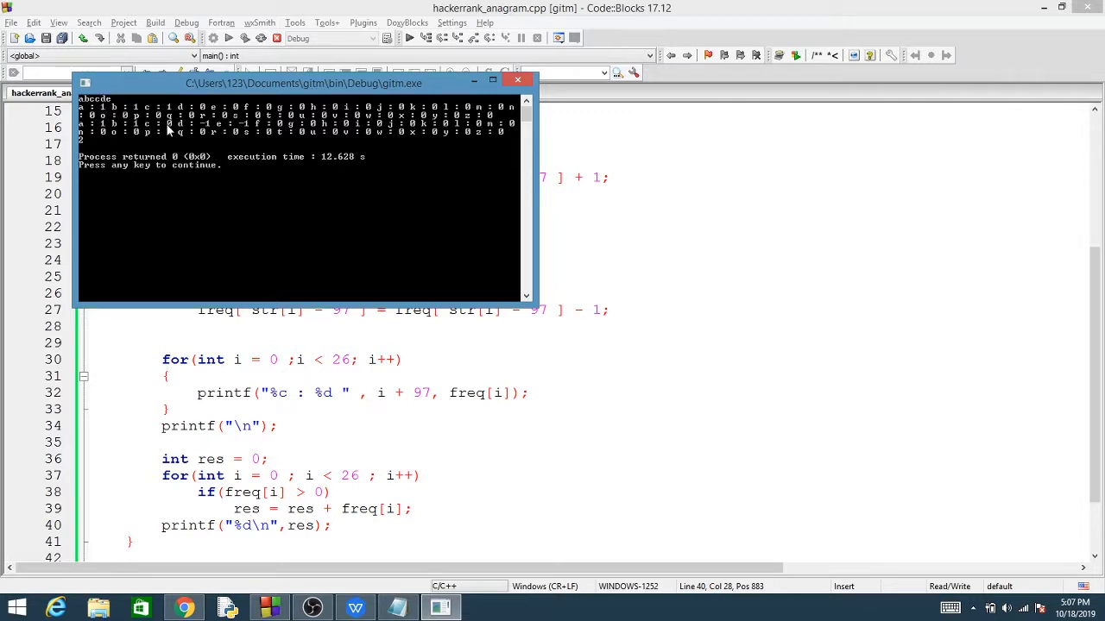
mouse_move(129, 131)
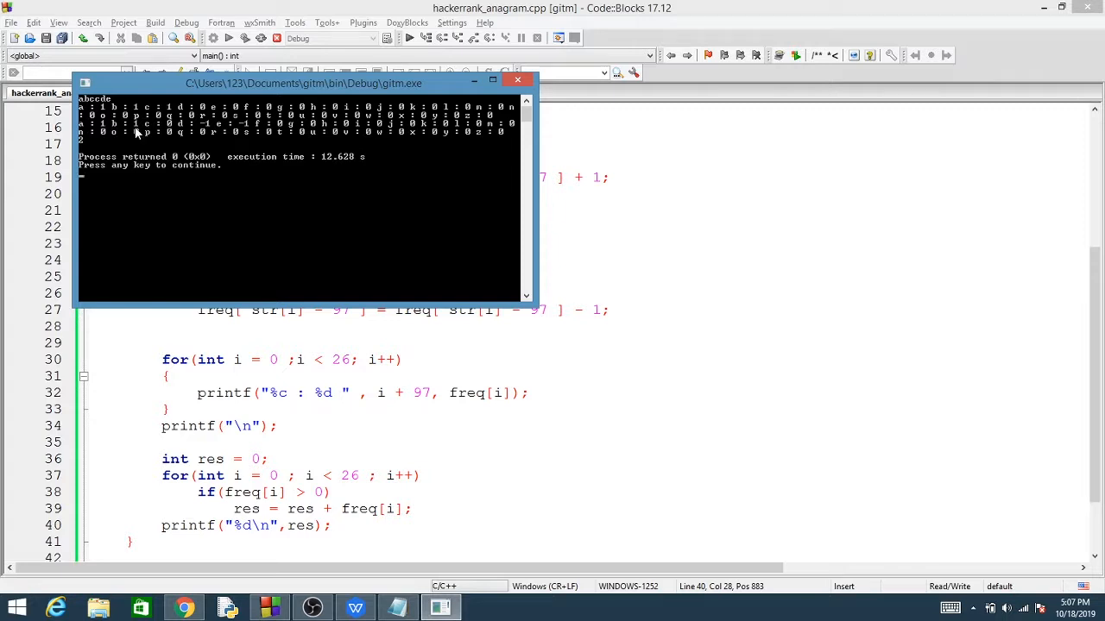
mouse_move(248, 135)
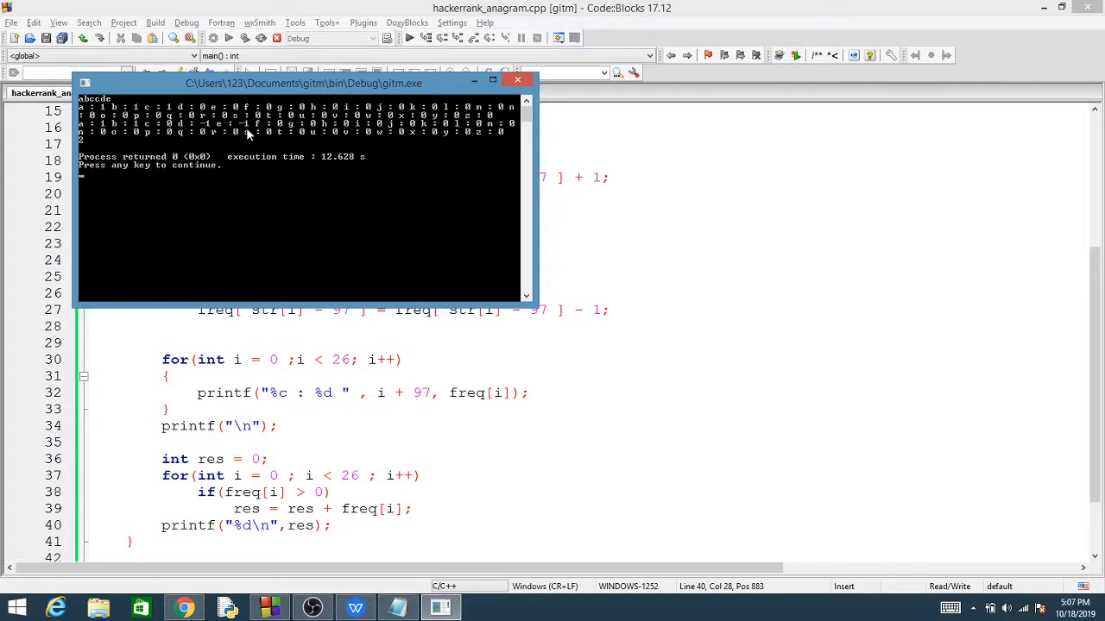
mouse_move(85, 153)
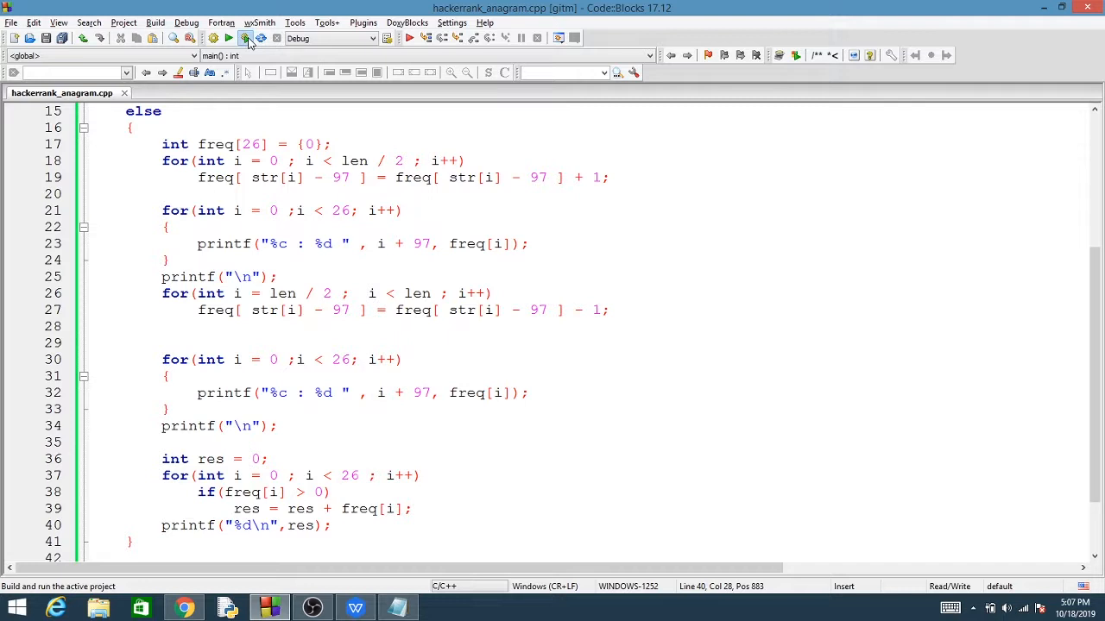
- Rerun the program on xy and aaabbb, confirming results 1 and 3, then close the console
left_click(245, 37)
type("xy")
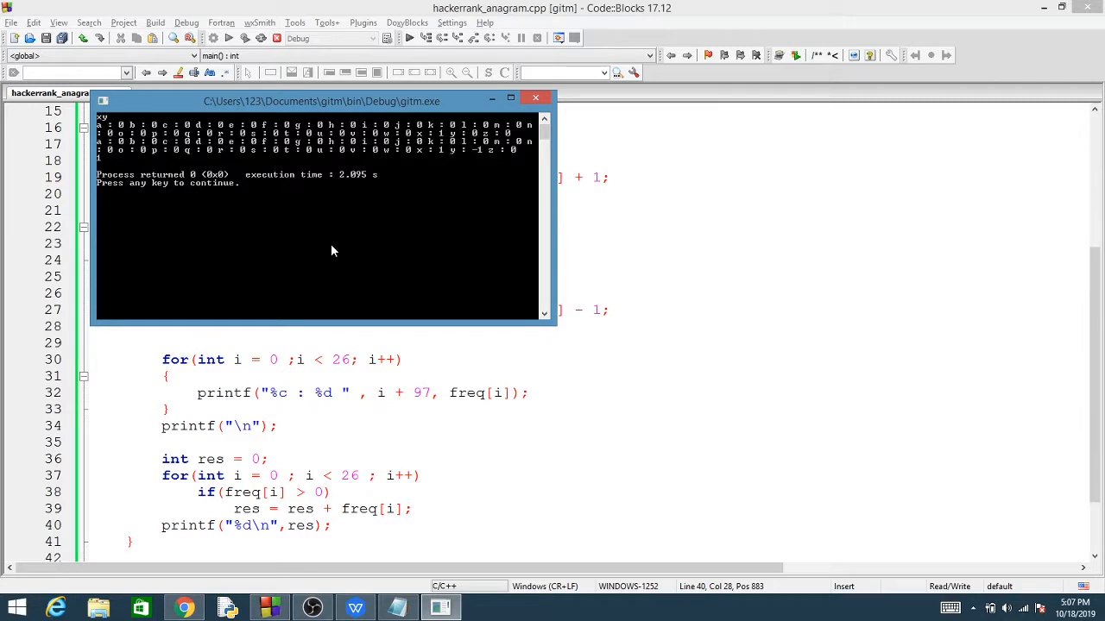
mouse_move(446, 143)
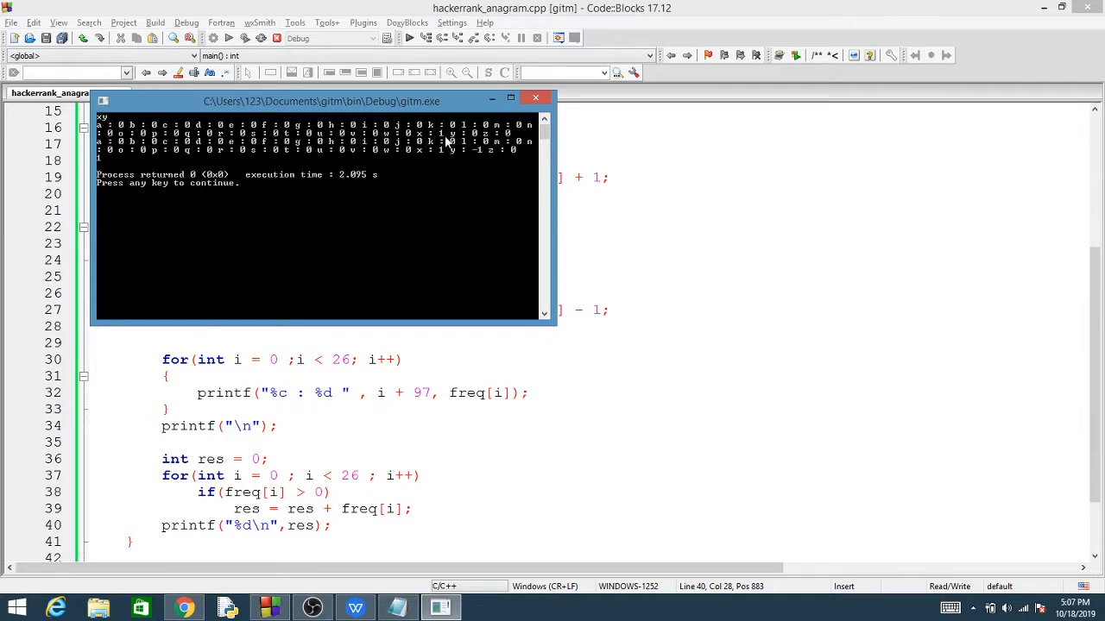
mouse_move(447, 157)
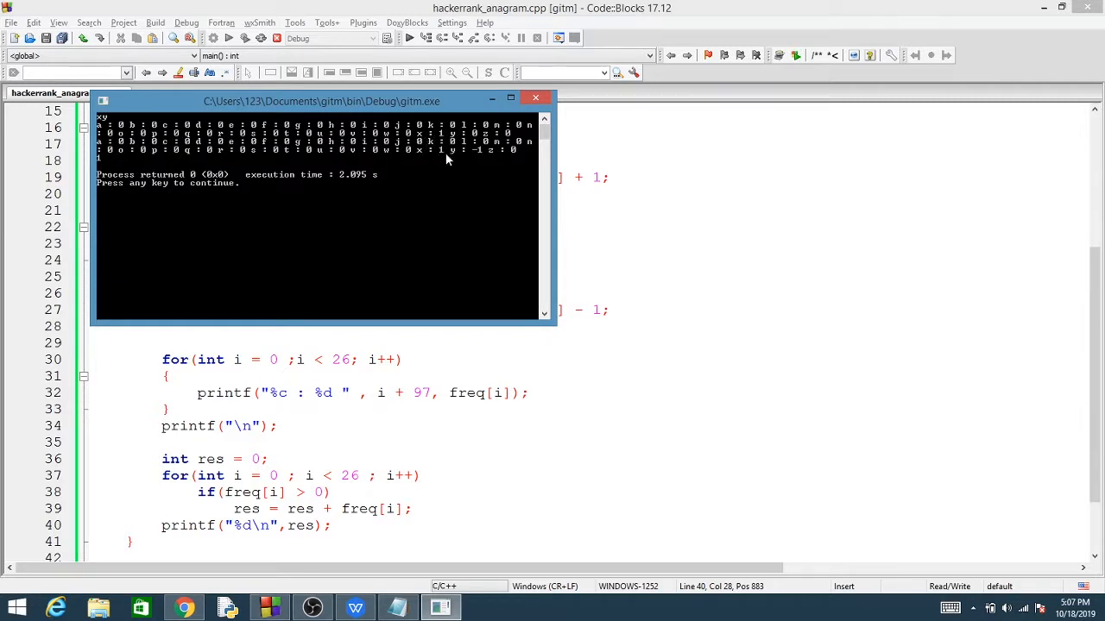
mouse_move(481, 162)
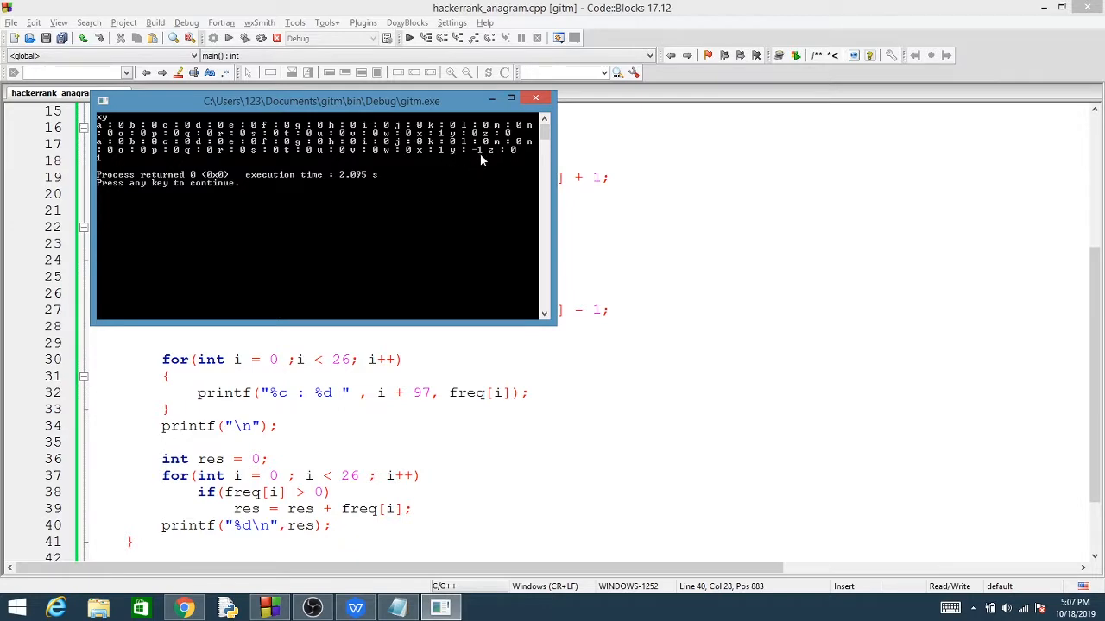
left_click(535, 96)
type("\\n")
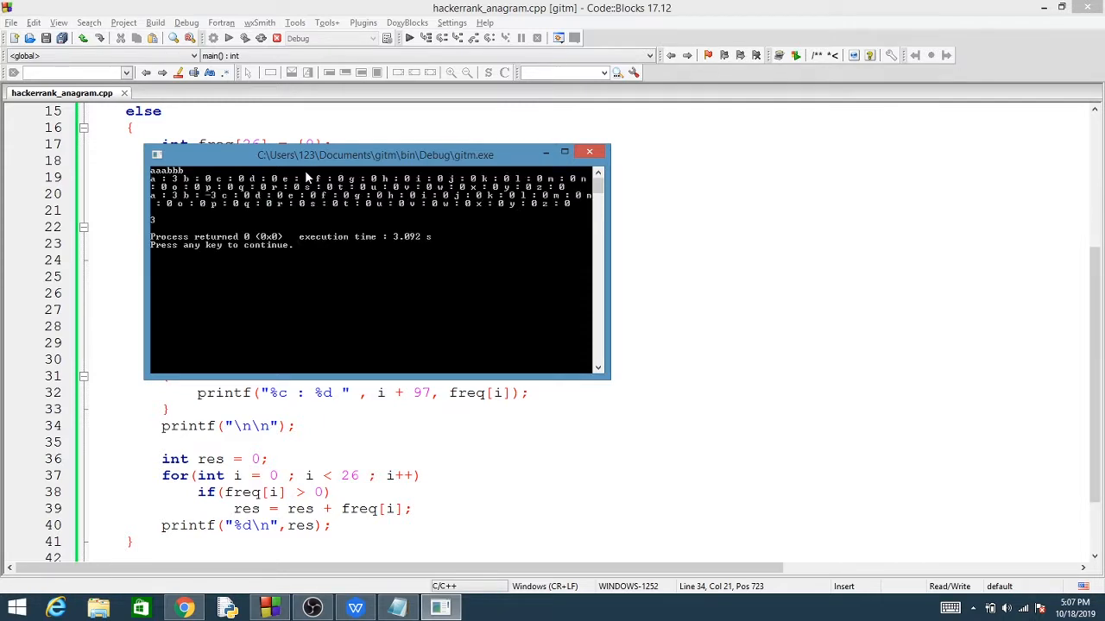
mouse_move(175, 188)
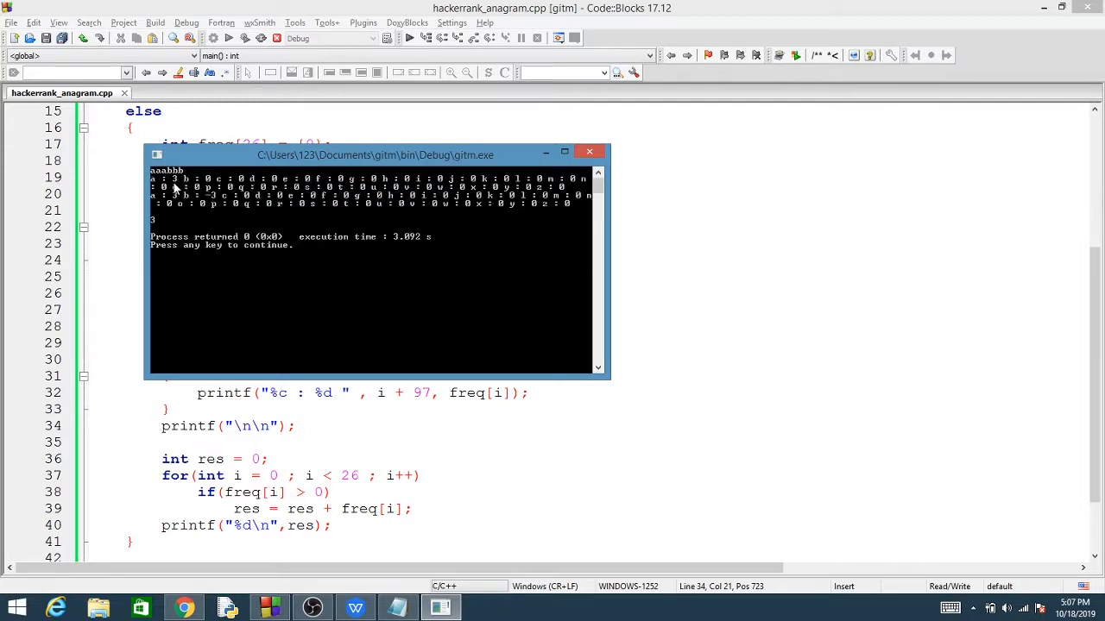
mouse_move(194, 207)
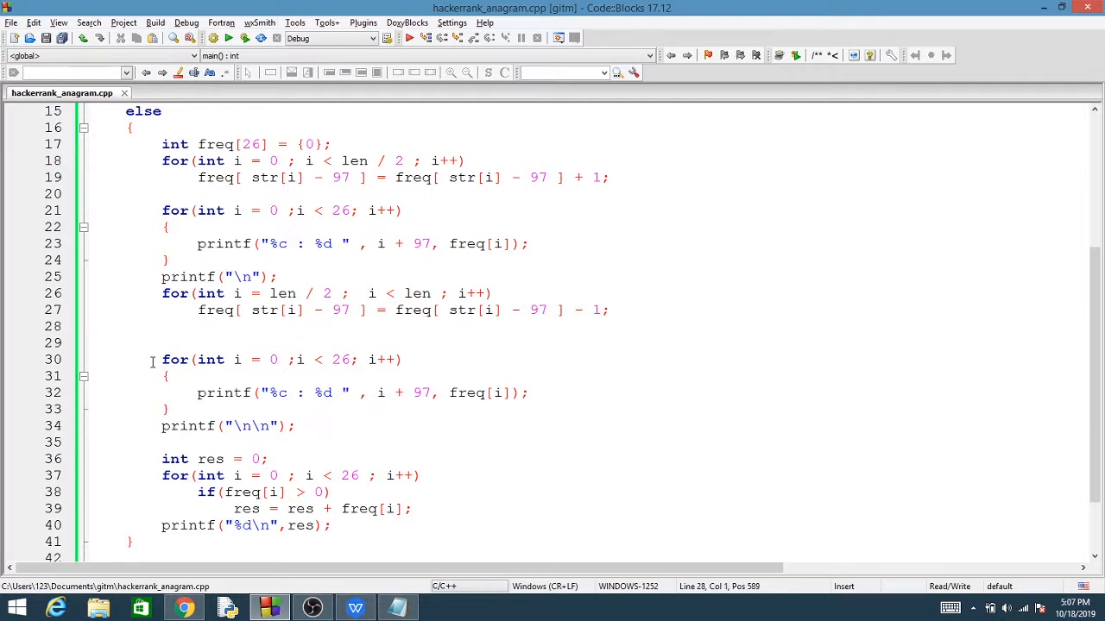
- Open a /* block comment before the line-21 debug loop and mark where it ends
left_click(163, 210)
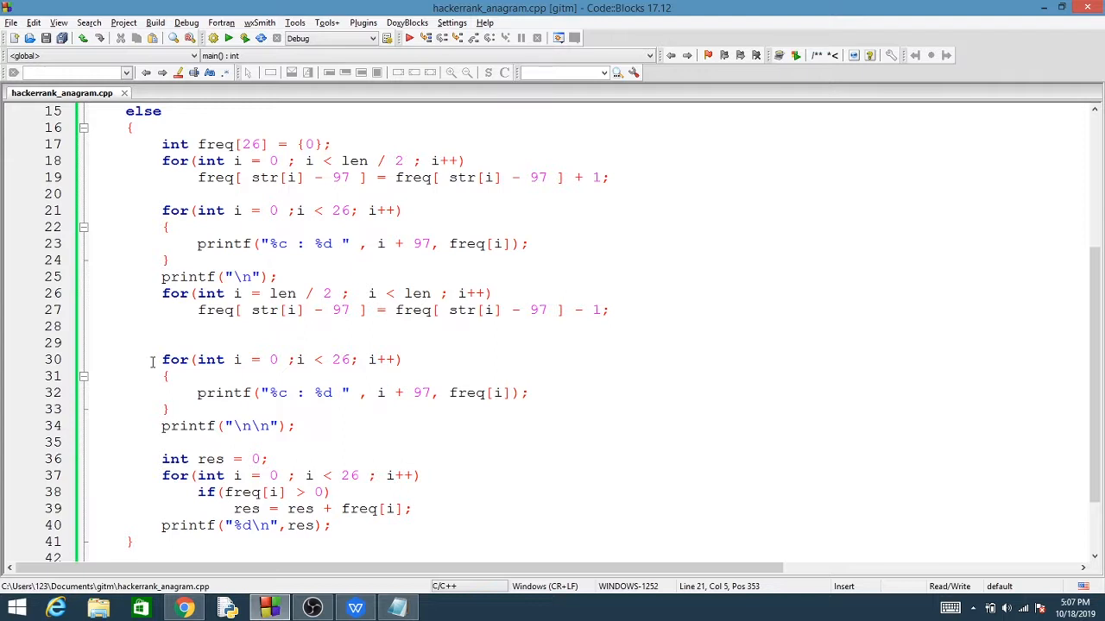
type("/*")
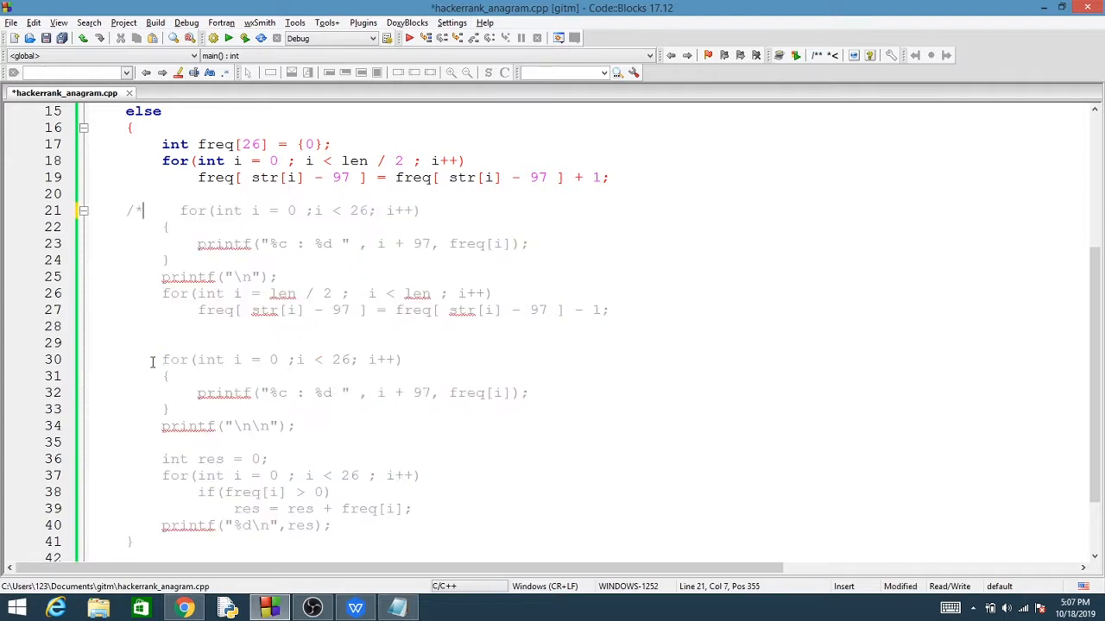
left_click(278, 276)
type("i")
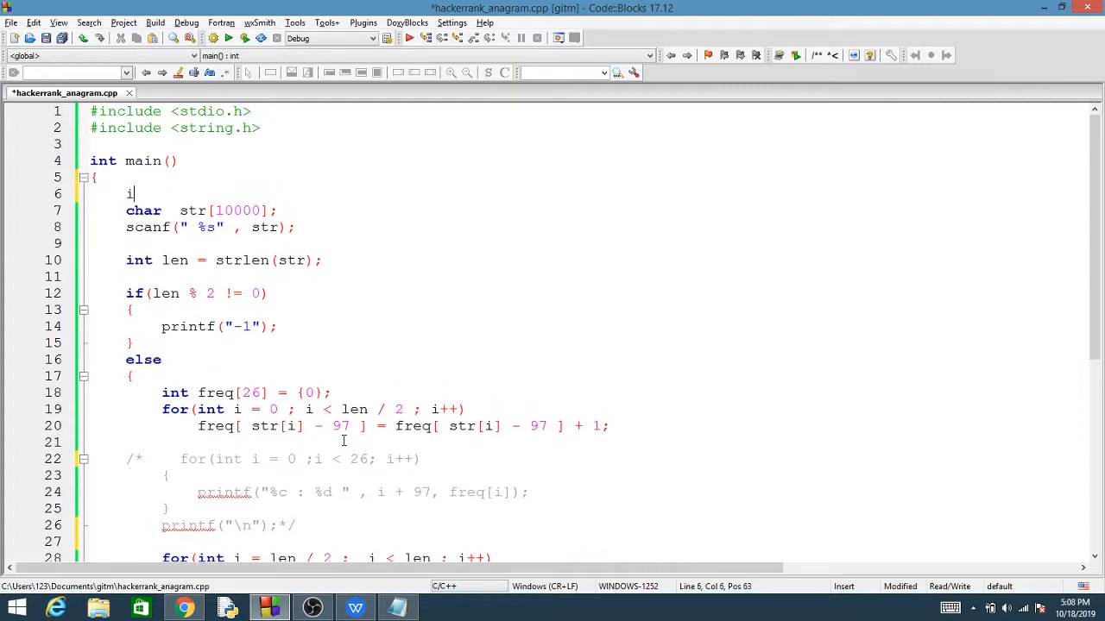
- Make main read int q and loop with while(q--), then type void above main
type("nt q;")
type("while(")
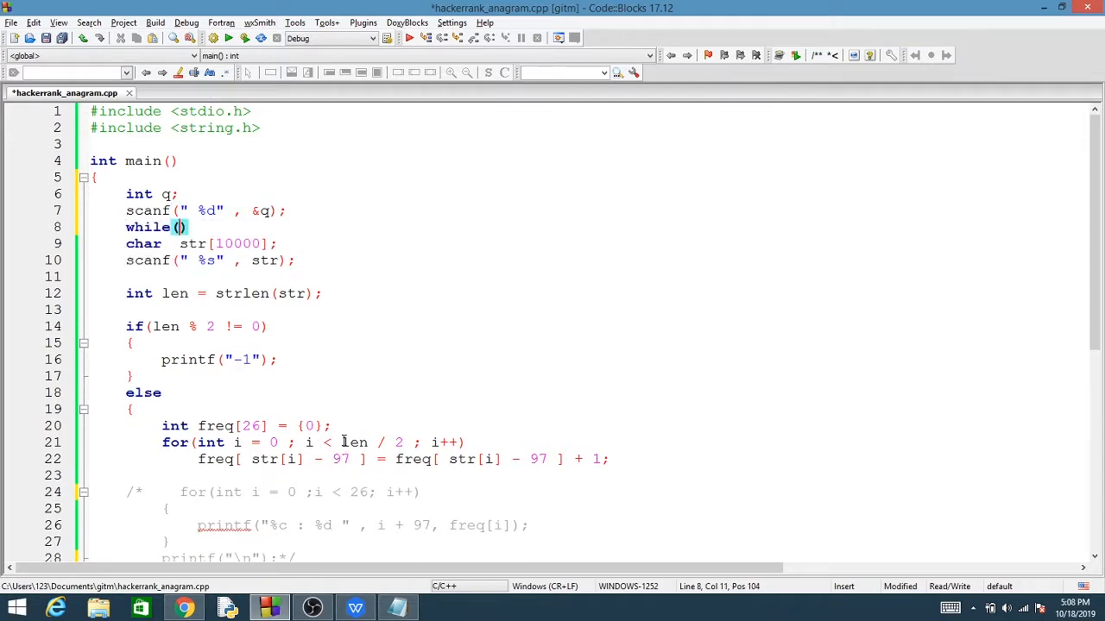
type("q")
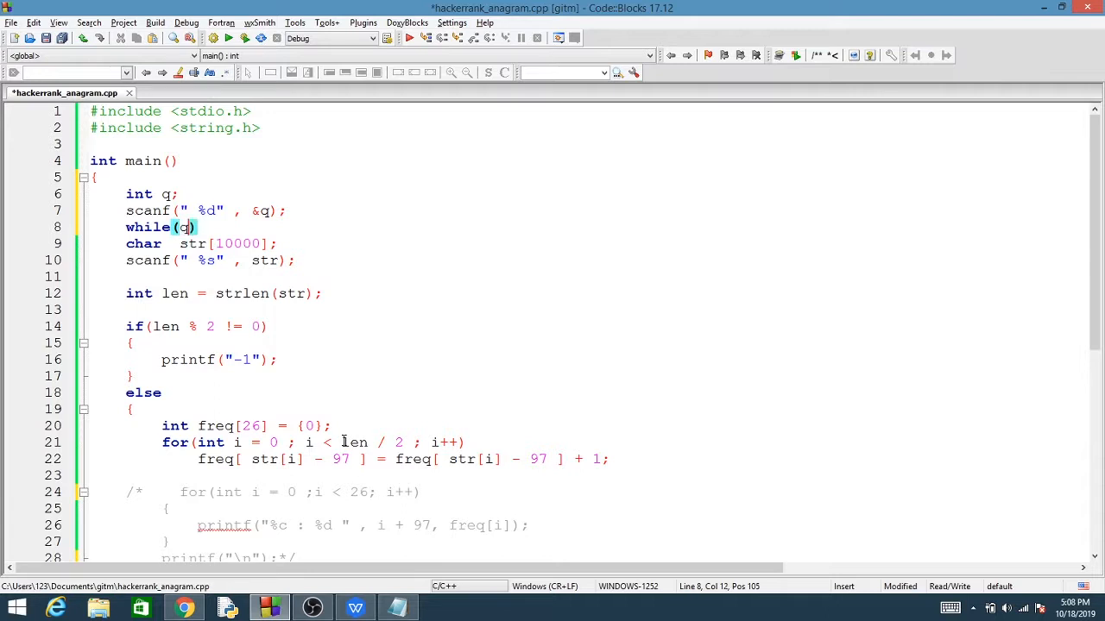
type("--")
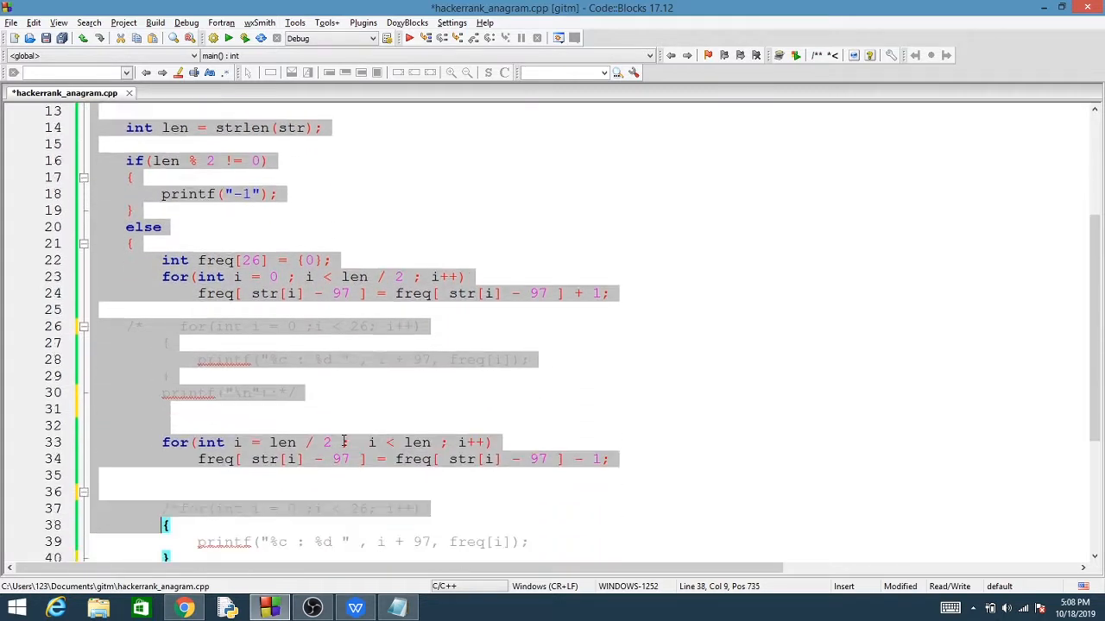
scroll("down", 3)
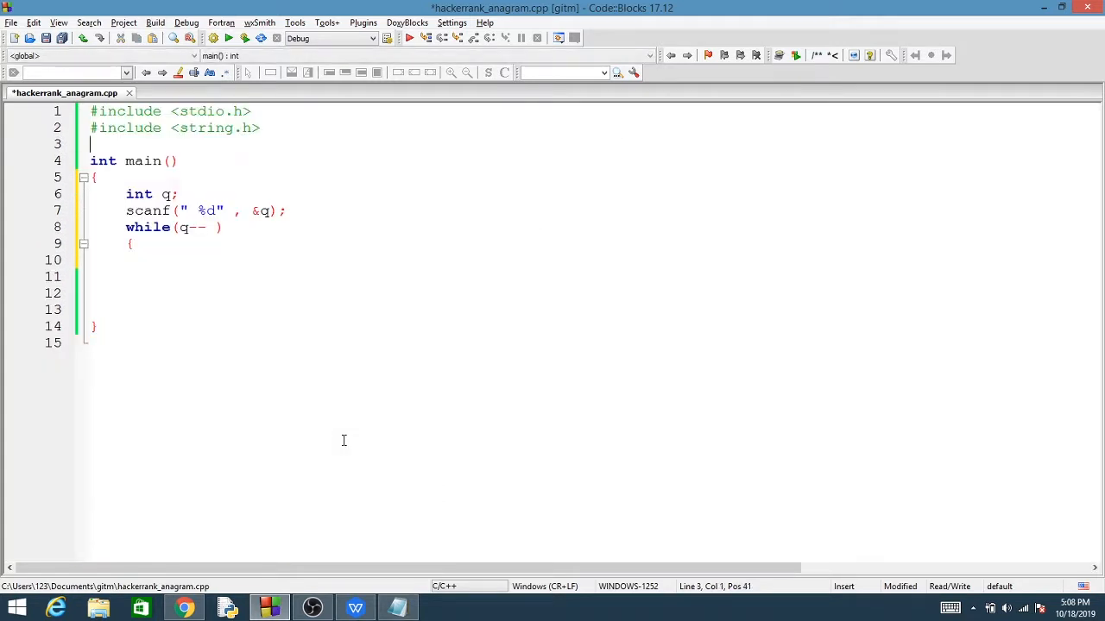
type("void")
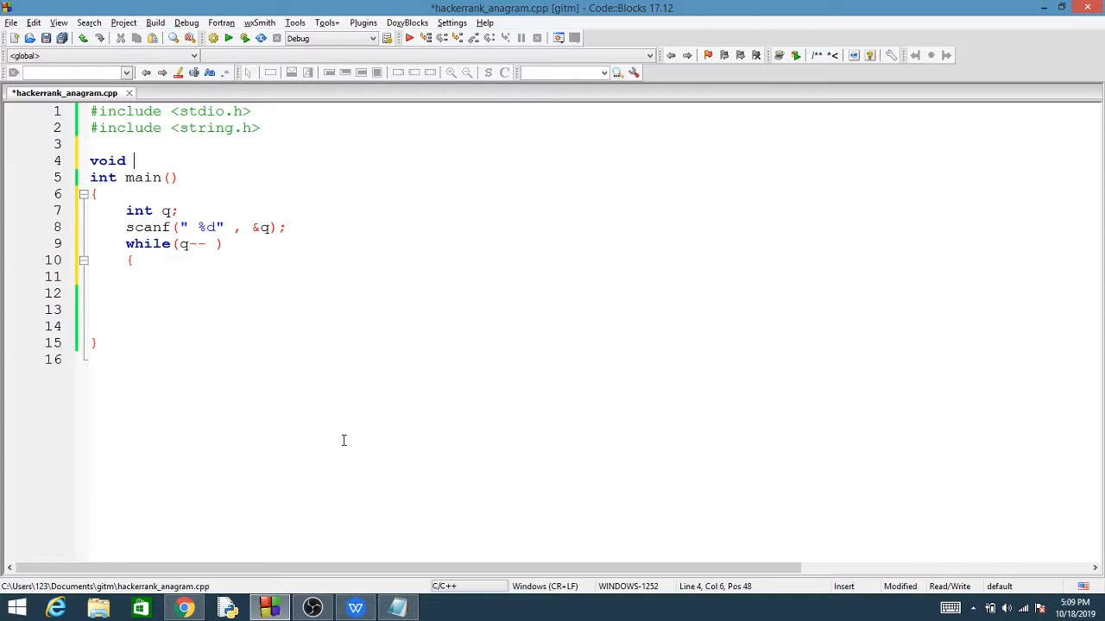
- Name the function makeAnagram() above main and call makeAnagram(); inside the while loop
type("makeAnag")
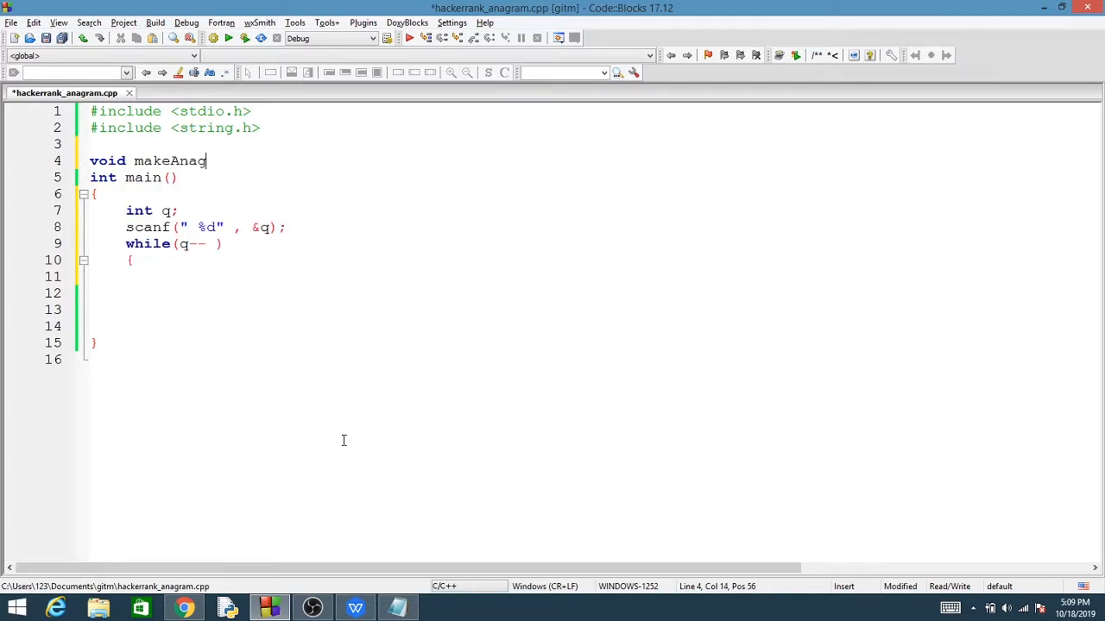
type("ram(q)")
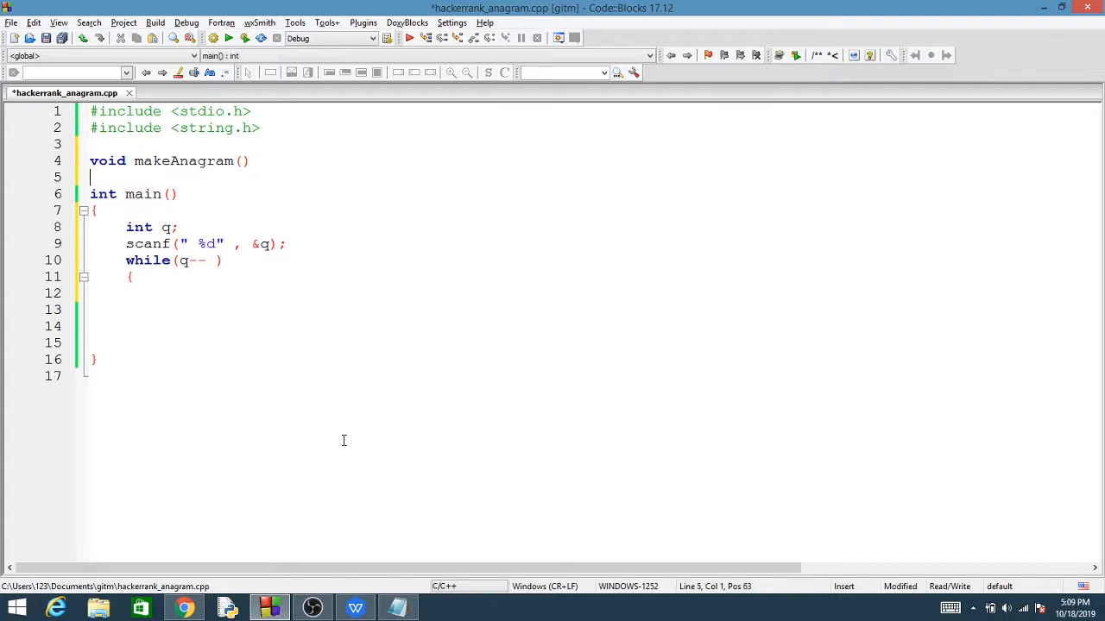
scroll("down", 3)
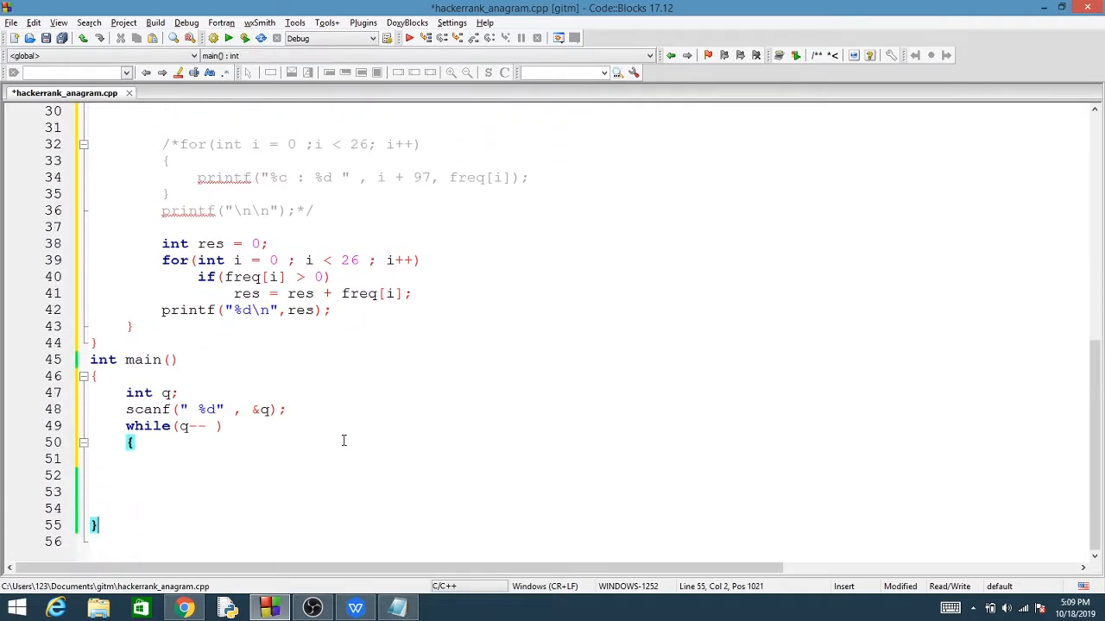
type("\"\"")
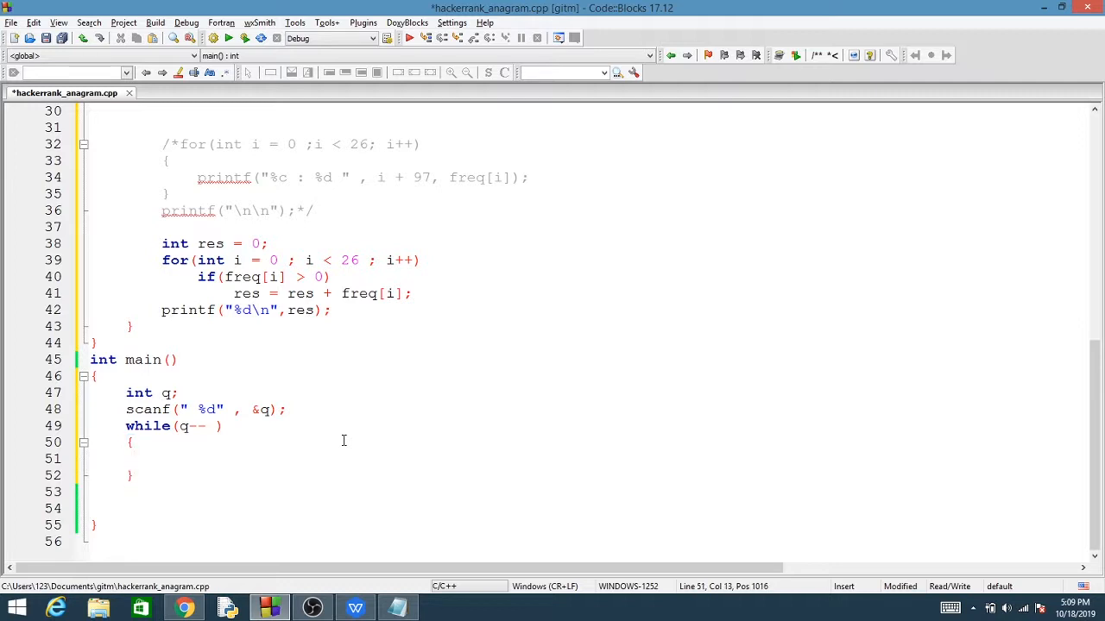
type("makeAnagram()")
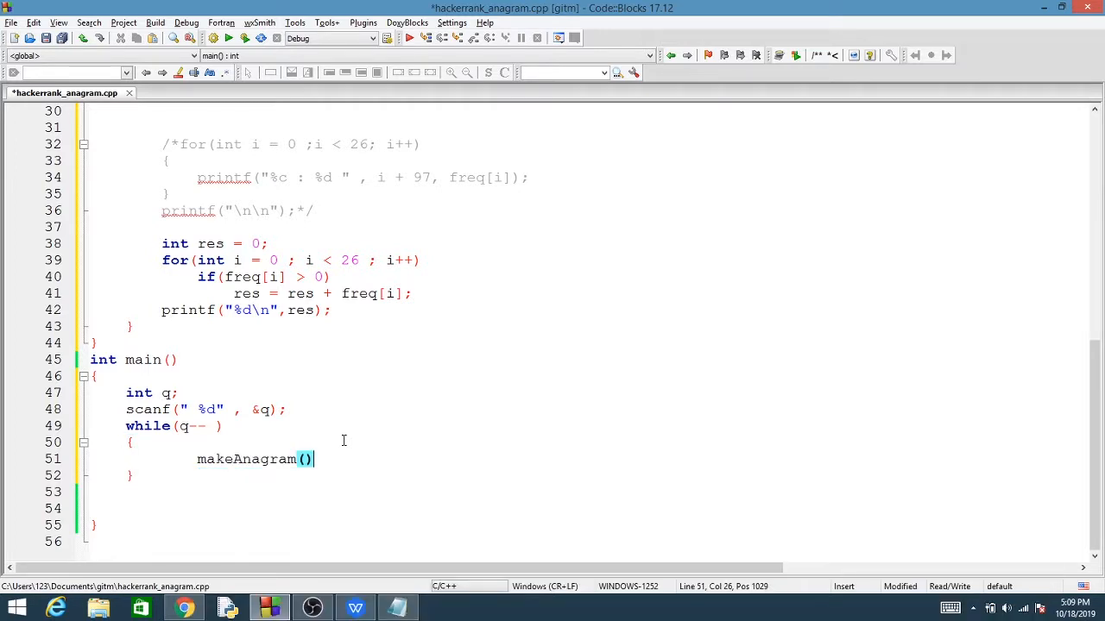
type(";")
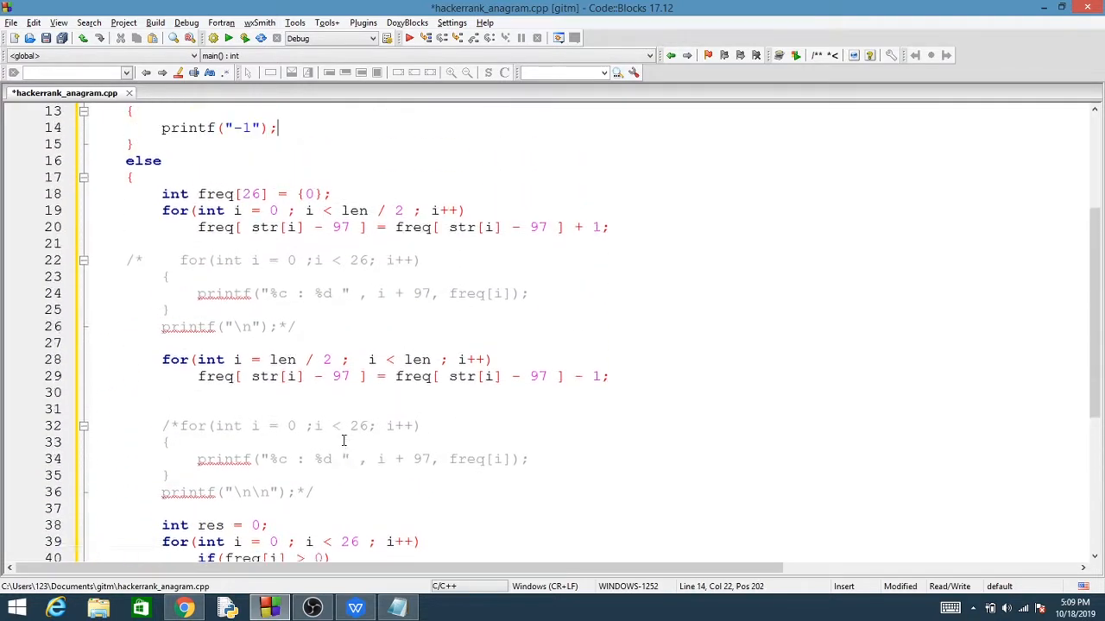
scroll("up", 3)
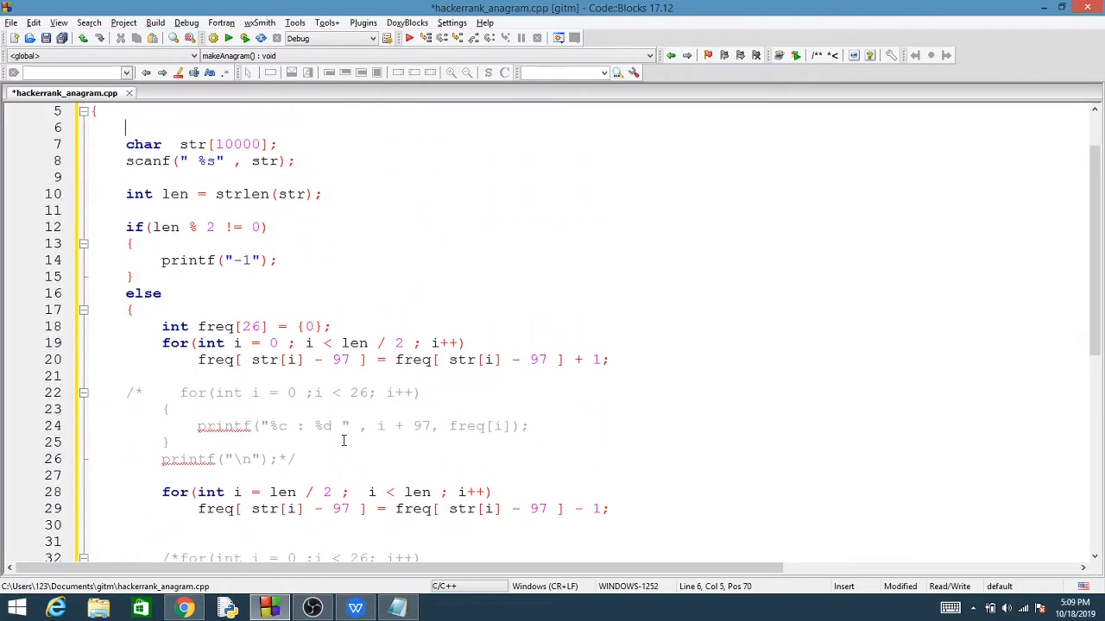
left_click(95, 375)
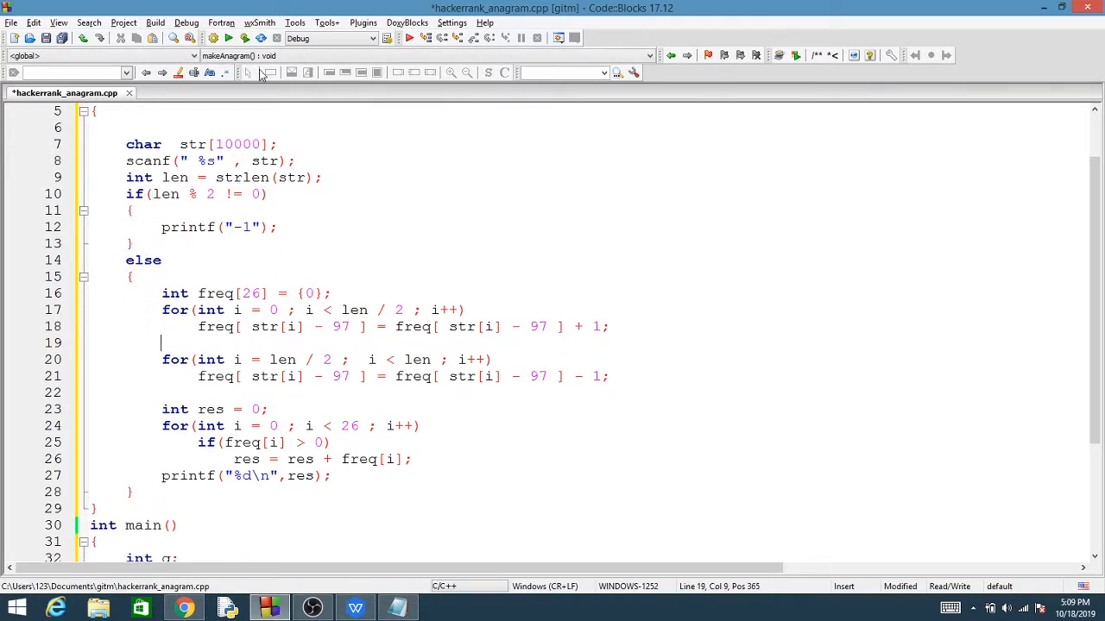
- Save and run three queries, confirming 'aaabba' gives 2 and 'xyyx' gives 0
key("ctrl+s")
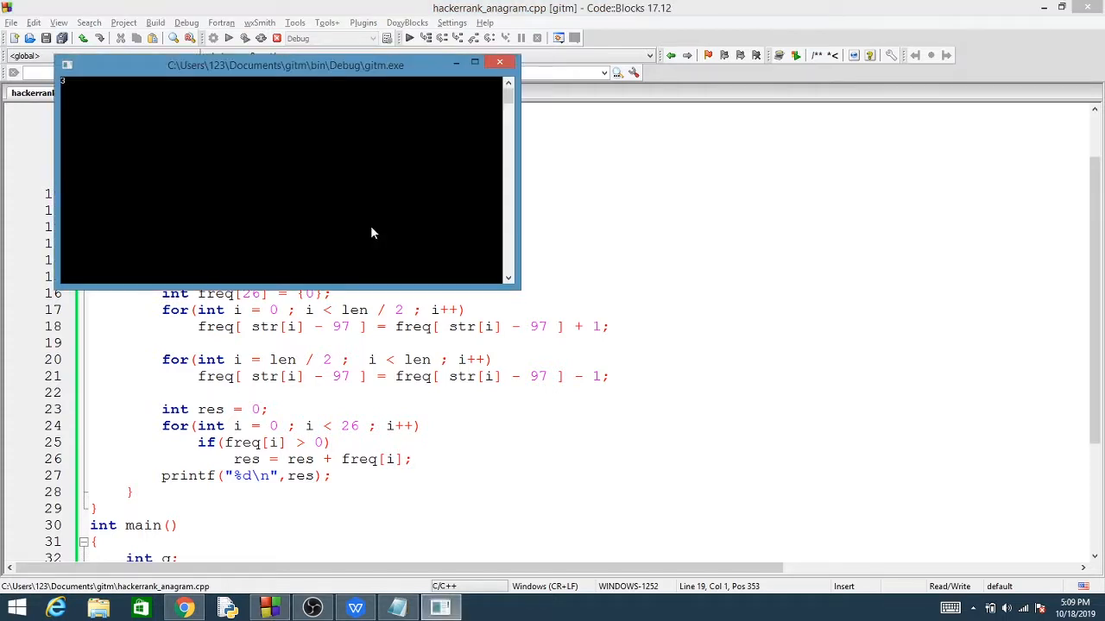
type("aaab")
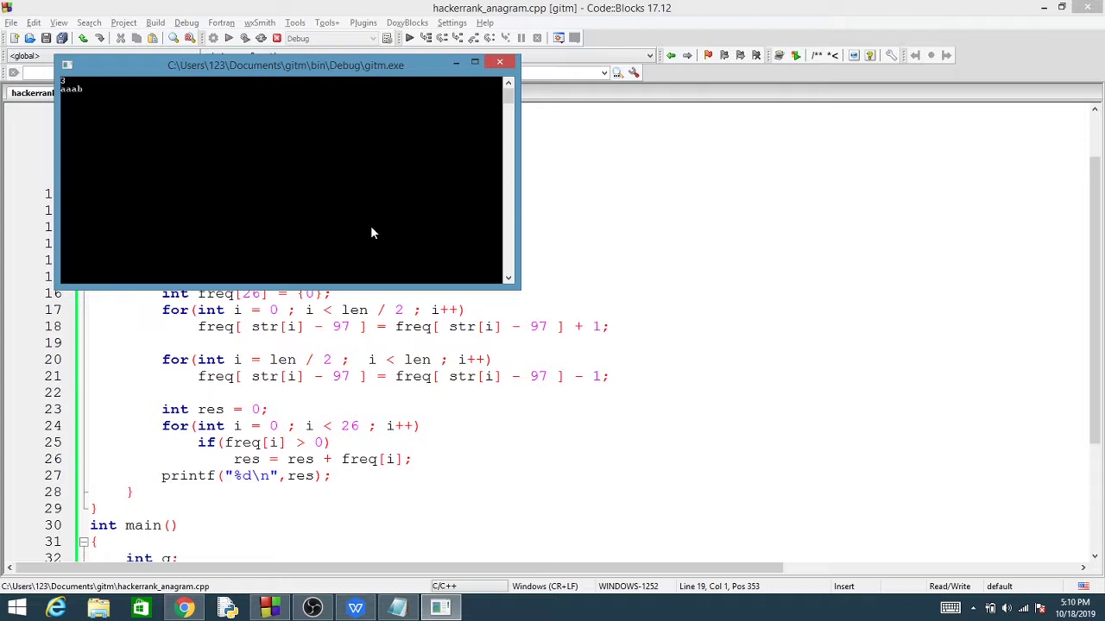
type("ba")
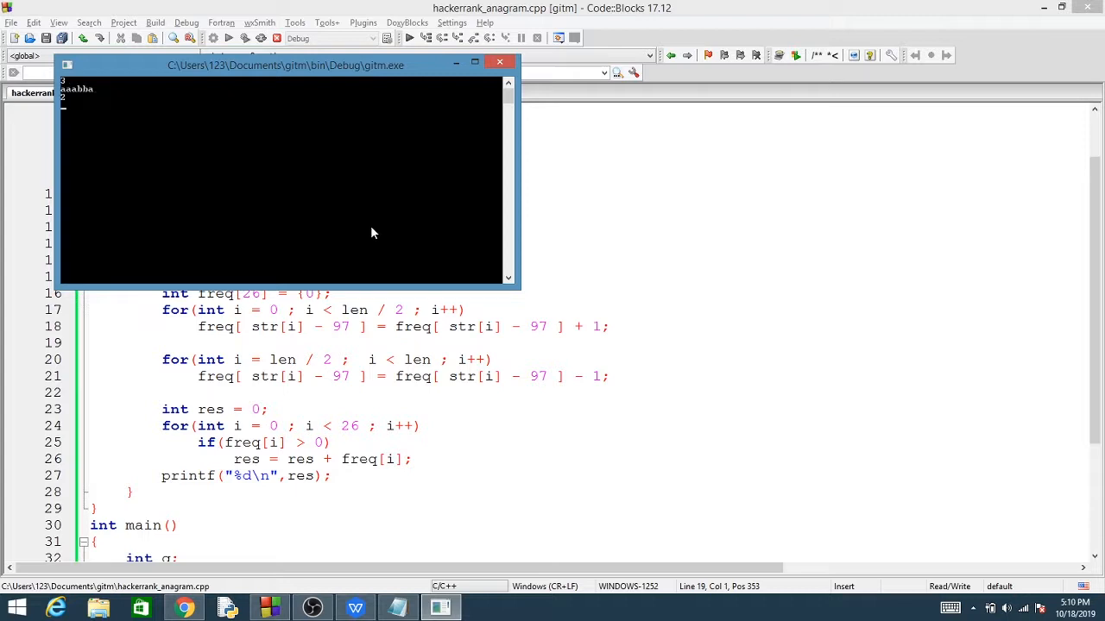
type("xy")
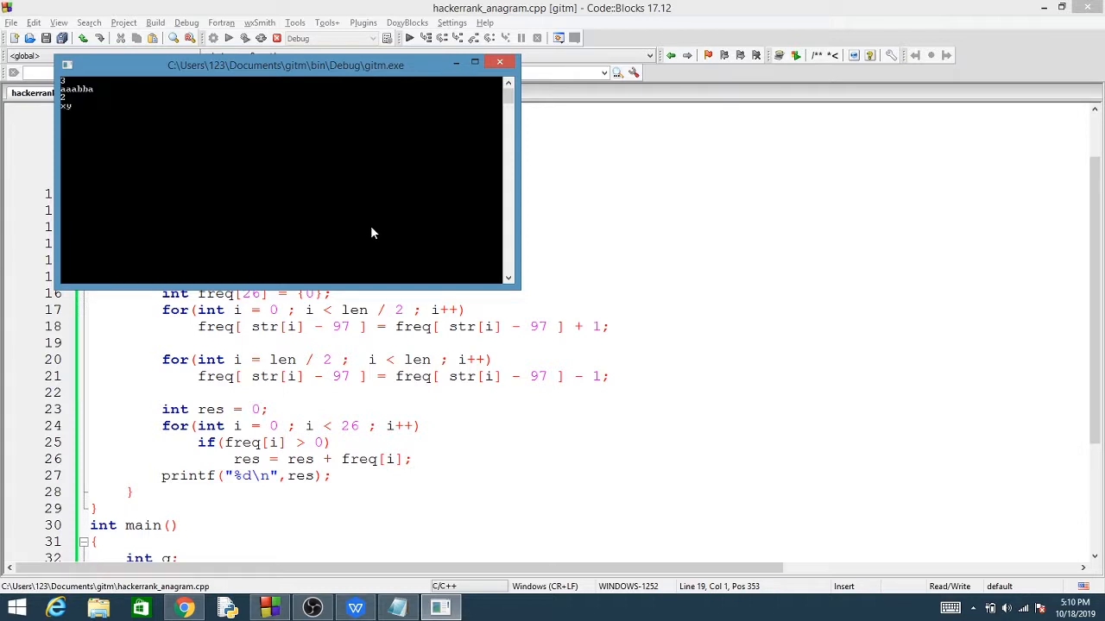
type("xyyx")
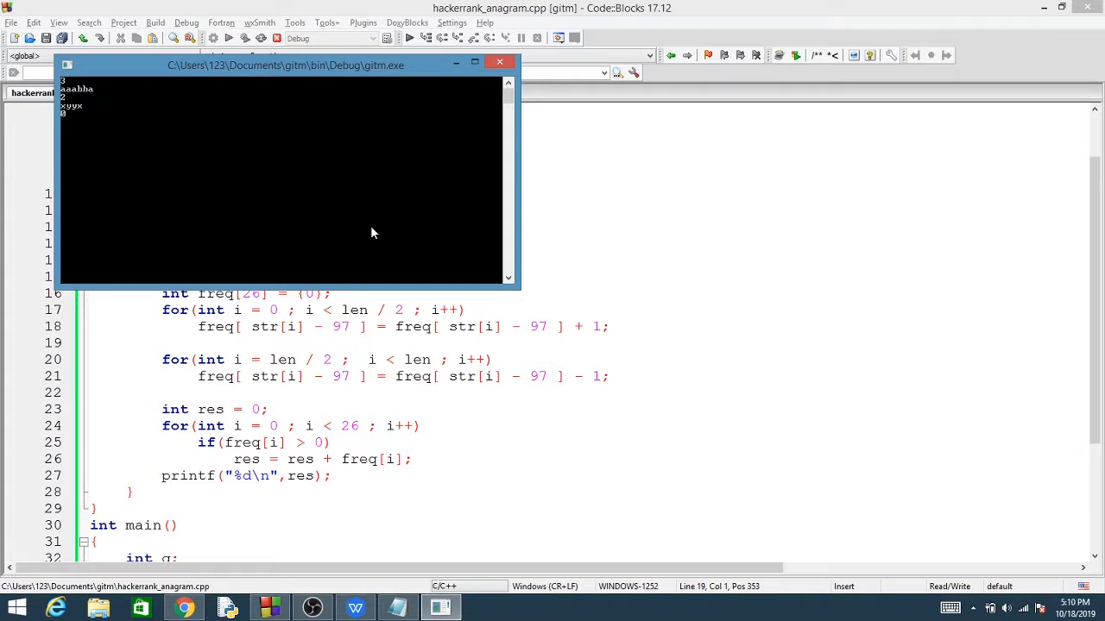
type("ab")
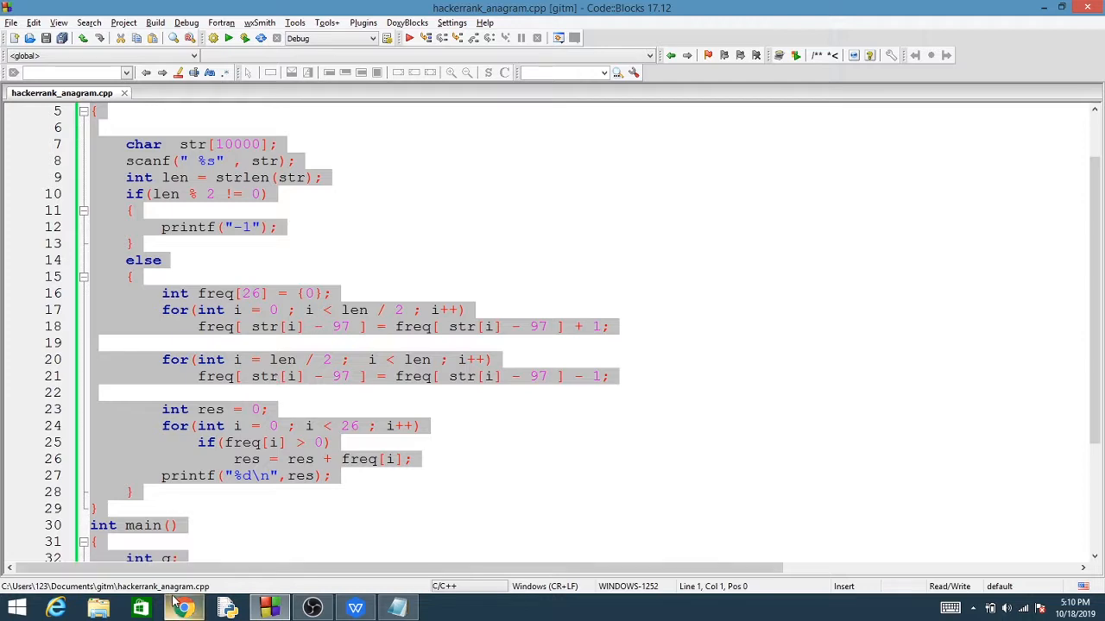
- On the HackerRank Anagram page, select the editor's template code and paste in the makeAnagram solution
left_click(183, 608)
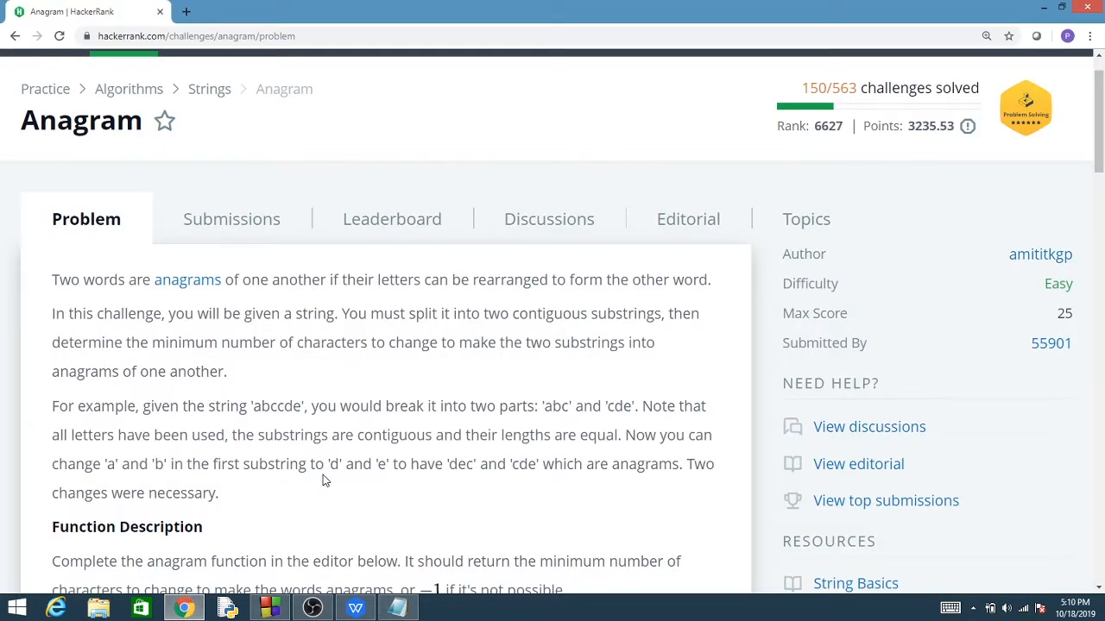
scroll("down", 3)
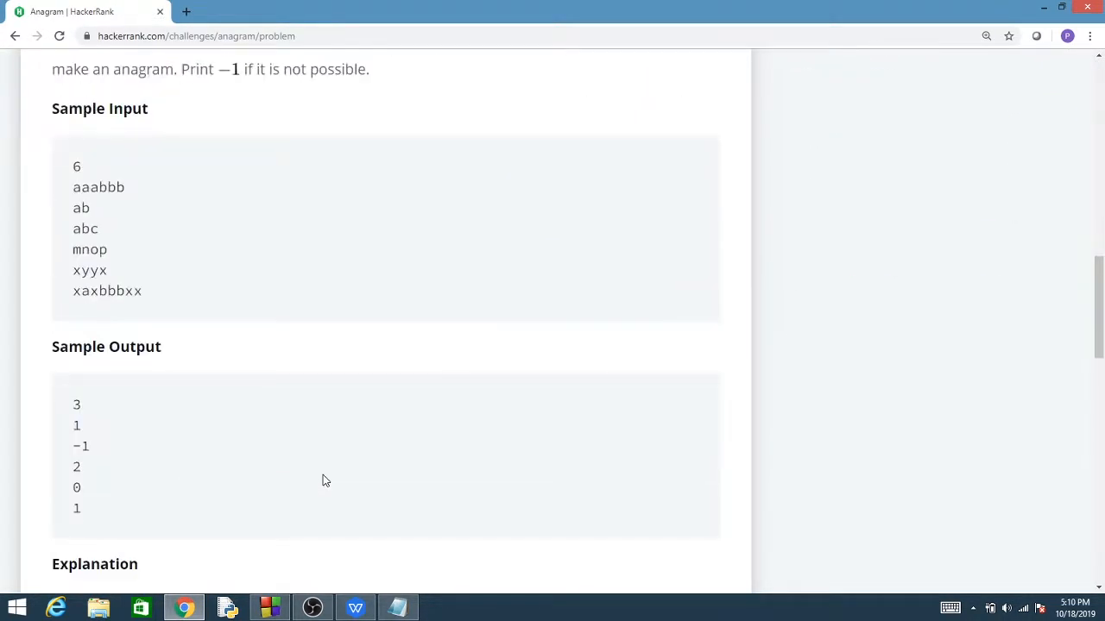
scroll("down", 3)
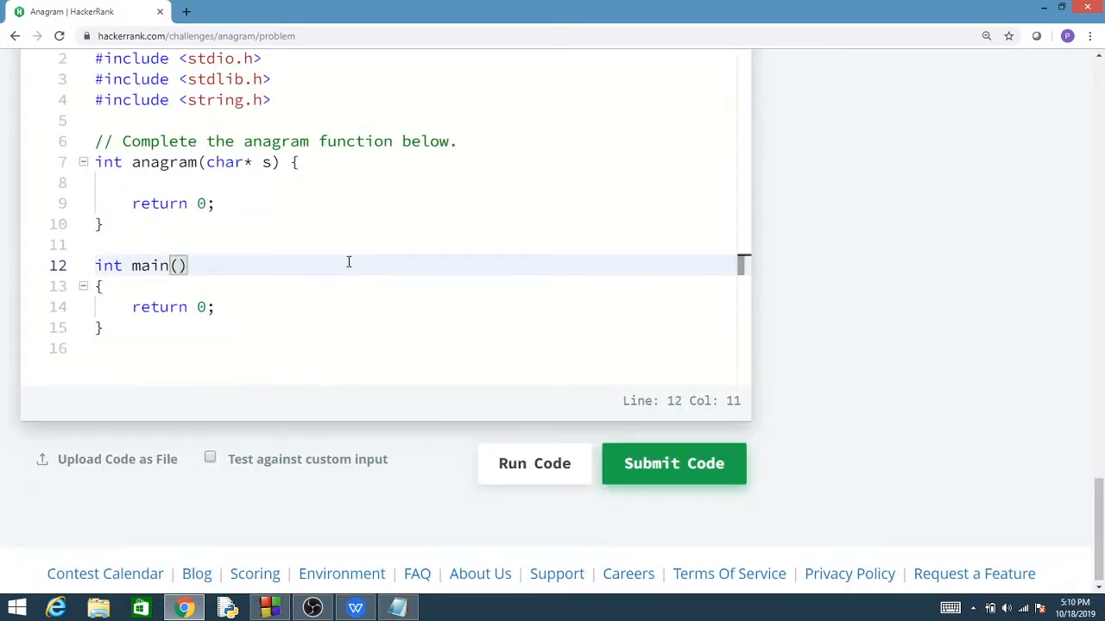
left_click_drag(185, 265, 186, 99)
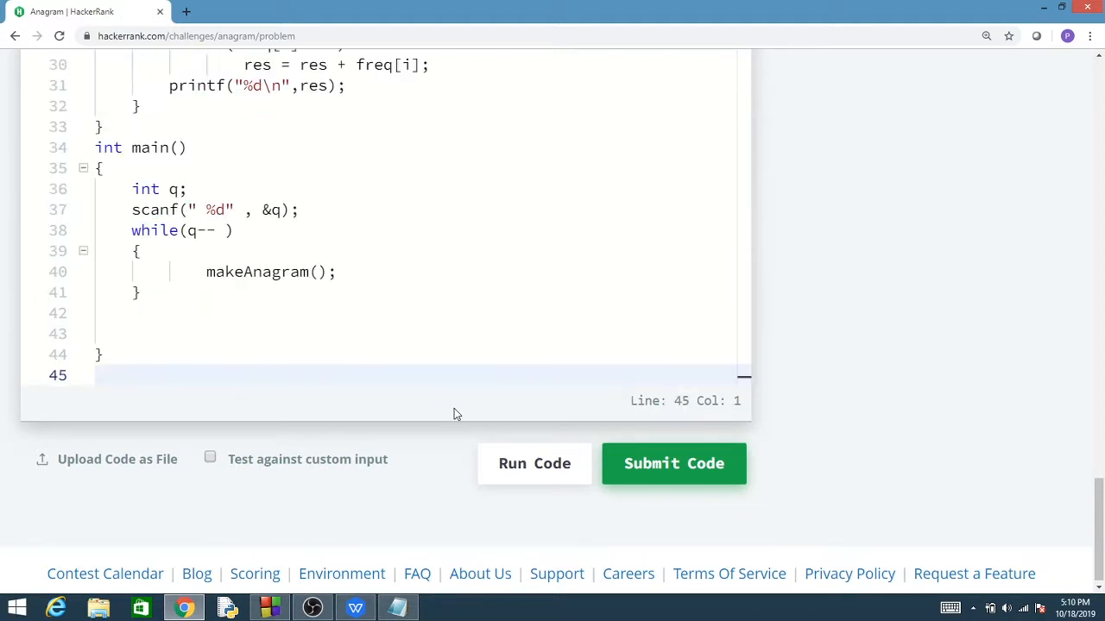
mouse_move(691, 364)
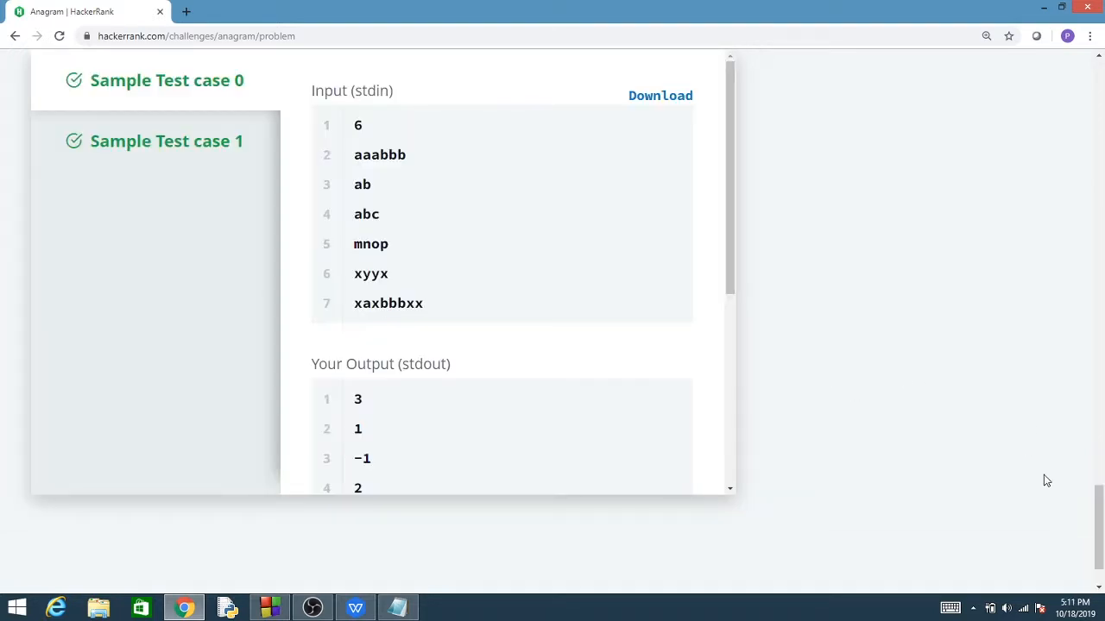
- Submit the pasted makeAnagram solution for grading against all test cases
scroll("up", 3)
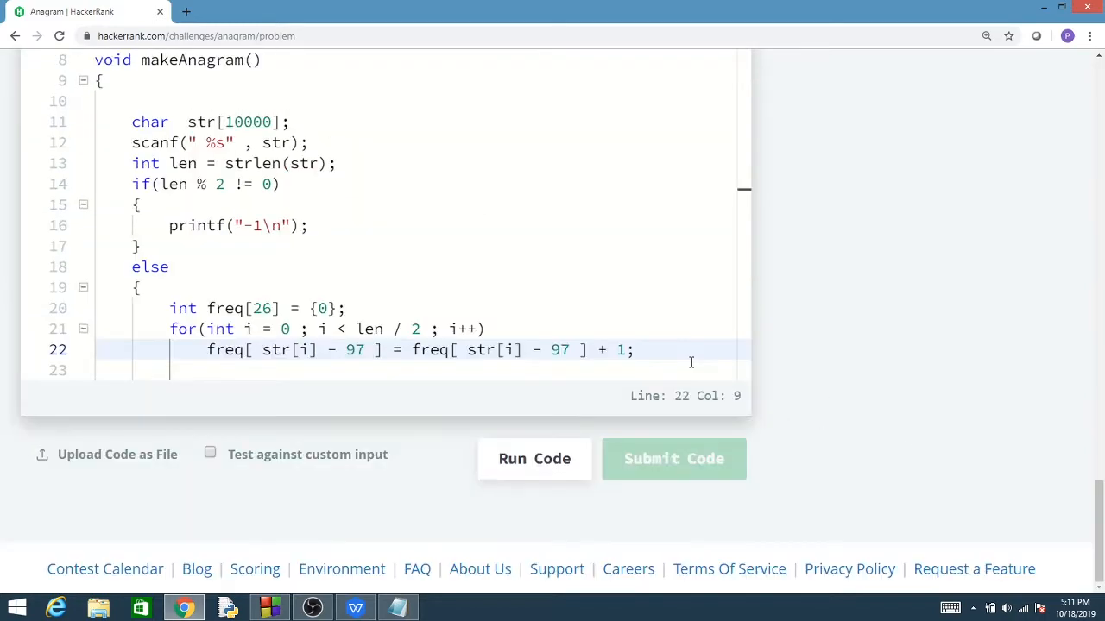
left_click(673, 458)
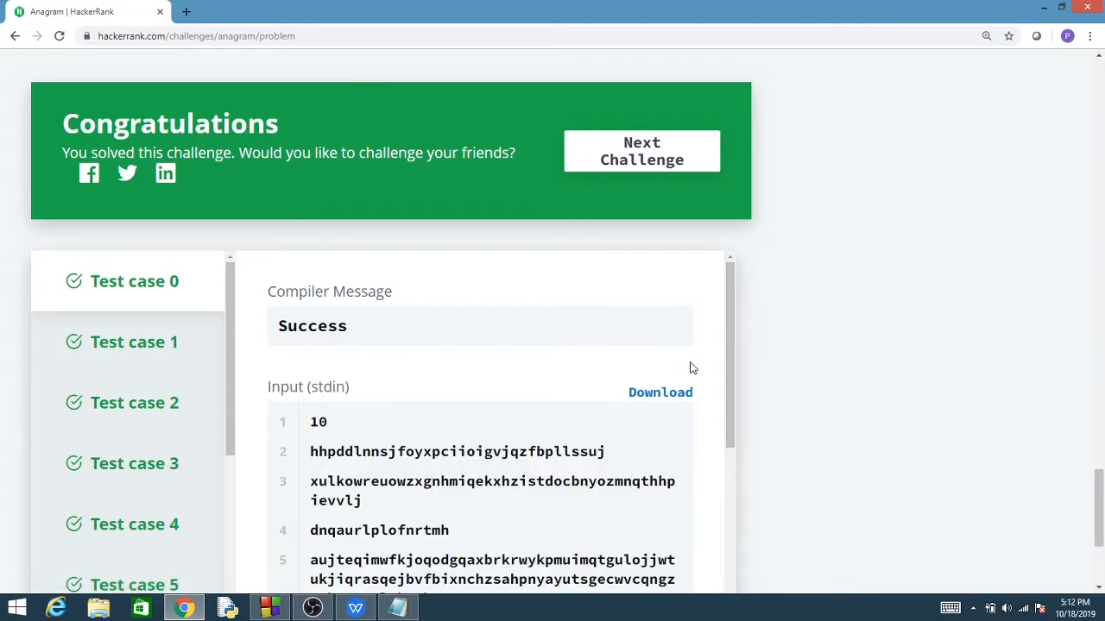
mouse_move(1046, 503)
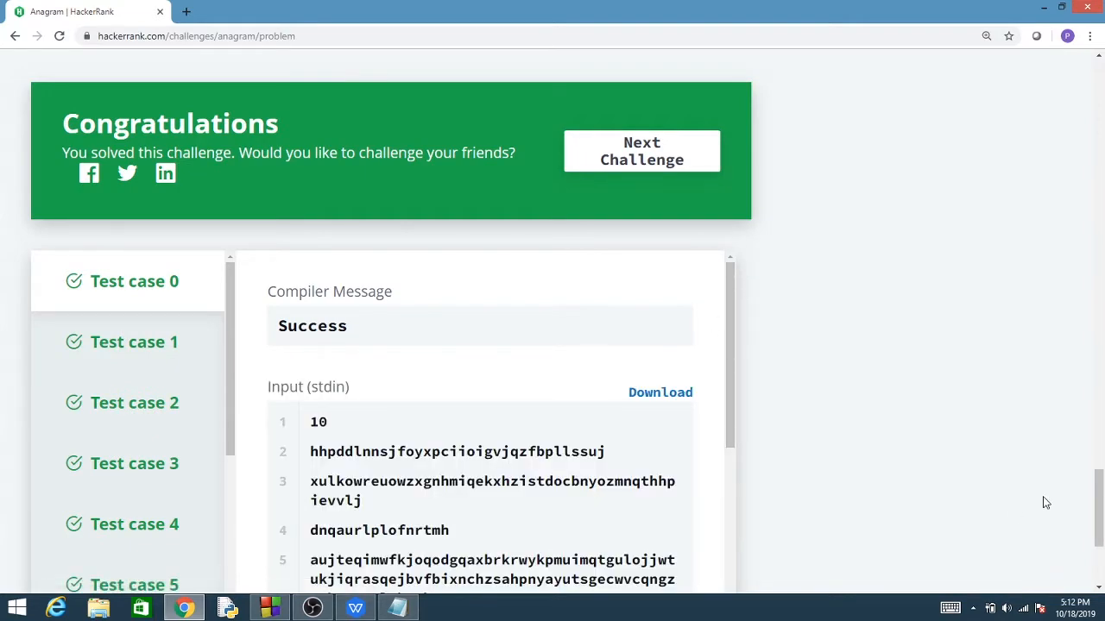